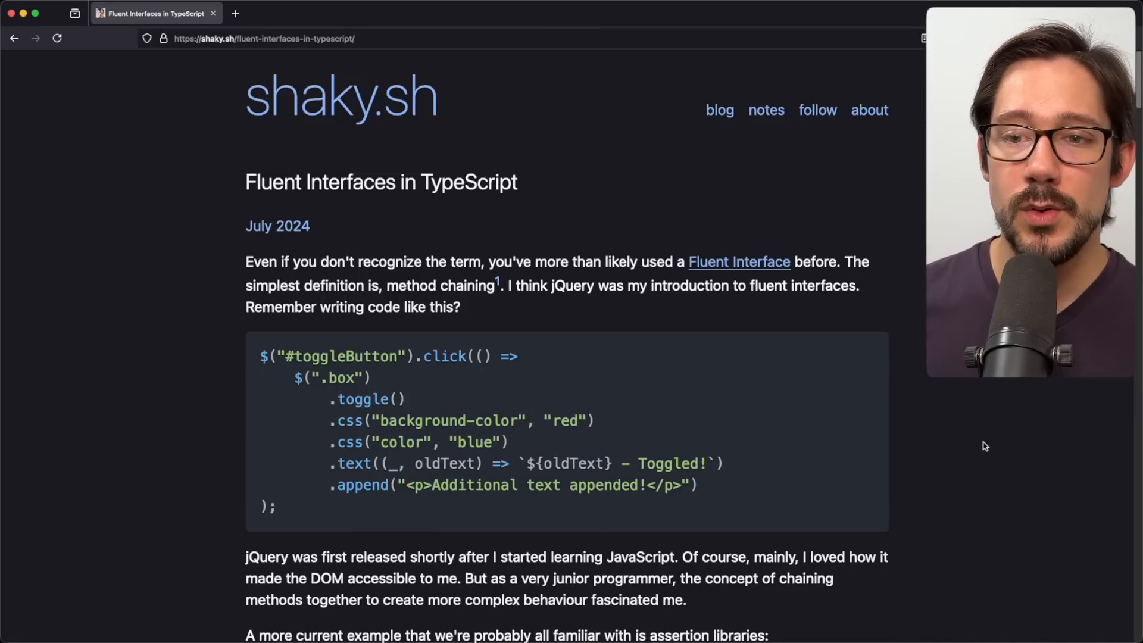
- Review the jQuery chained calls and assertion examples, arriving at the basic QueryBuilder class code
scroll("down", 3)
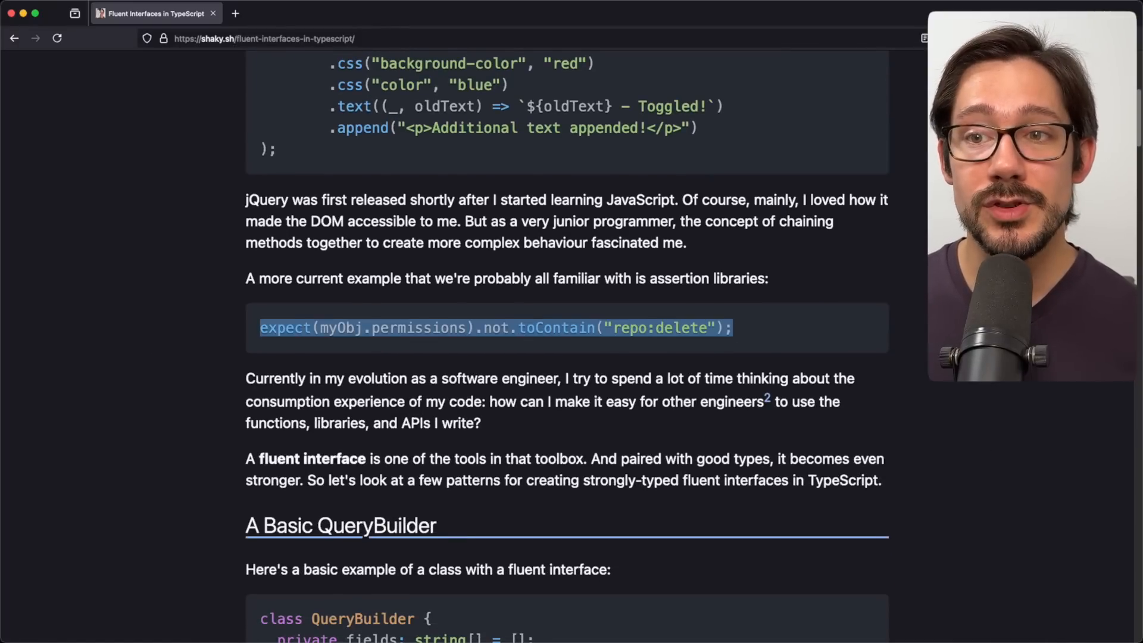
left_click(515, 327)
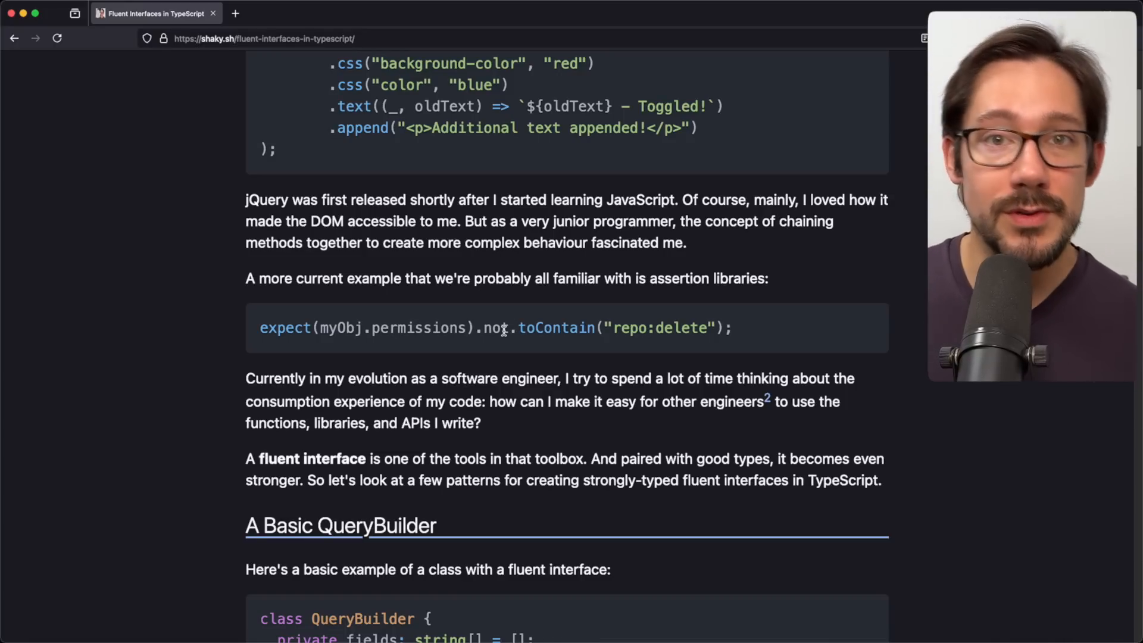
scroll("up", 3)
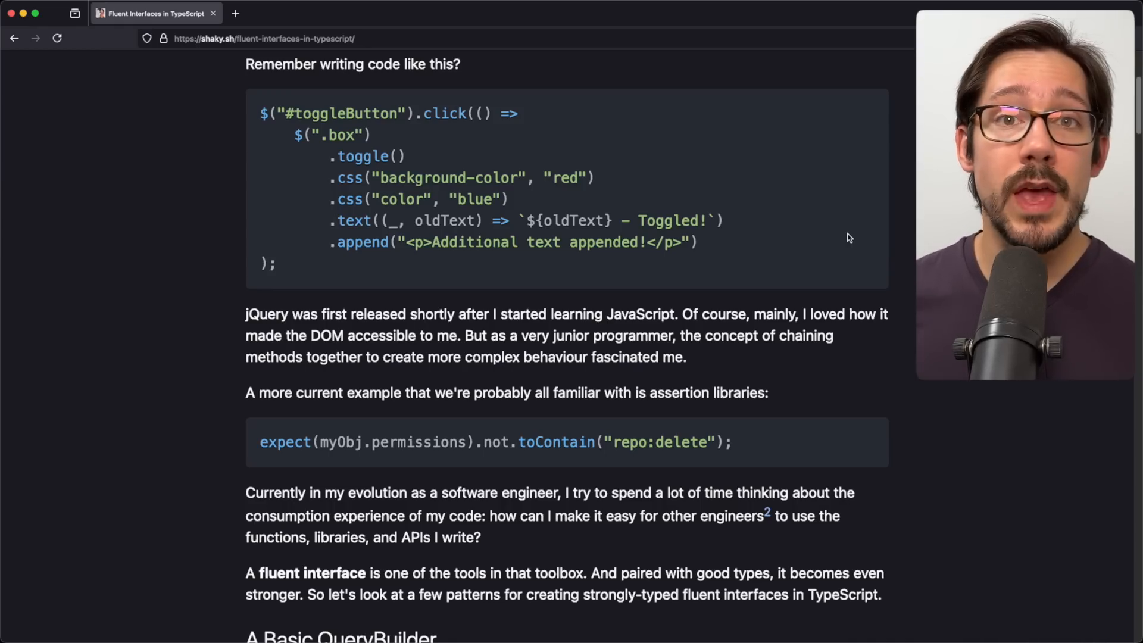
mouse_move(326, 155)
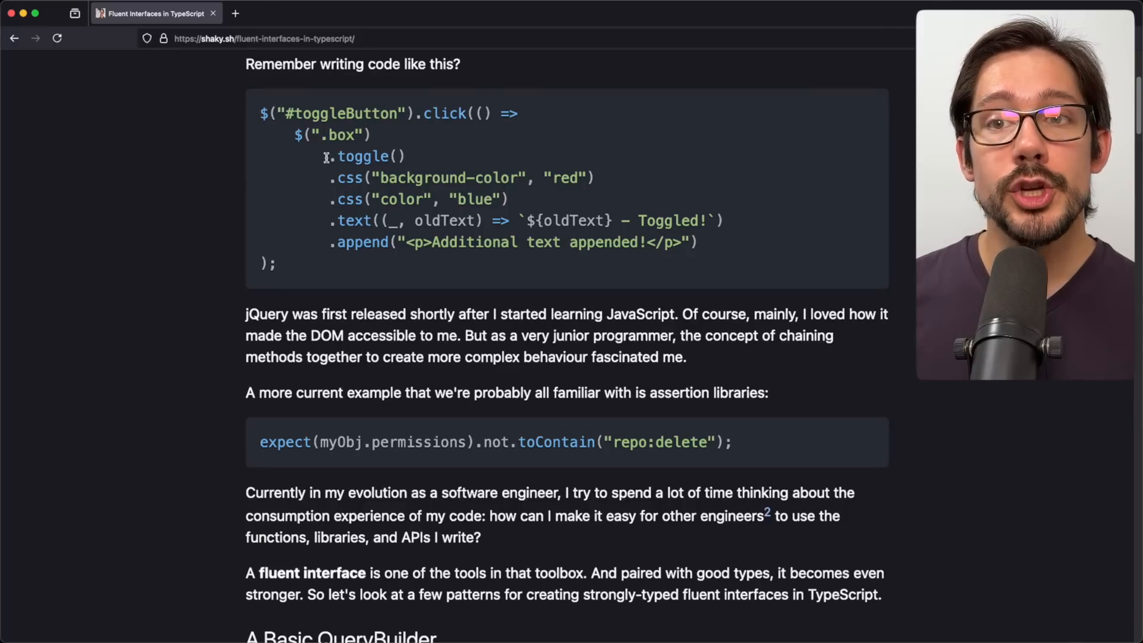
left_click_drag(326, 154, 408, 242)
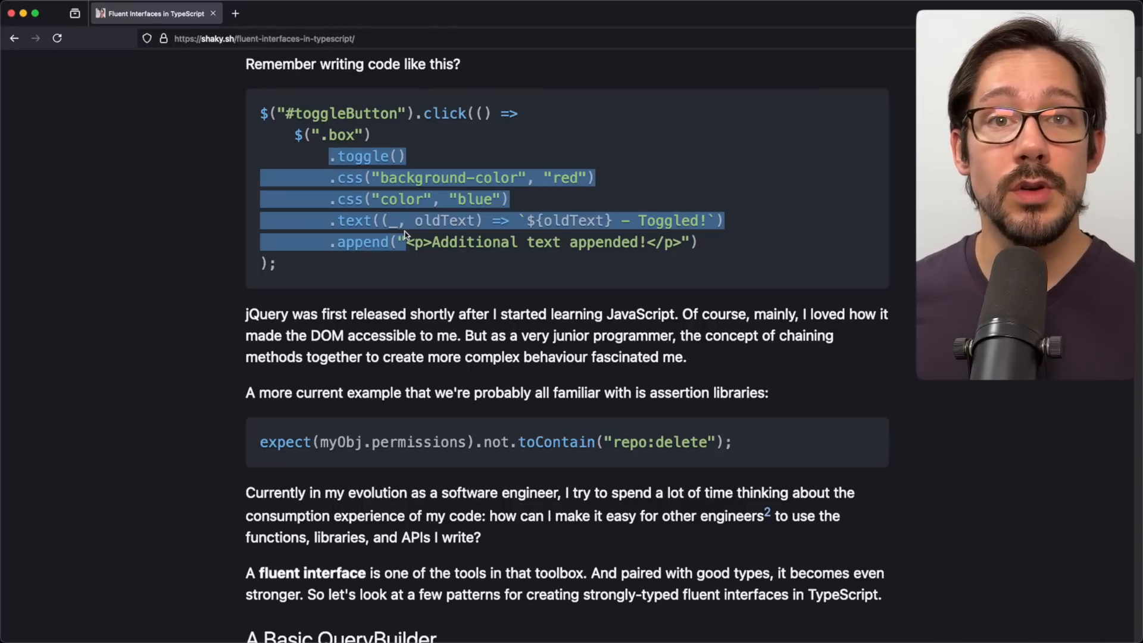
mouse_move(390, 202)
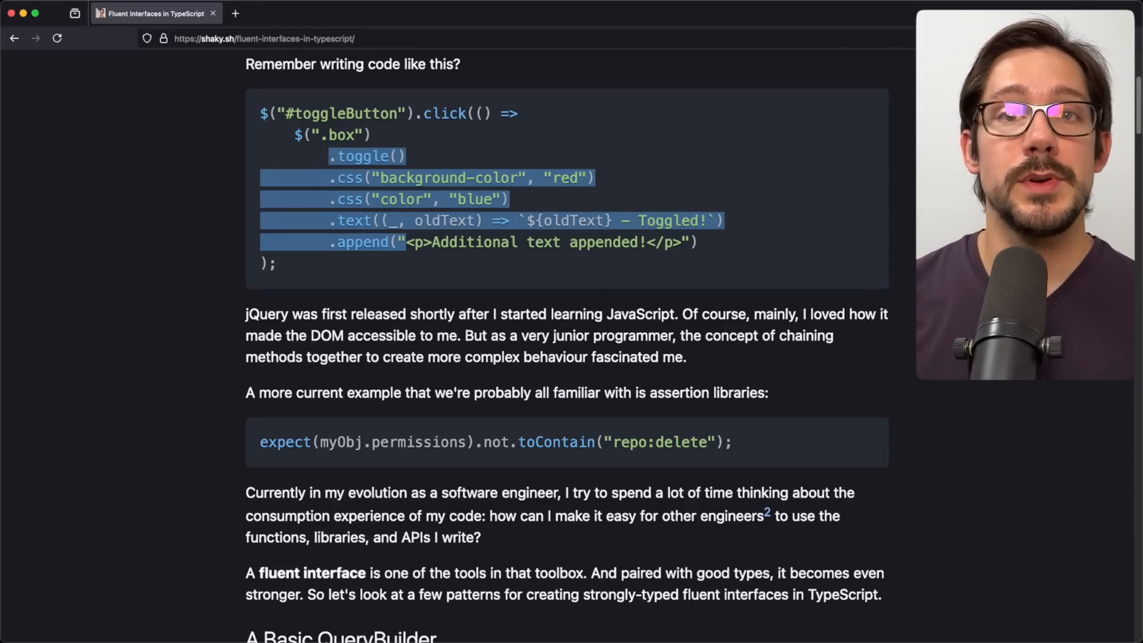
scroll("down", 3)
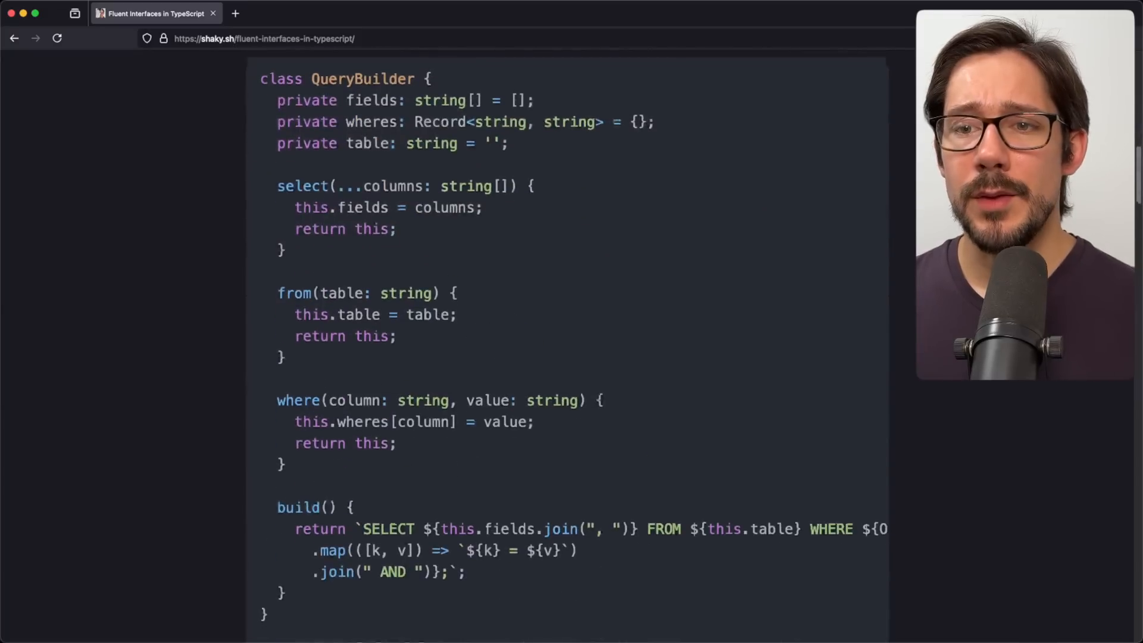
- Walk through the select, where column and from table parameters of QueryBuilder
scroll("down", 3)
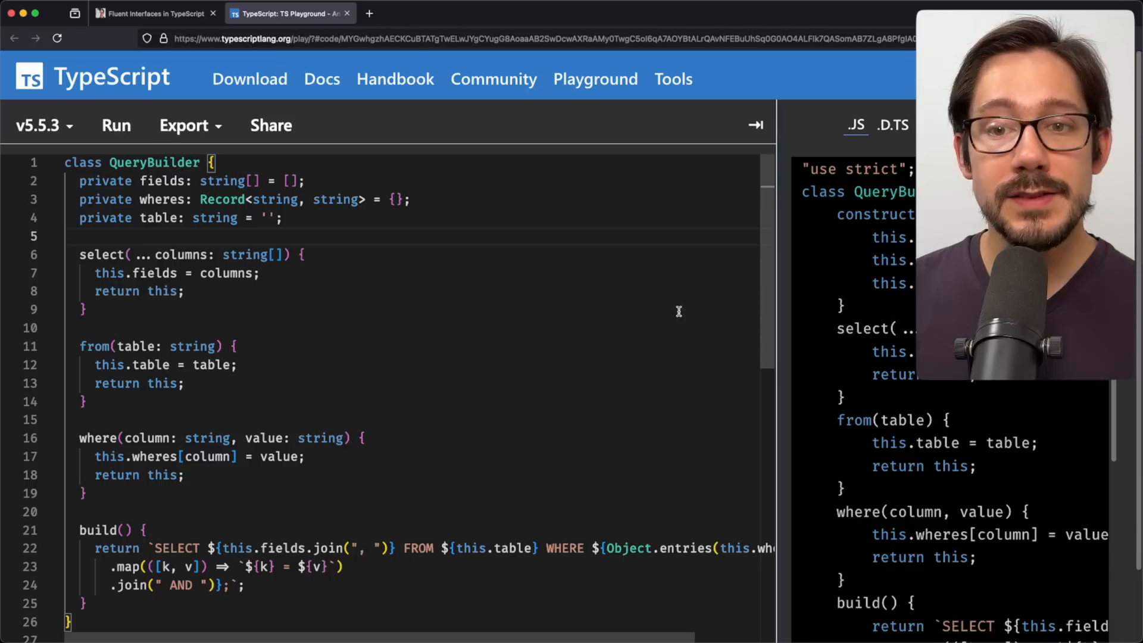
mouse_move(593, 324)
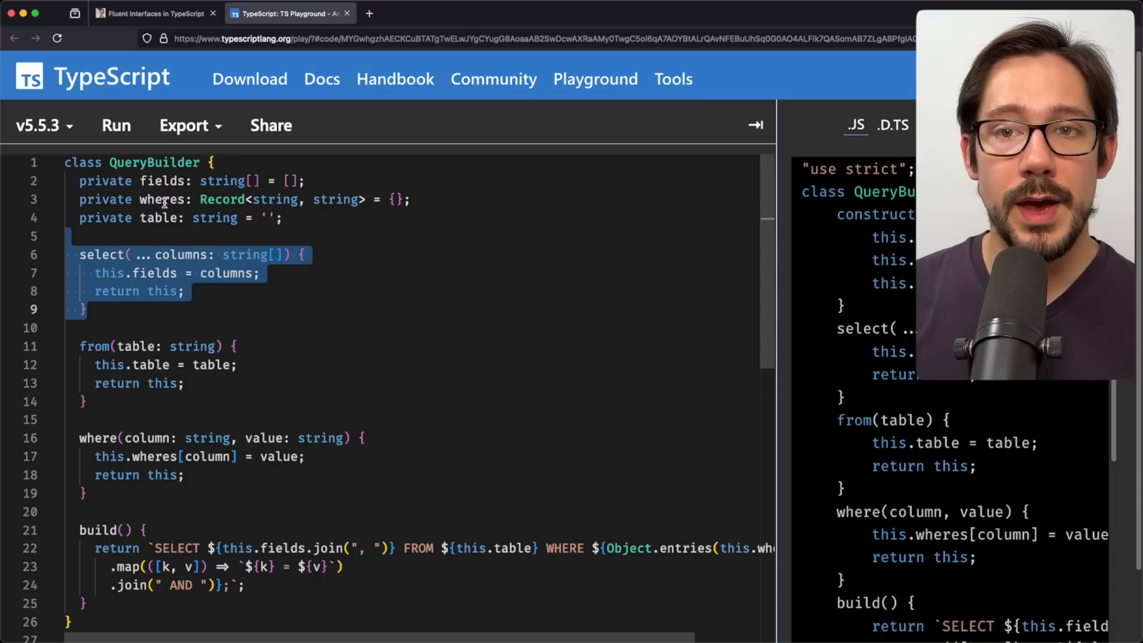
left_click(281, 255)
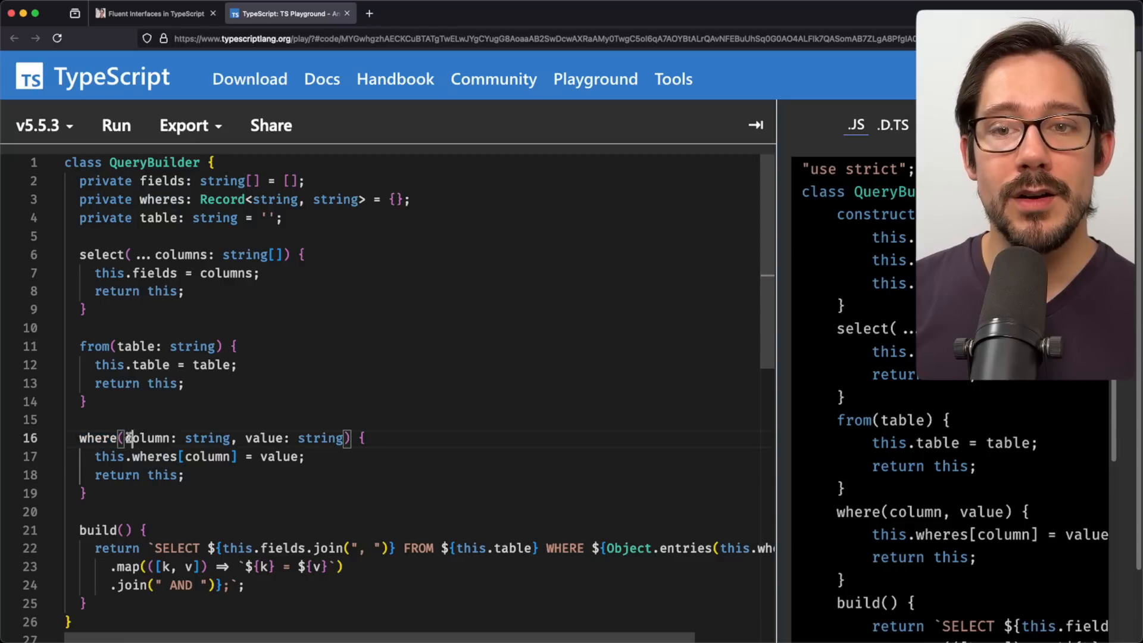
double_click(309, 438)
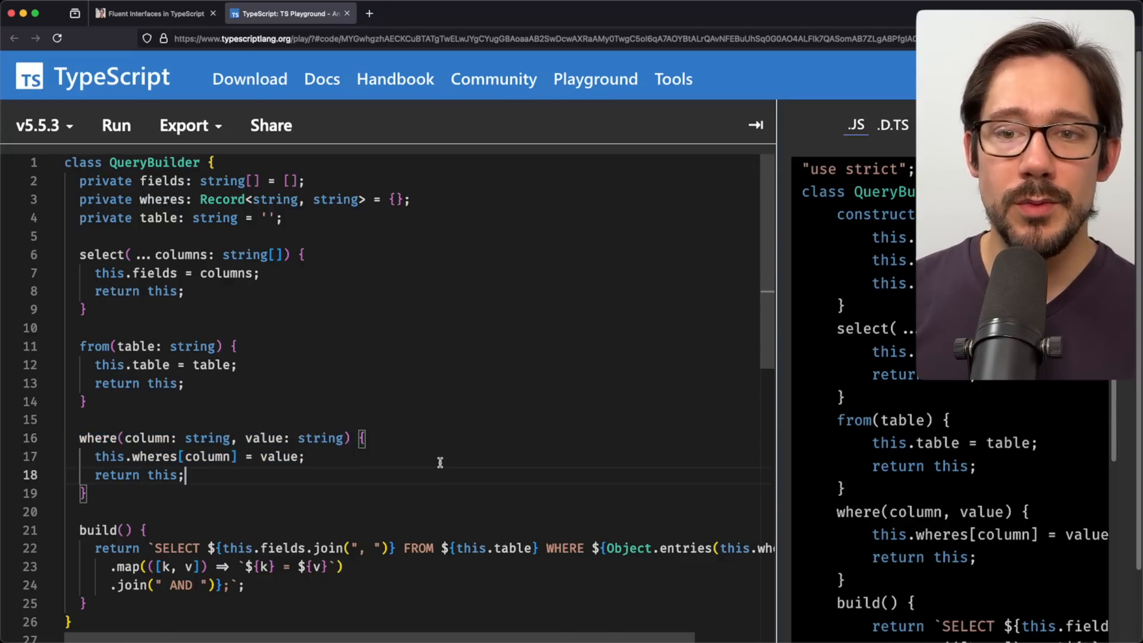
scroll("down", 3)
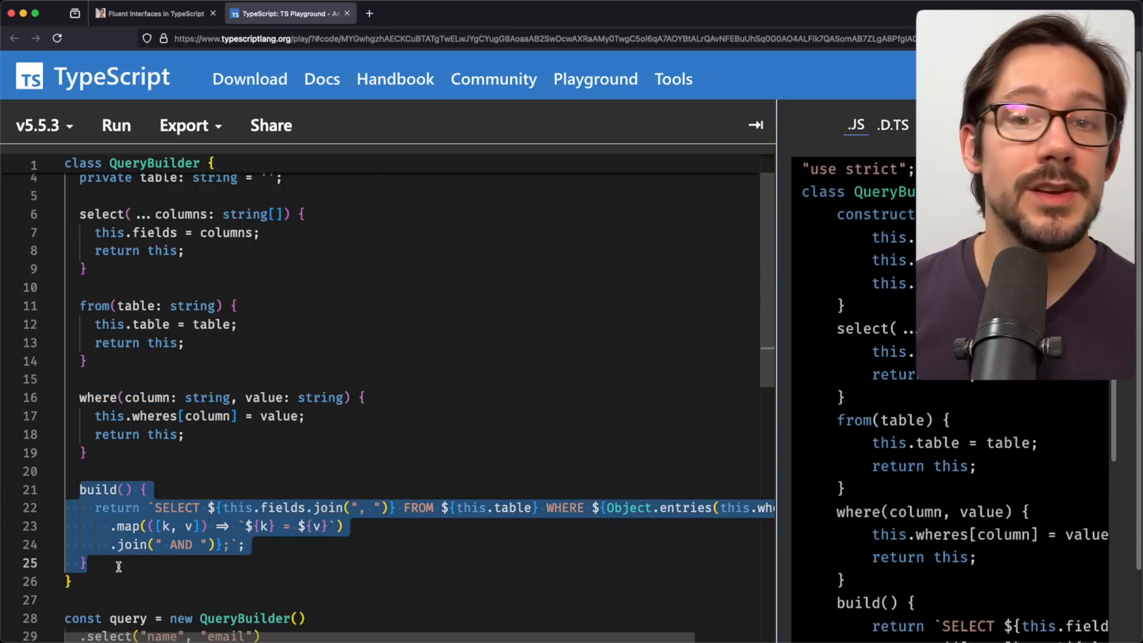
scroll("up", 3)
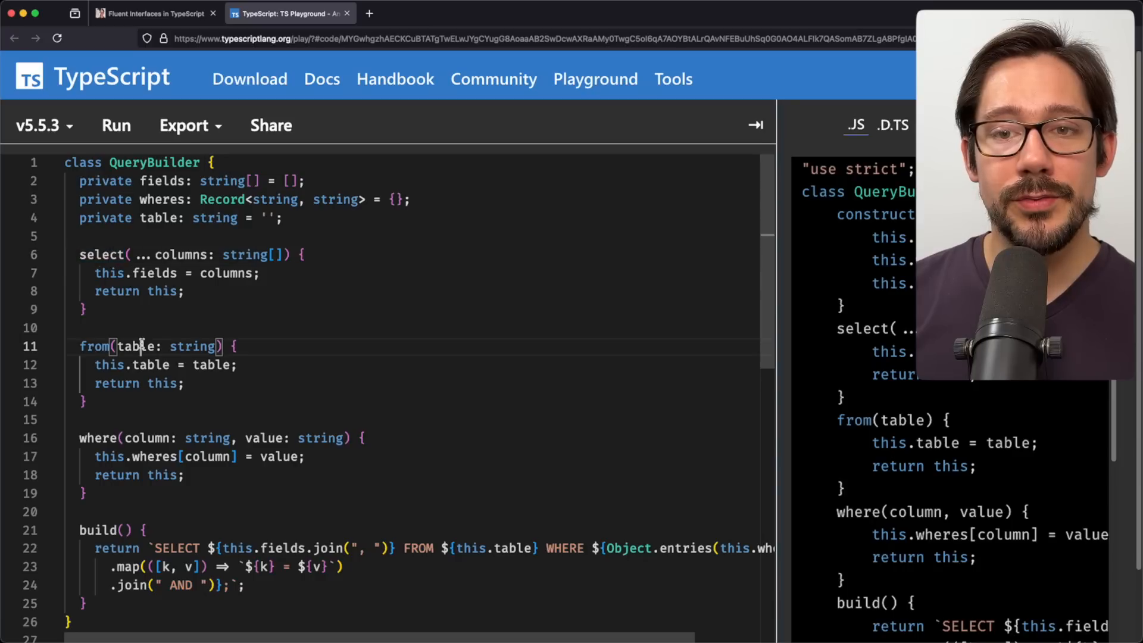
double_click(117, 290)
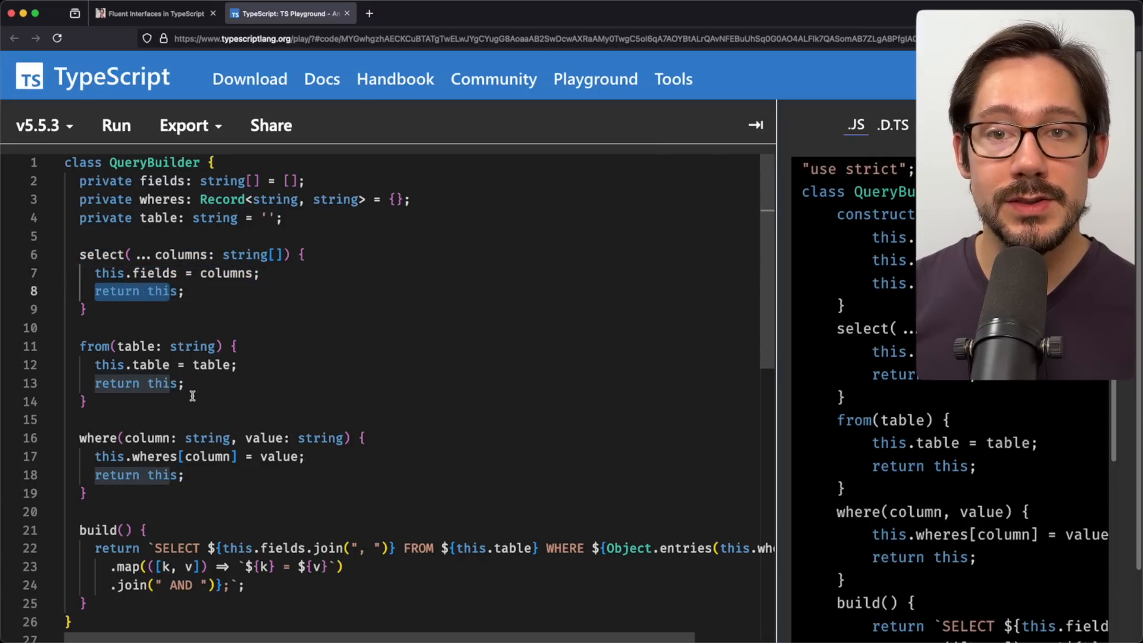
- Point out the return this statements and the wheres assignment, reaching the chained query below
double_click(131, 475)
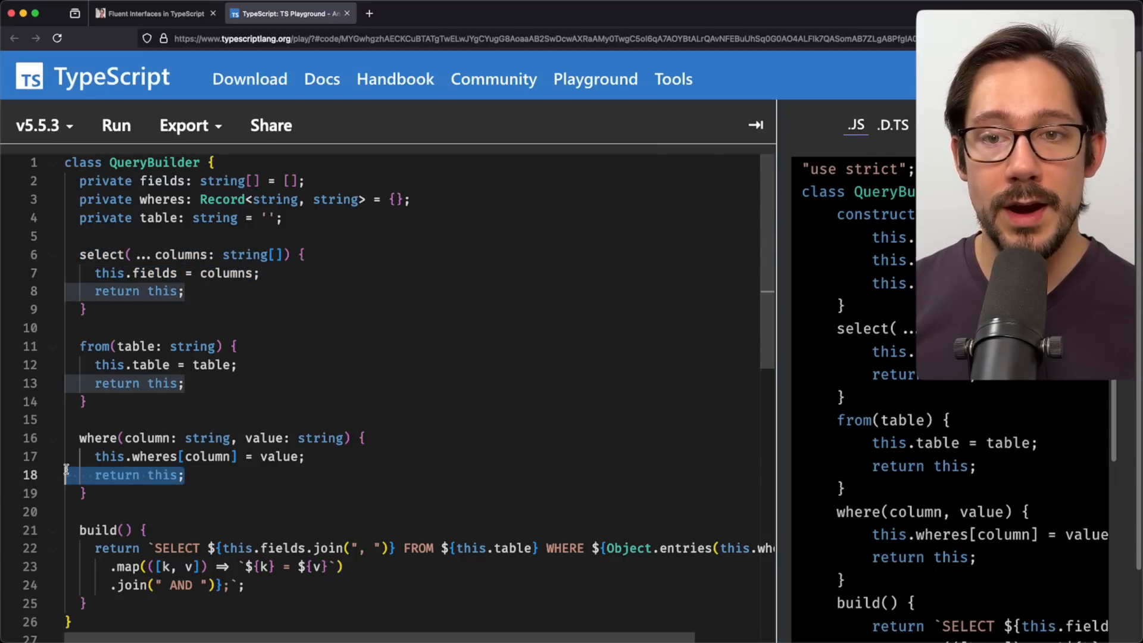
left_click(457, 461)
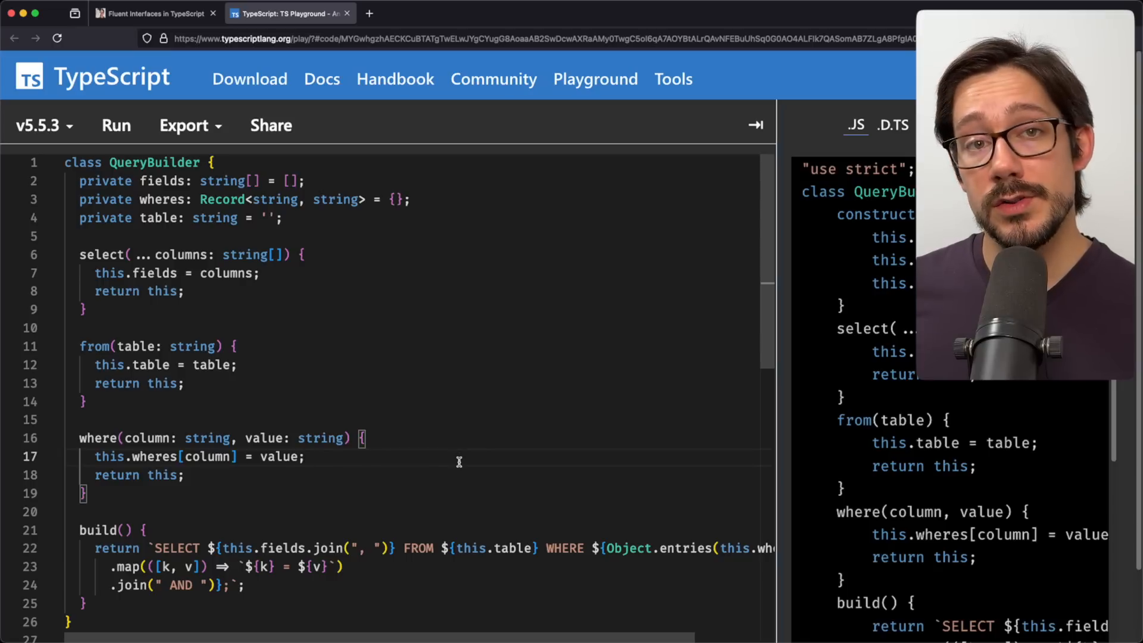
left_click(307, 456)
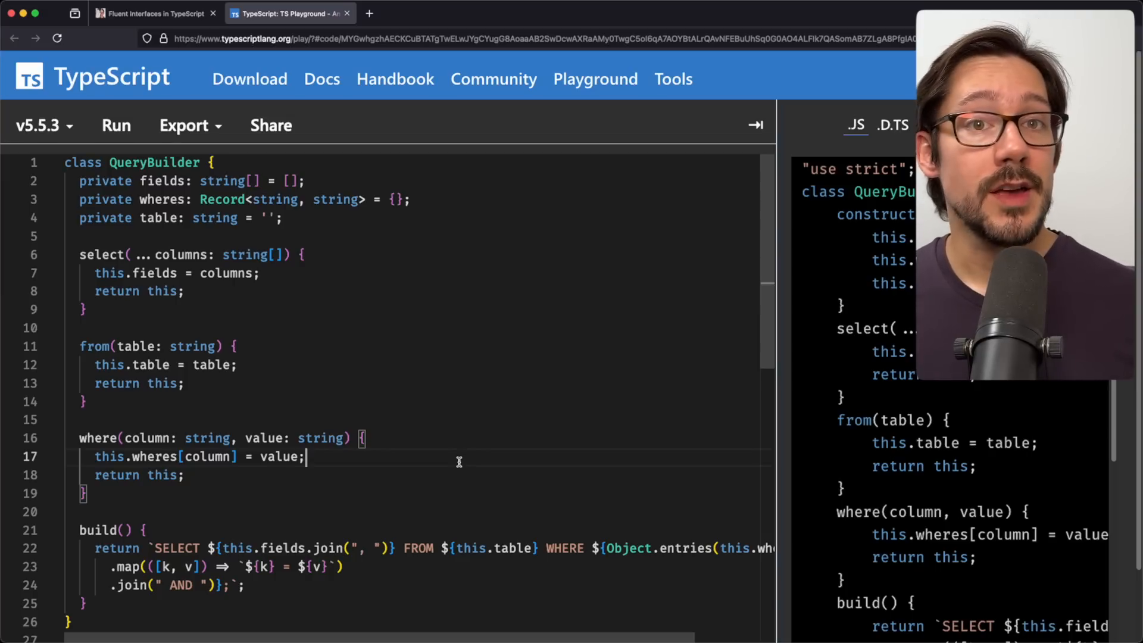
mouse_move(238, 314)
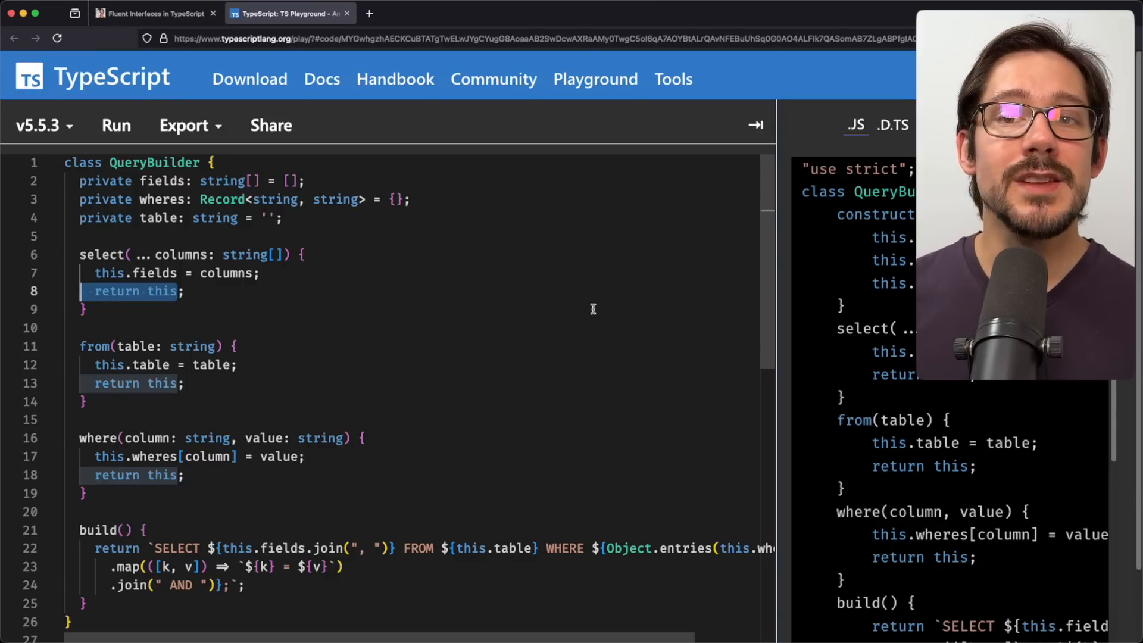
mouse_move(291, 265)
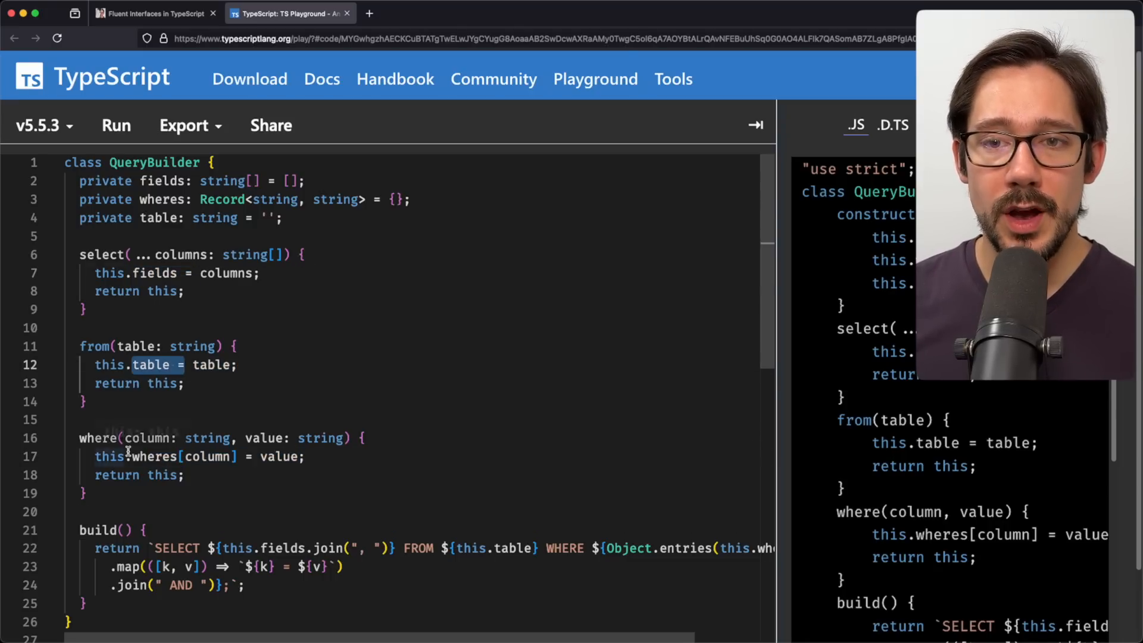
scroll("down", 3)
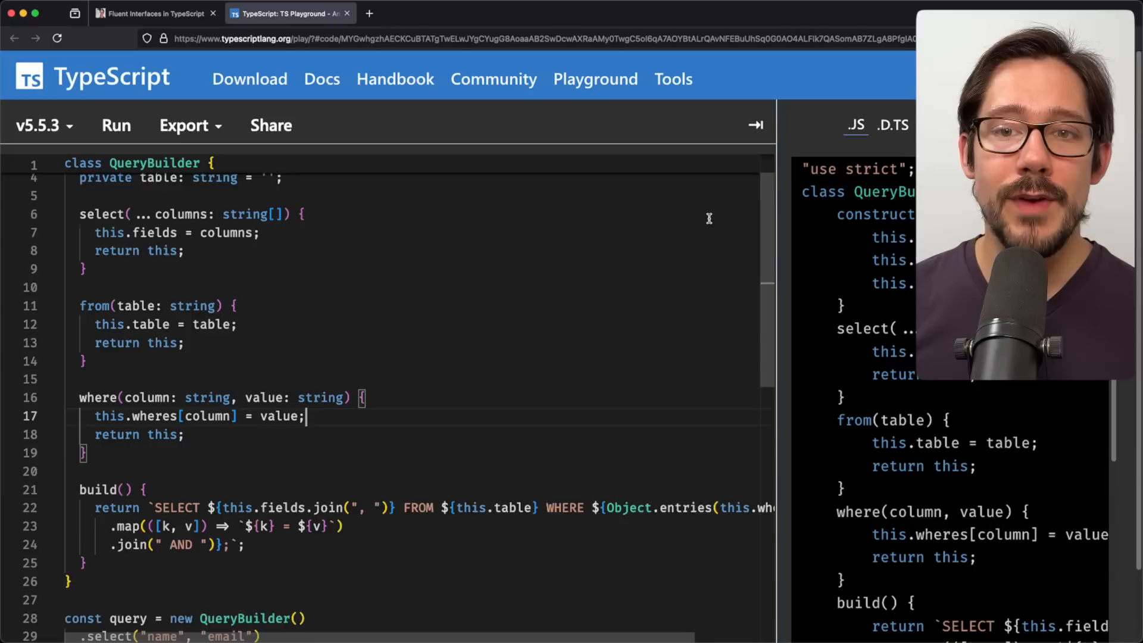
scroll("down", 3)
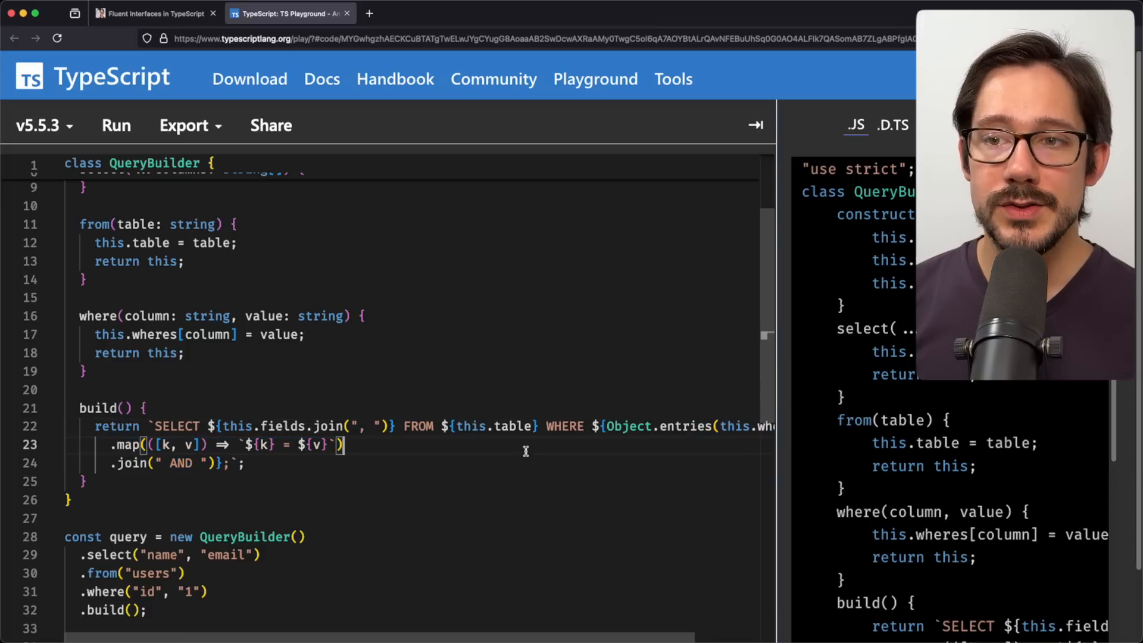
- Inspect the select(name, email) call and run the code to log SELECT name, email FROM users WHERE id = 1;
scroll("down", 3)
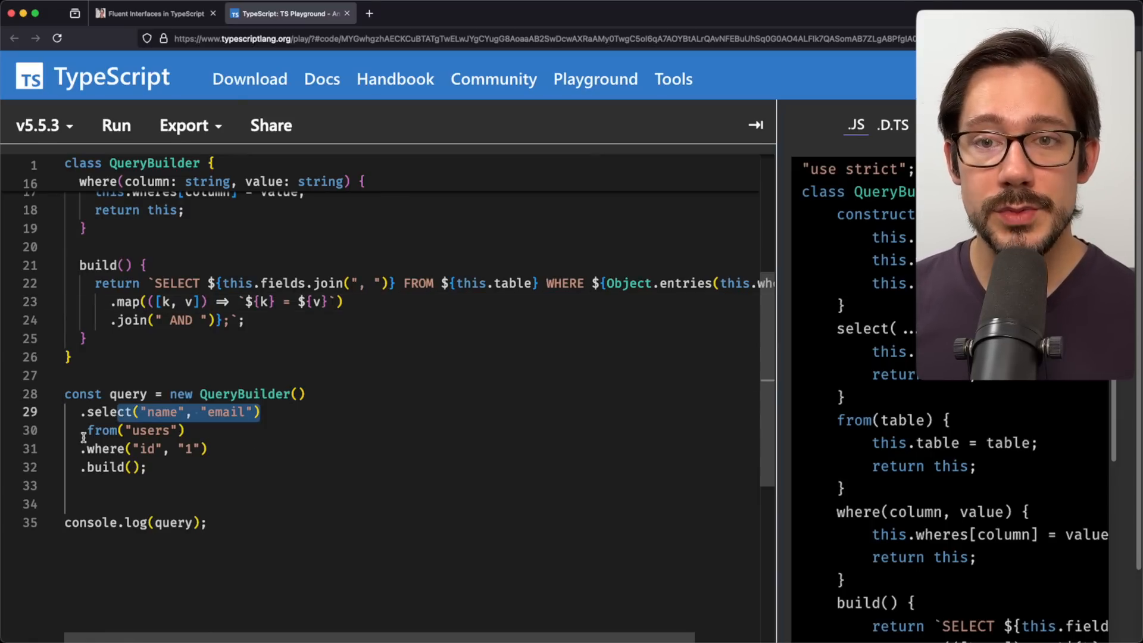
double_click(103, 429)
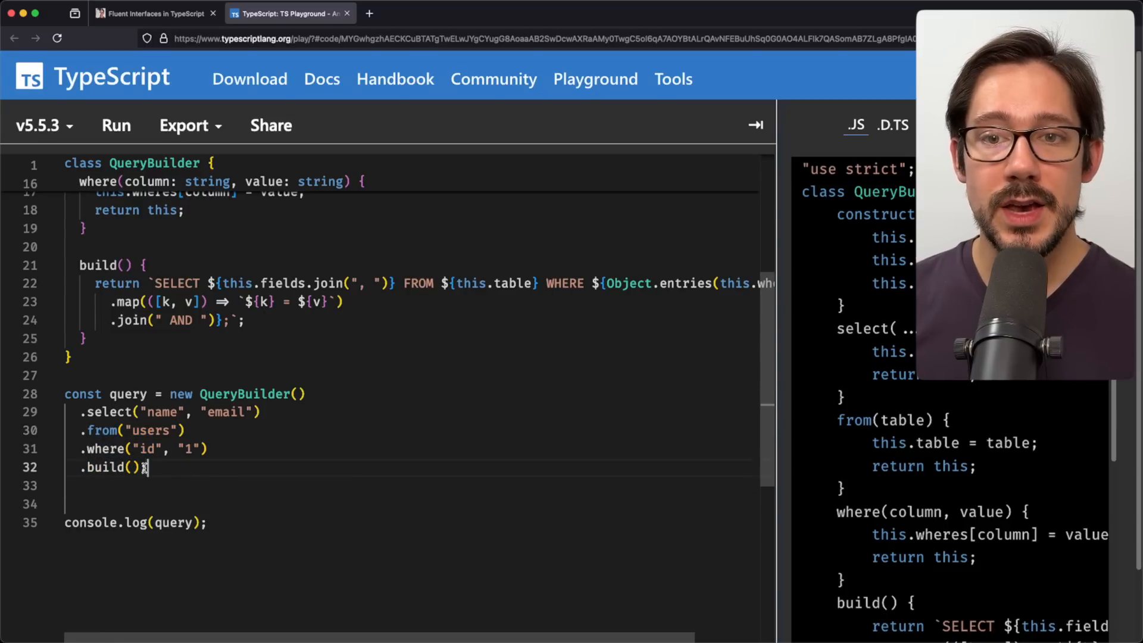
mouse_move(109, 467)
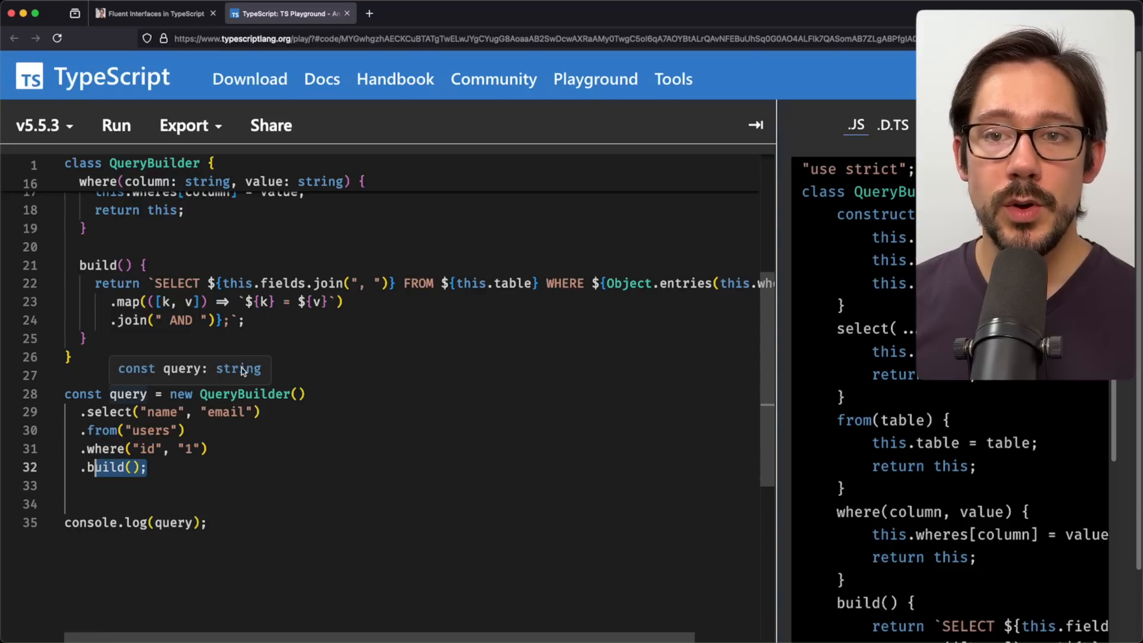
left_click(115, 125)
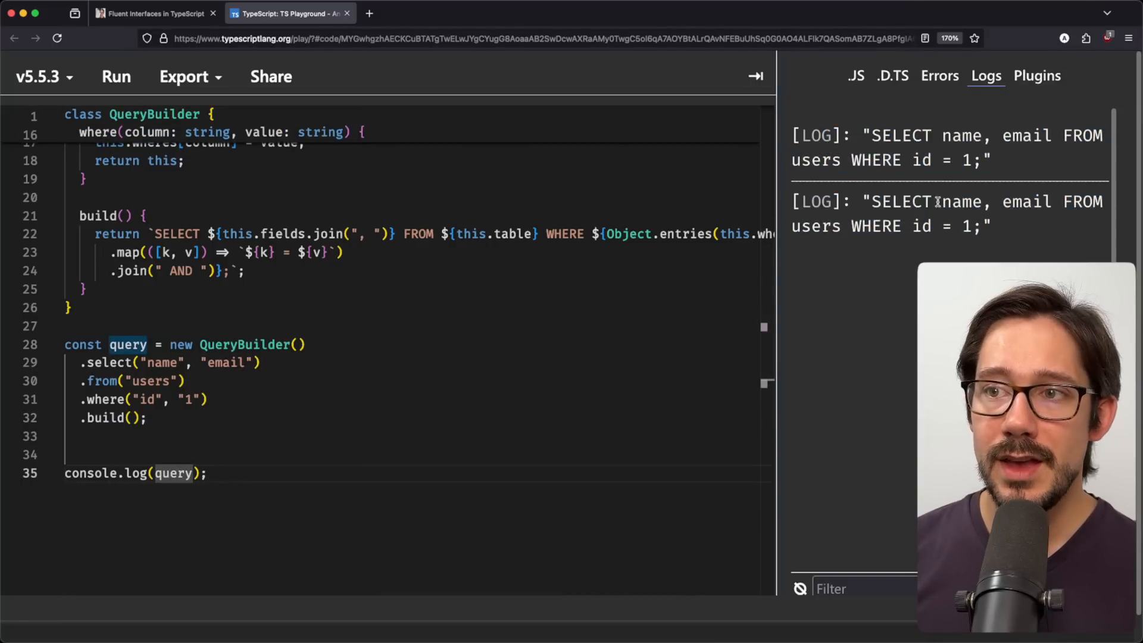
mouse_move(1012, 242)
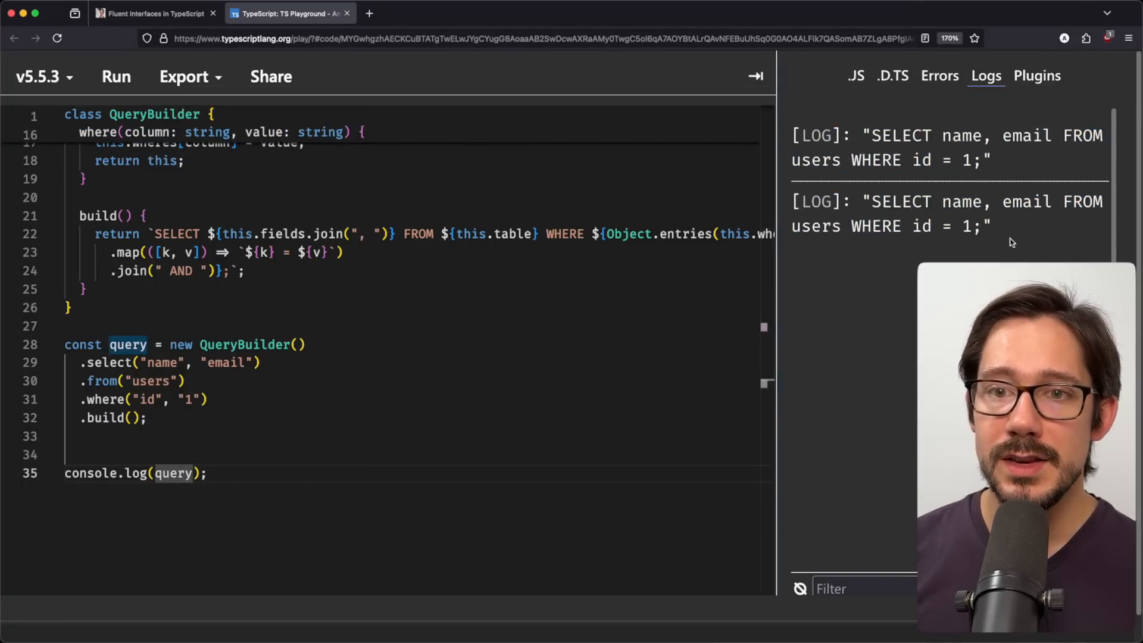
type(".where(\"email\", \"andrew@example.com")
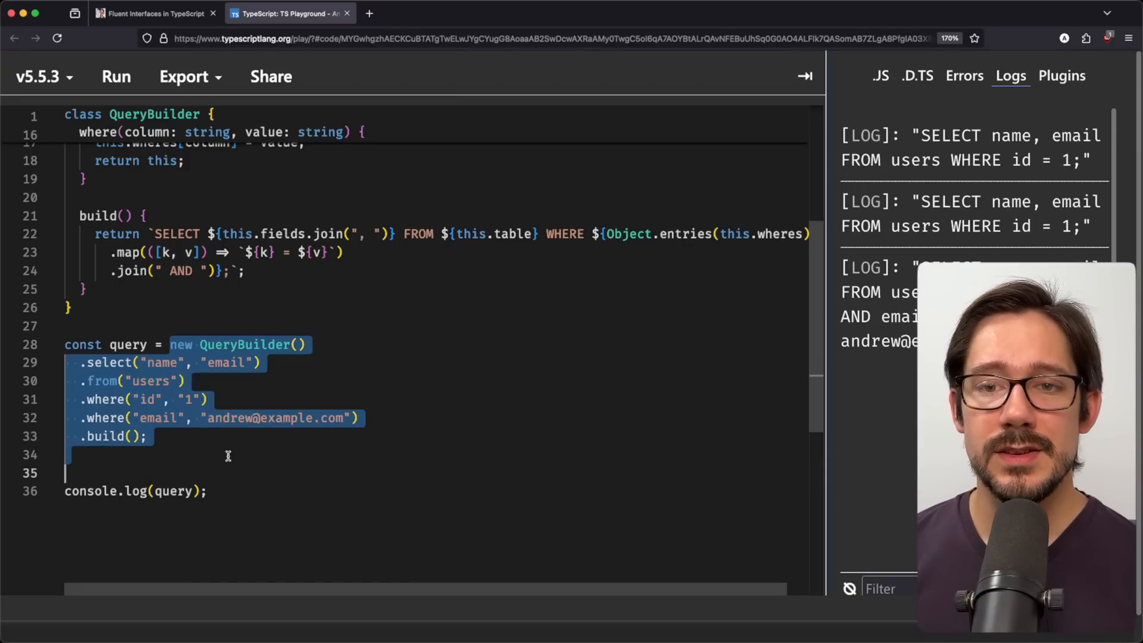
left_click(218, 435)
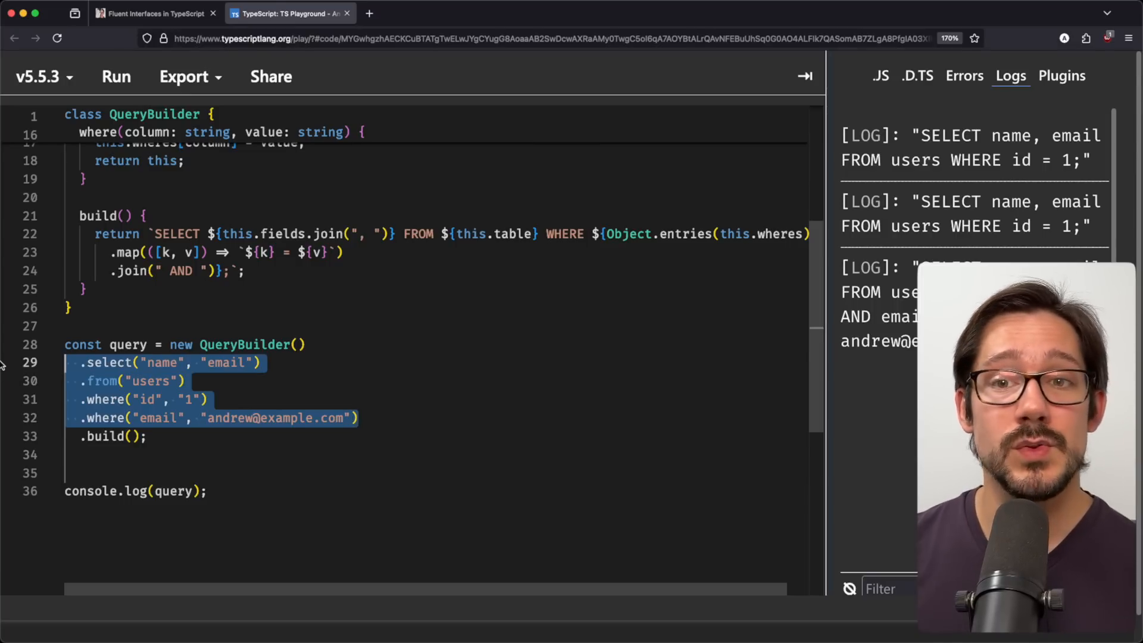
left_click(329, 349)
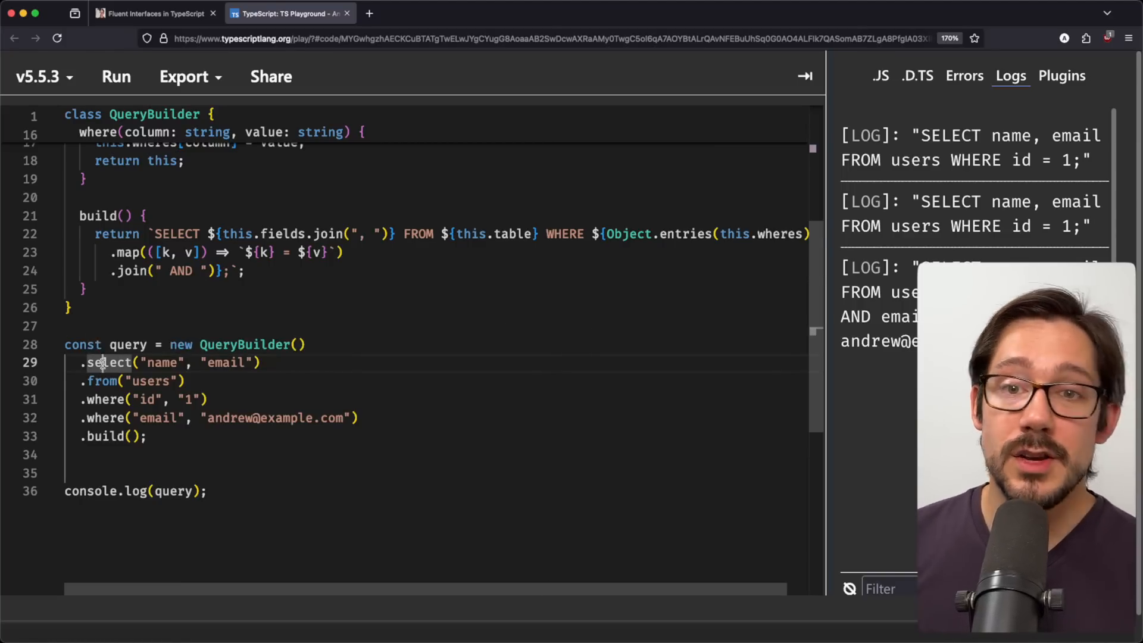
scroll("up", 3)
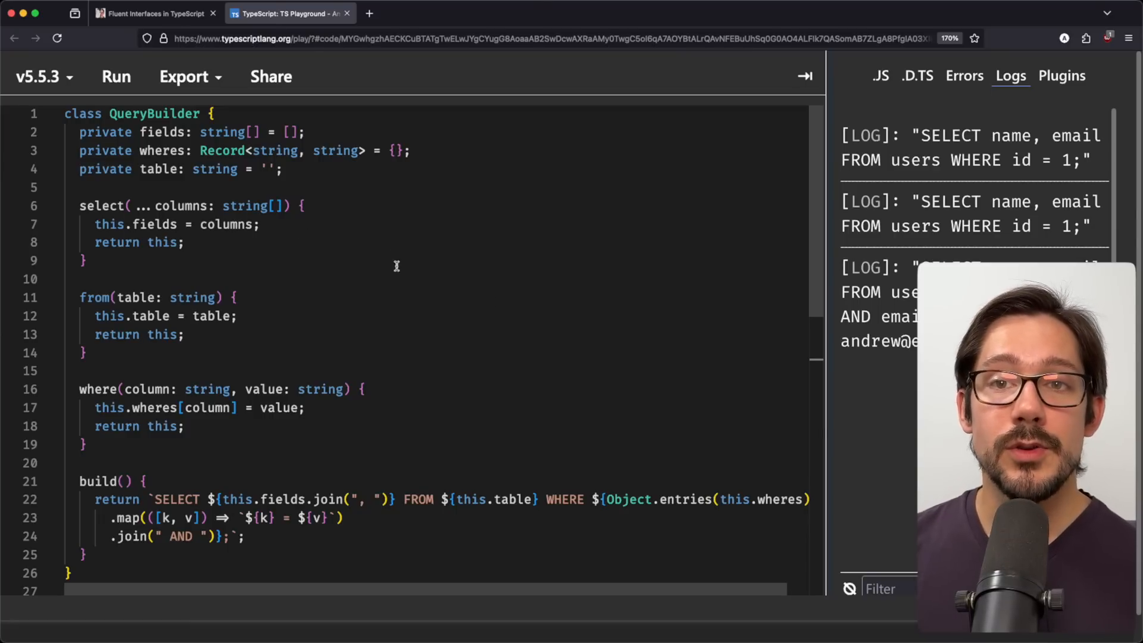
scroll("down", 3)
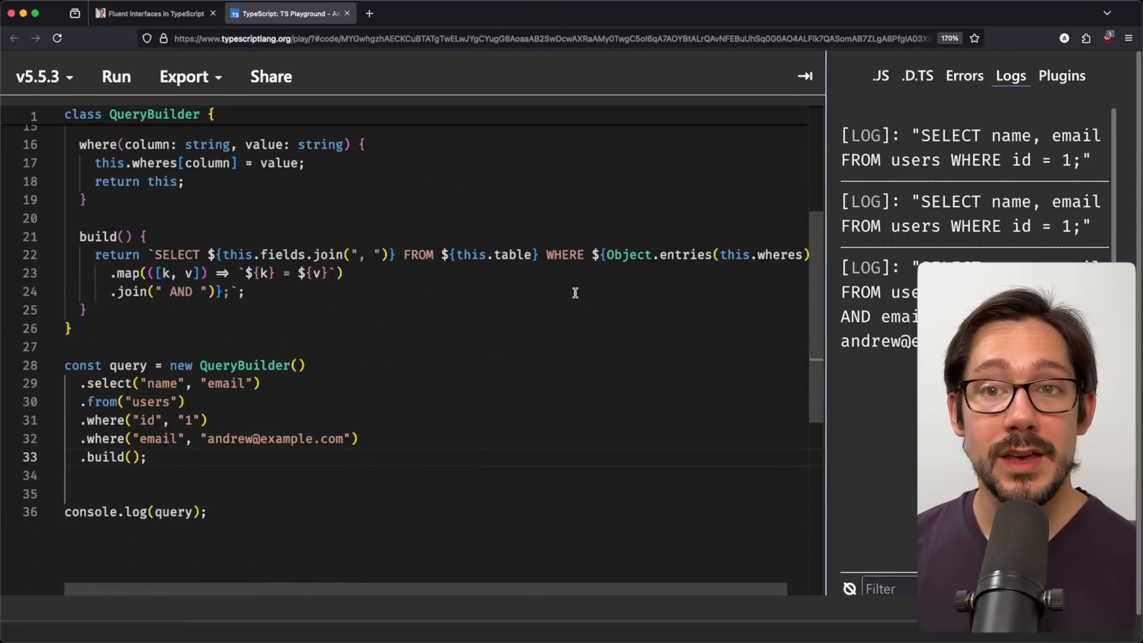
scroll("up", 3)
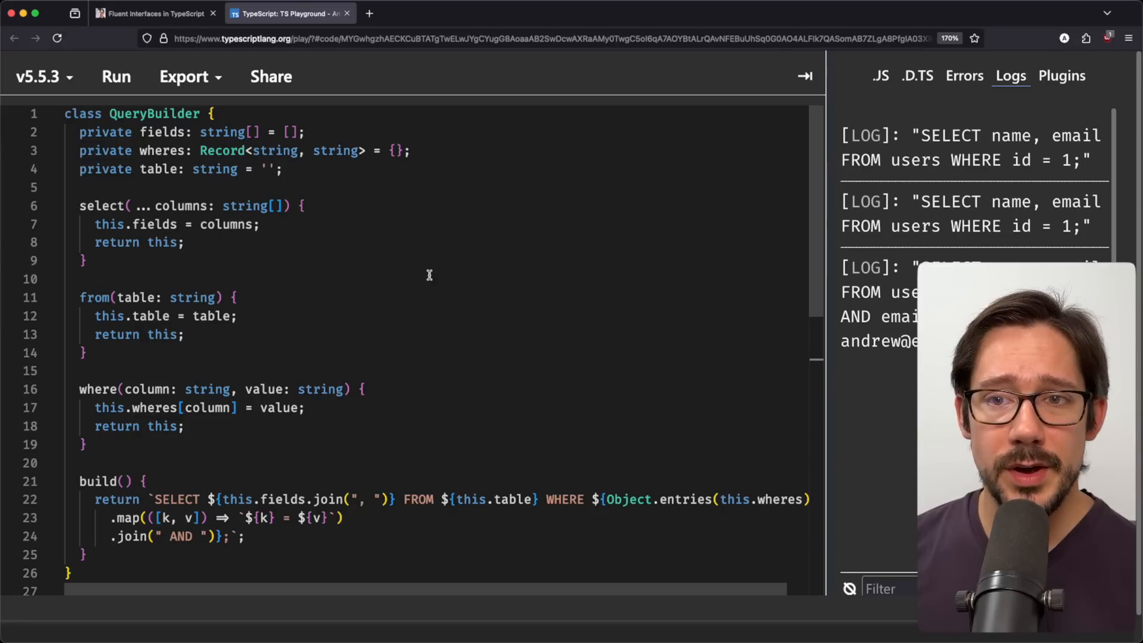
mouse_move(300, 125)
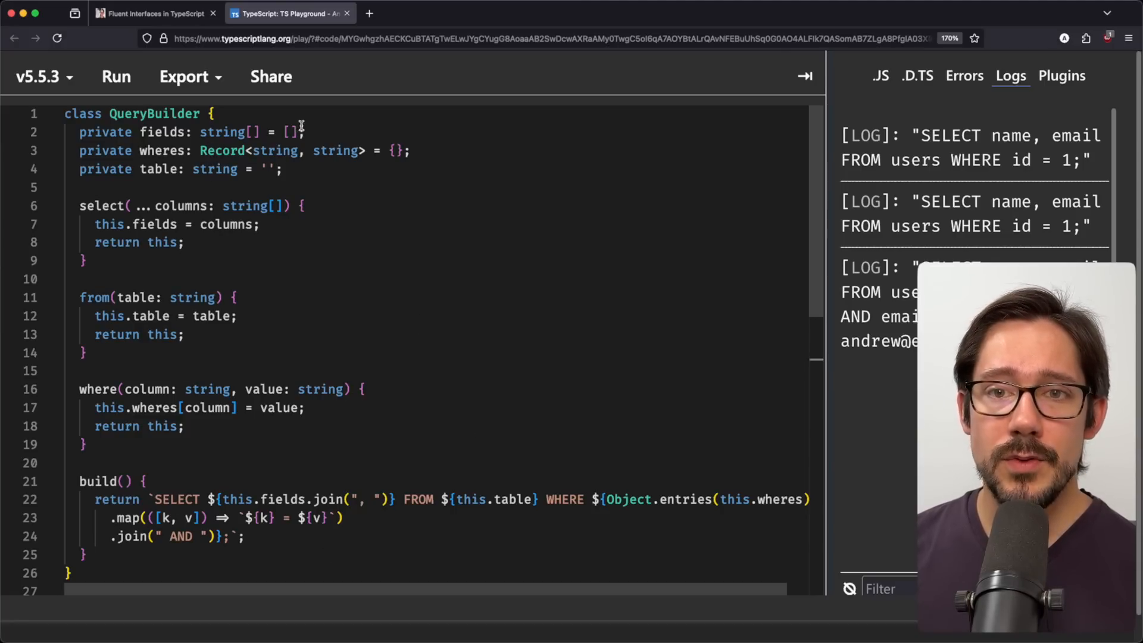
mouse_move(413, 379)
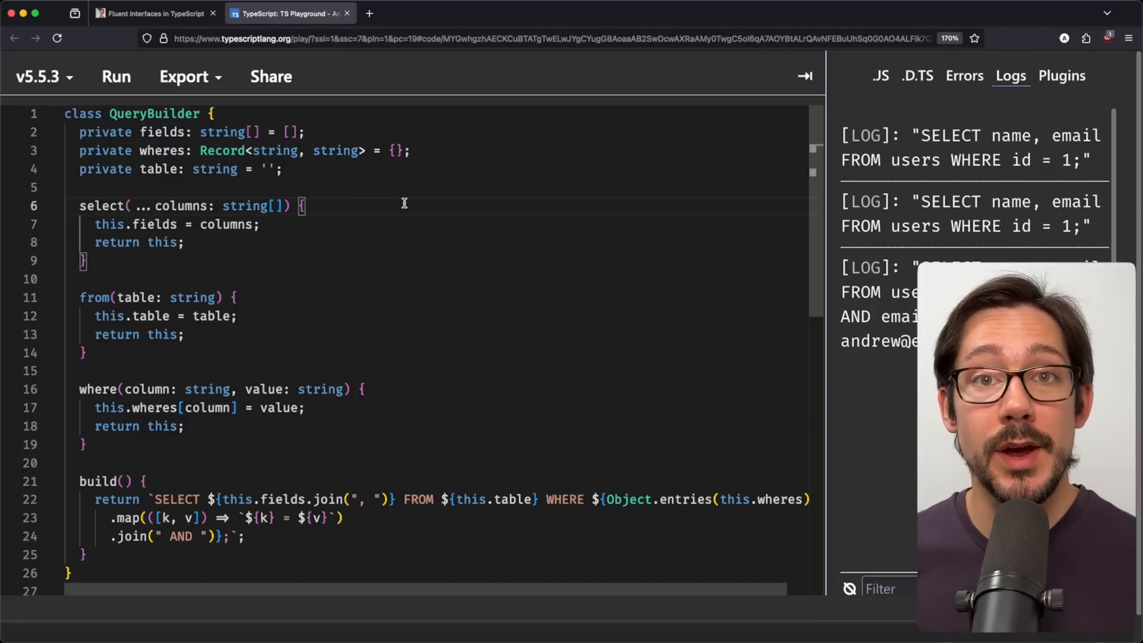
left_click(284, 169)
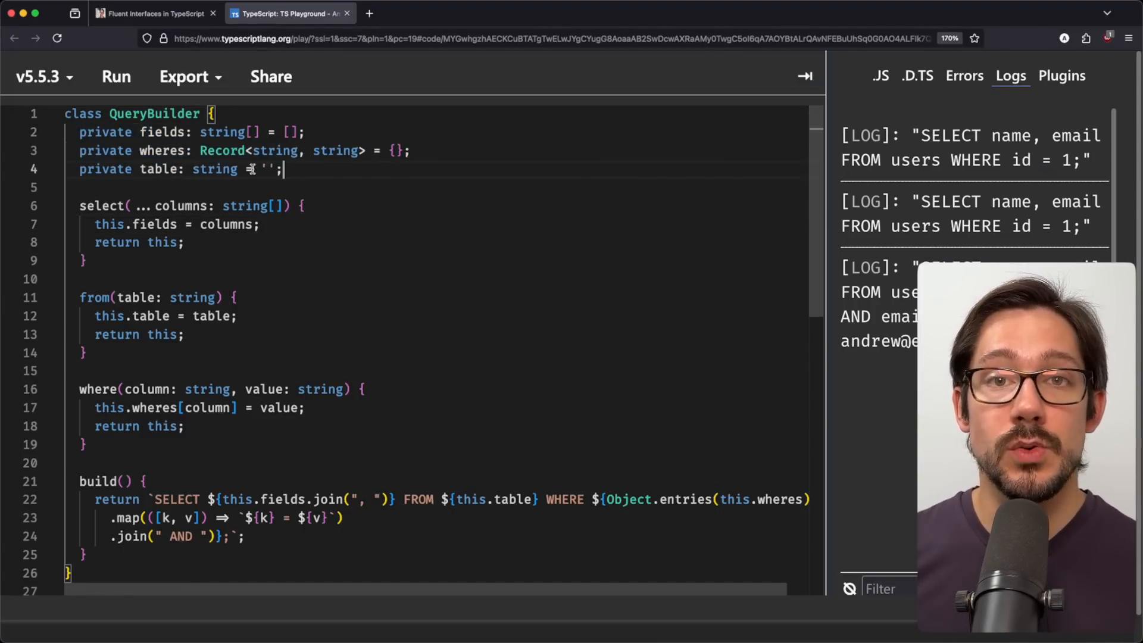
mouse_move(103, 206)
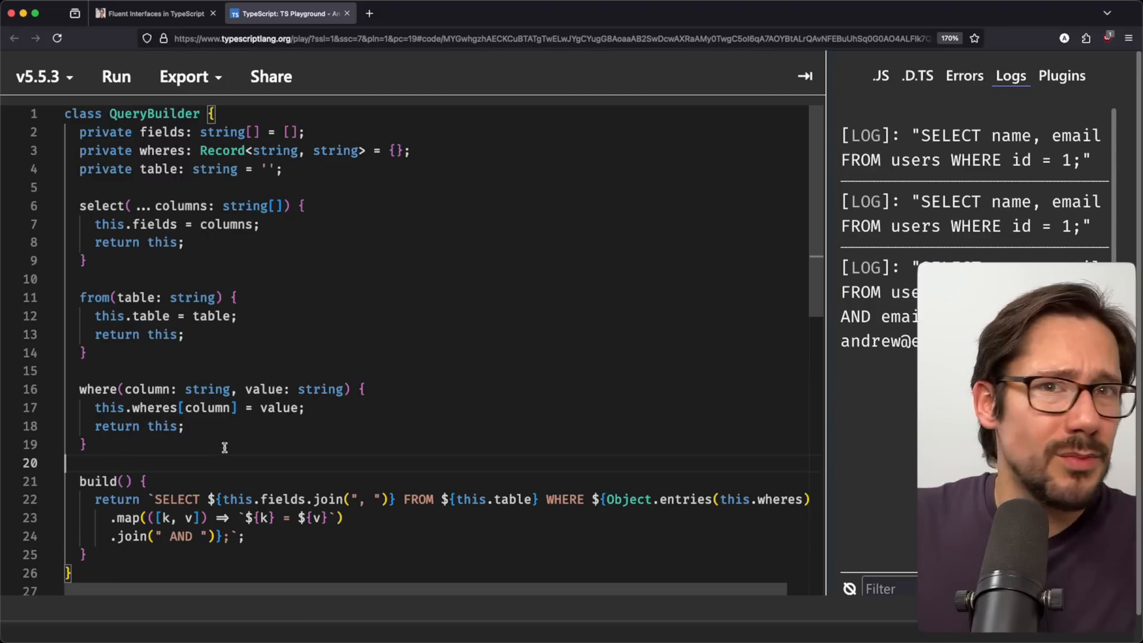
- Return to the blog's Piping section and launch its example in a new TypeScript Playground tab
left_click(151, 13)
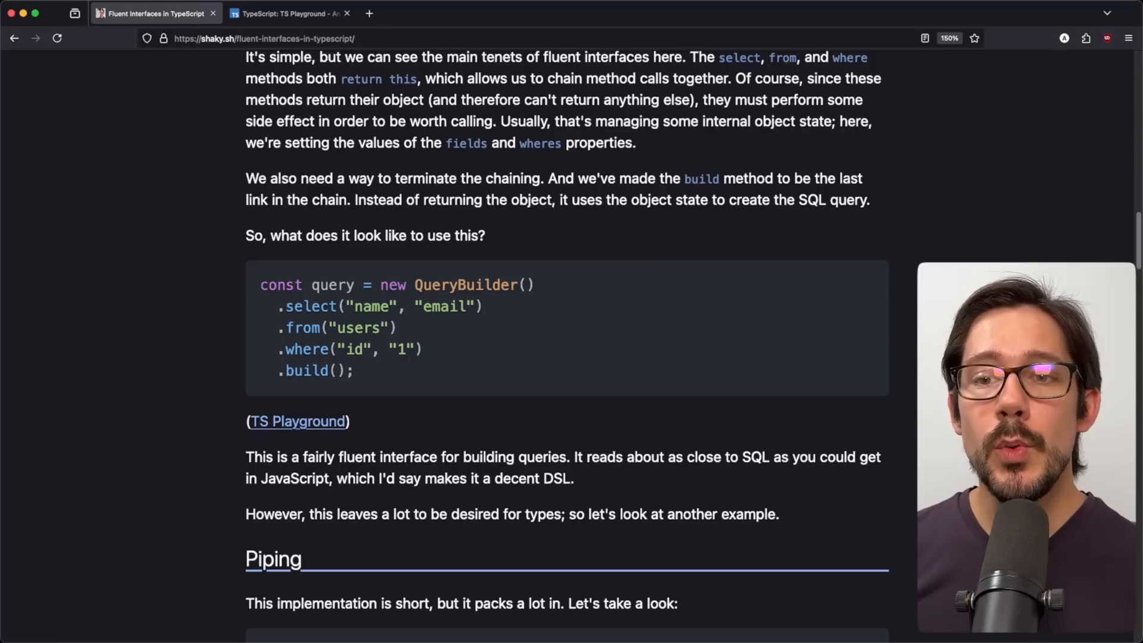
scroll("down", 3)
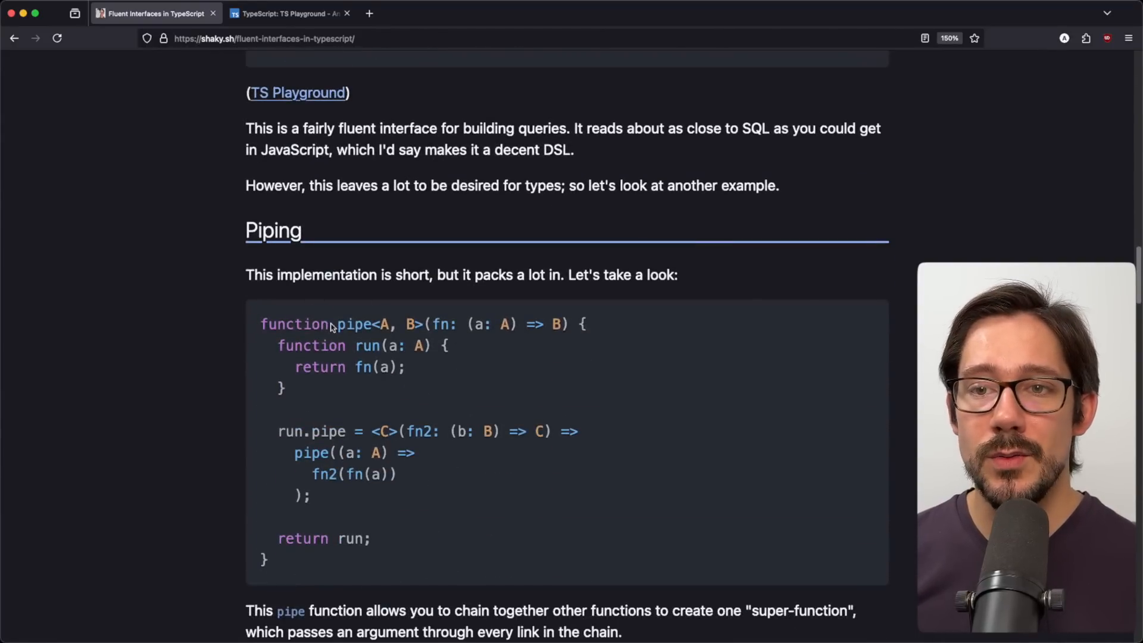
left_click(288, 13)
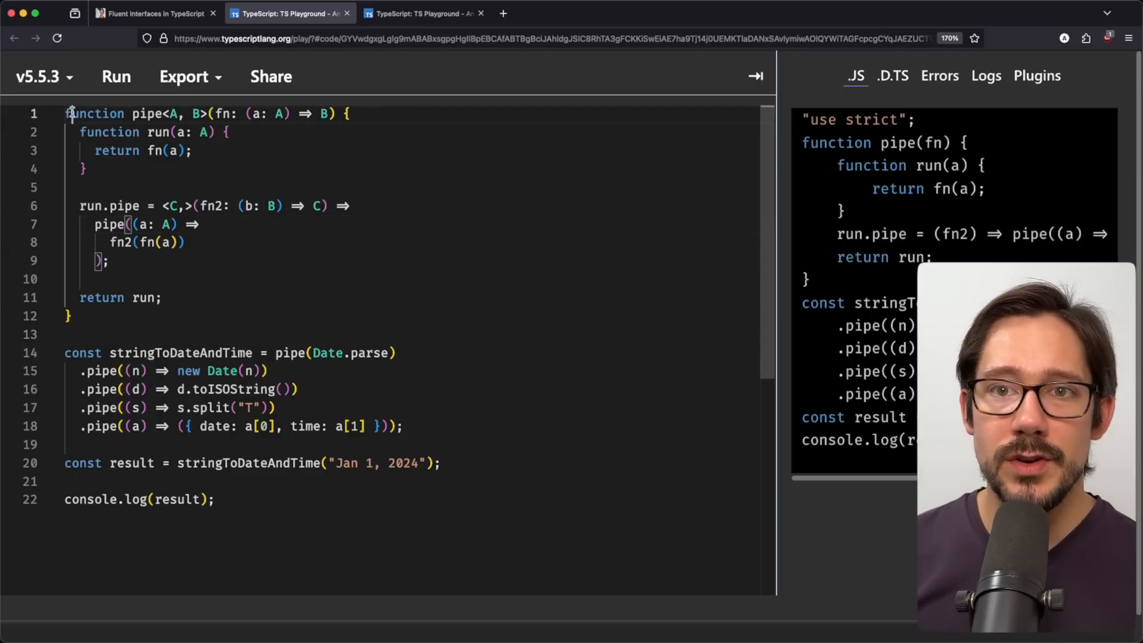
- Run the pipe example logging date 2024-01-01 and time 05:00:00.000Z, then examine the inner run function and nested pipe call
left_click(116, 76)
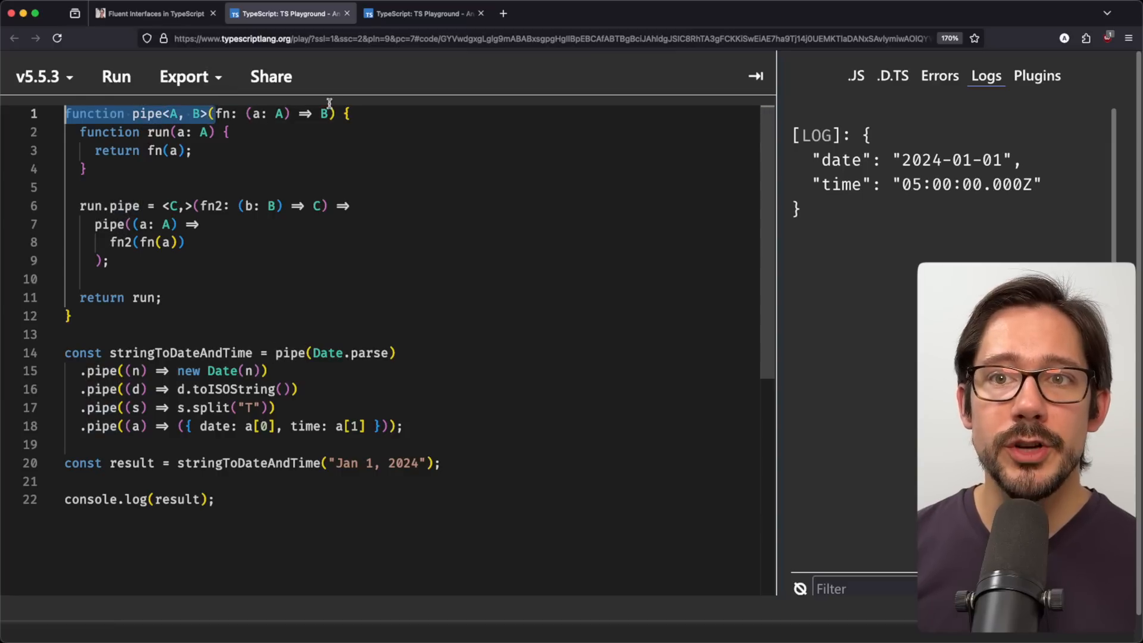
left_click(275, 132)
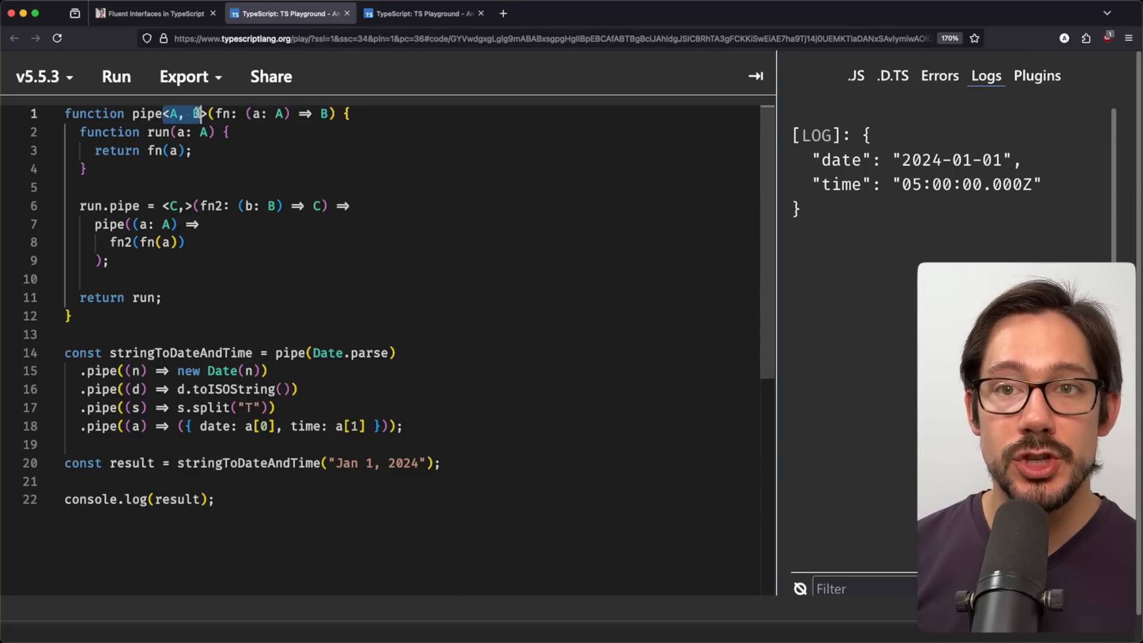
left_click_drag(80, 132, 87, 168)
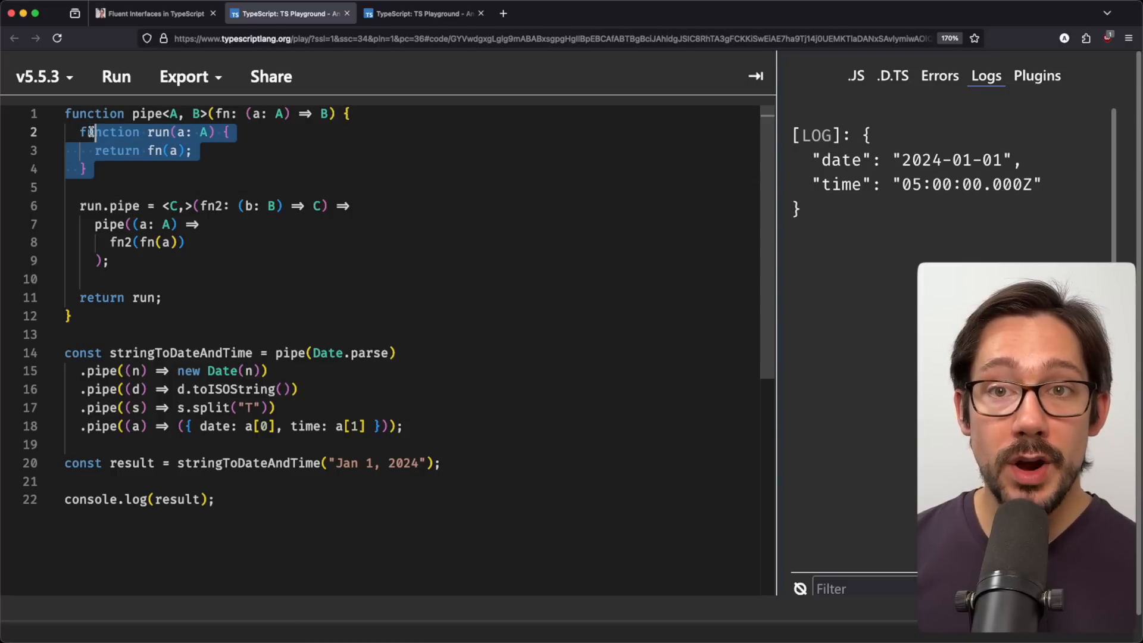
mouse_move(71, 298)
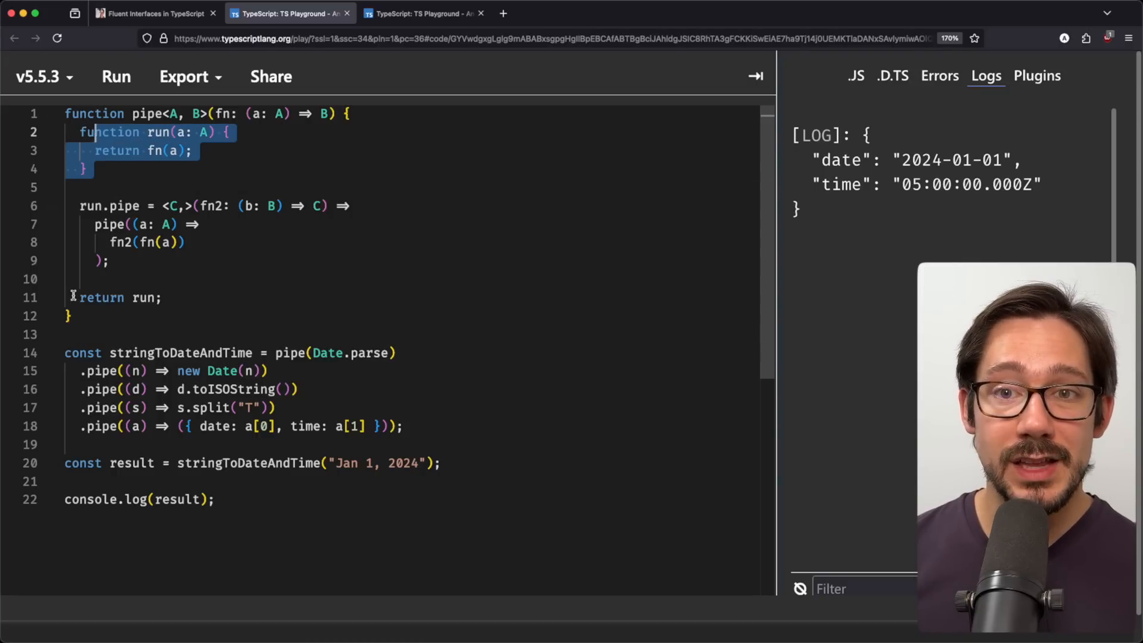
left_click(164, 297)
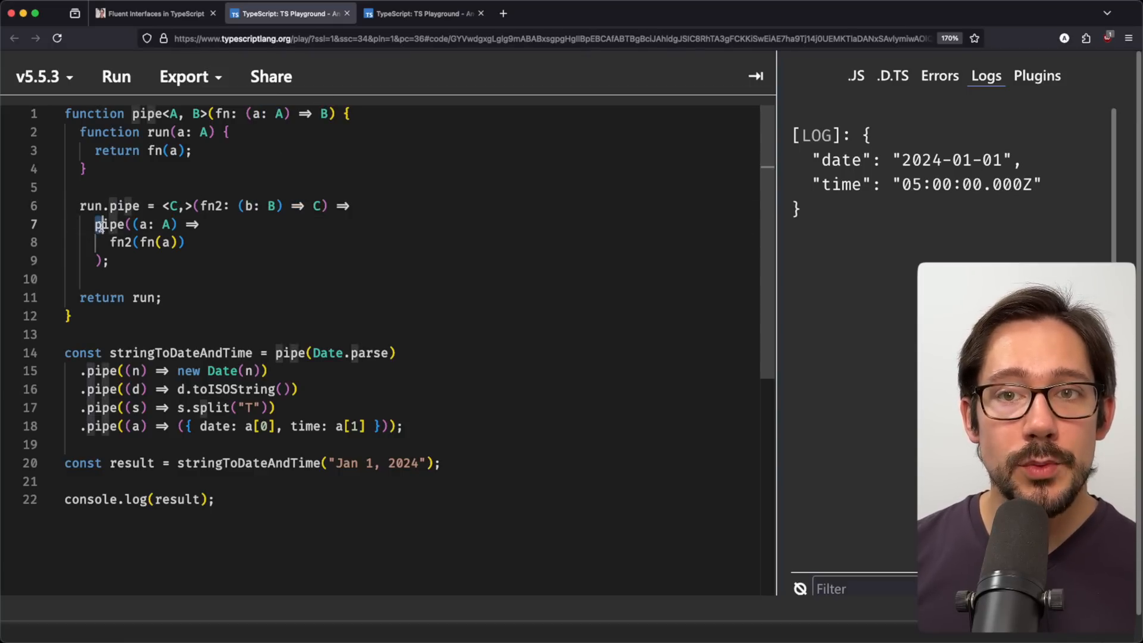
right_click(121, 212)
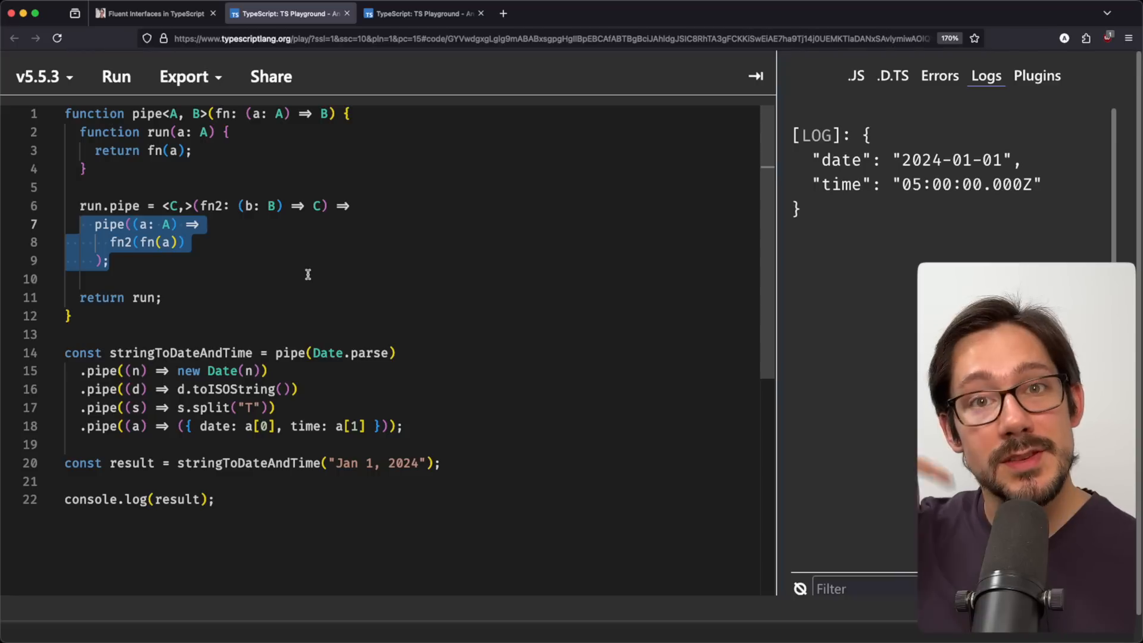
mouse_move(245, 247)
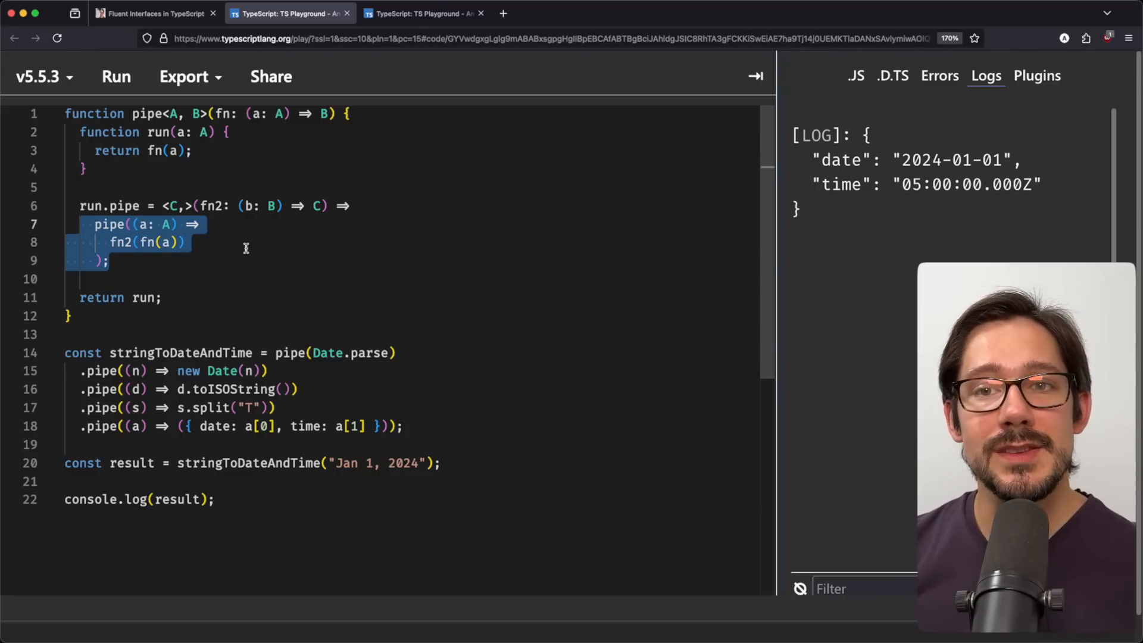
left_click(263, 260)
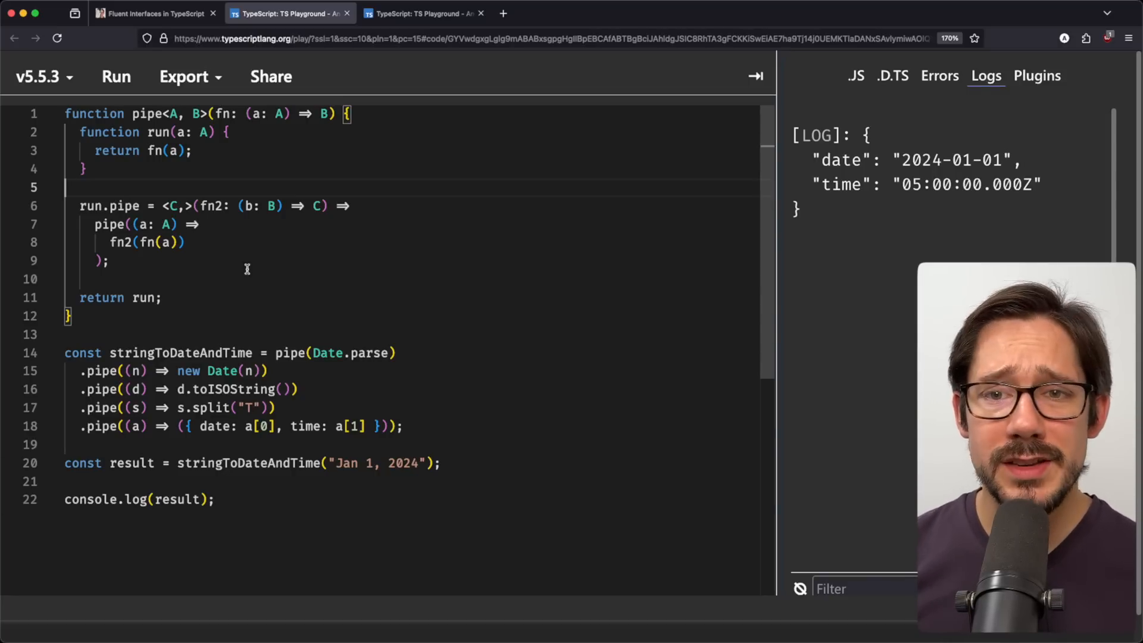
double_click(333, 352)
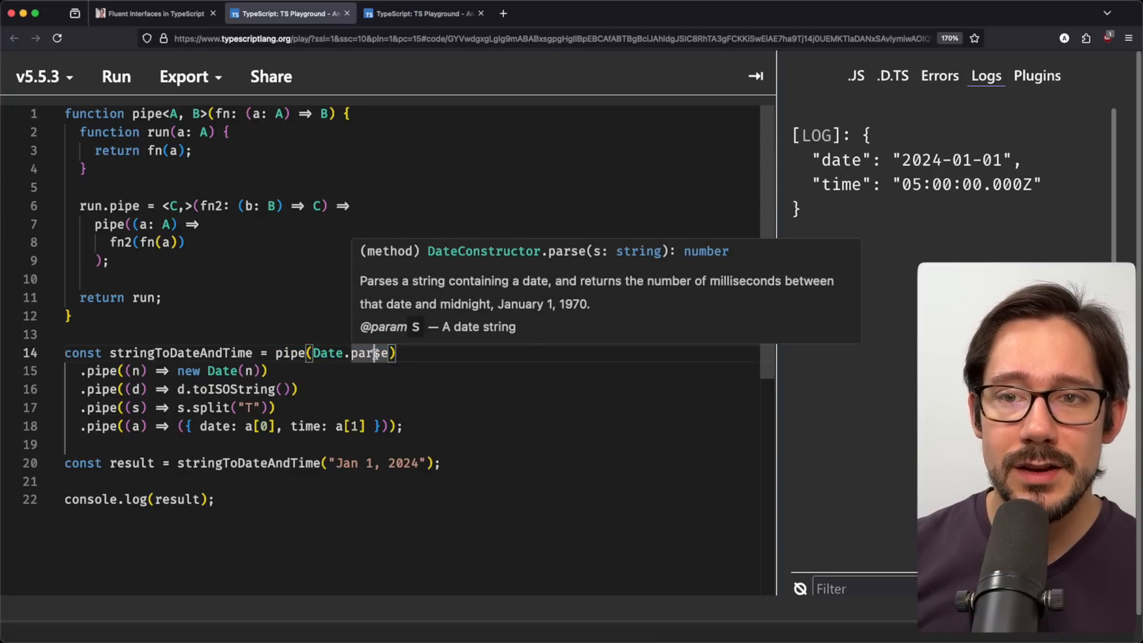
mouse_move(653, 252)
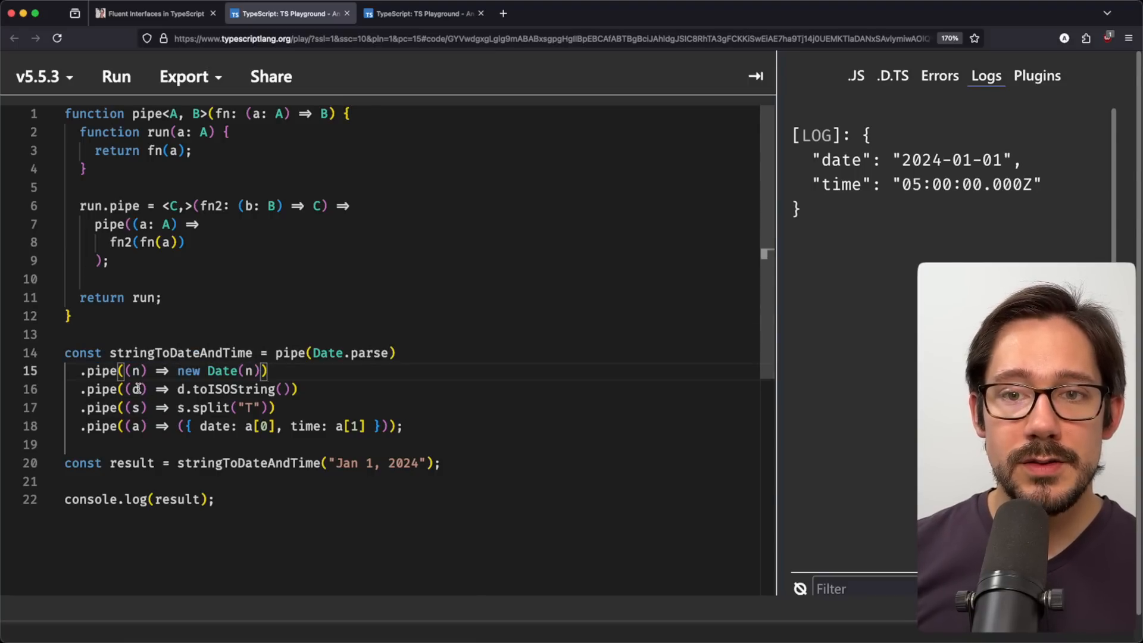
mouse_move(226, 388)
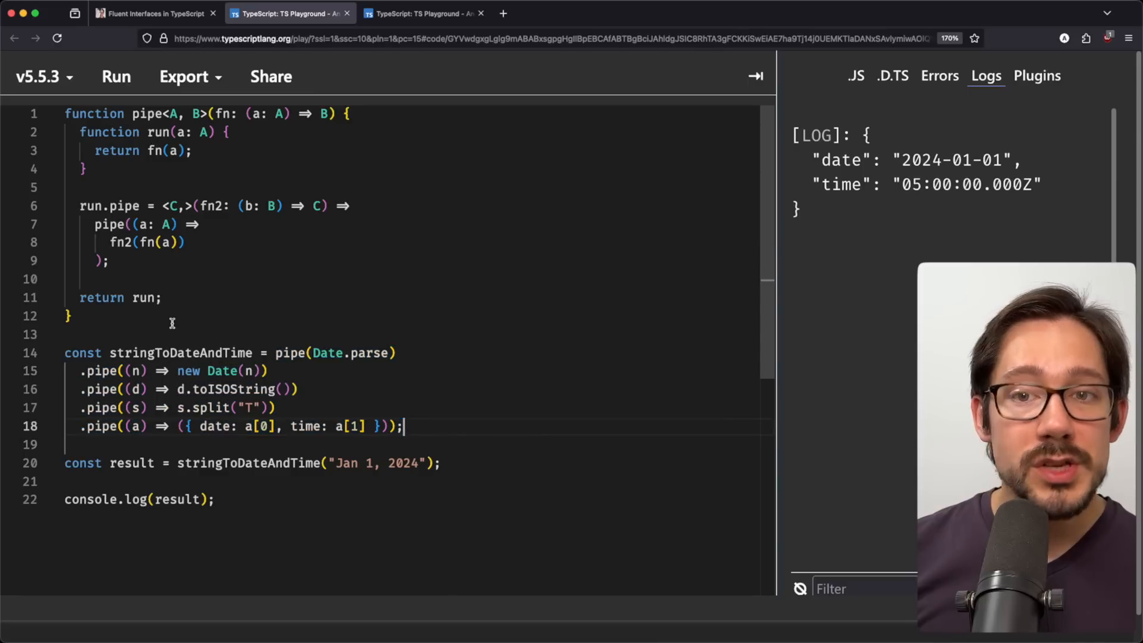
mouse_move(173, 352)
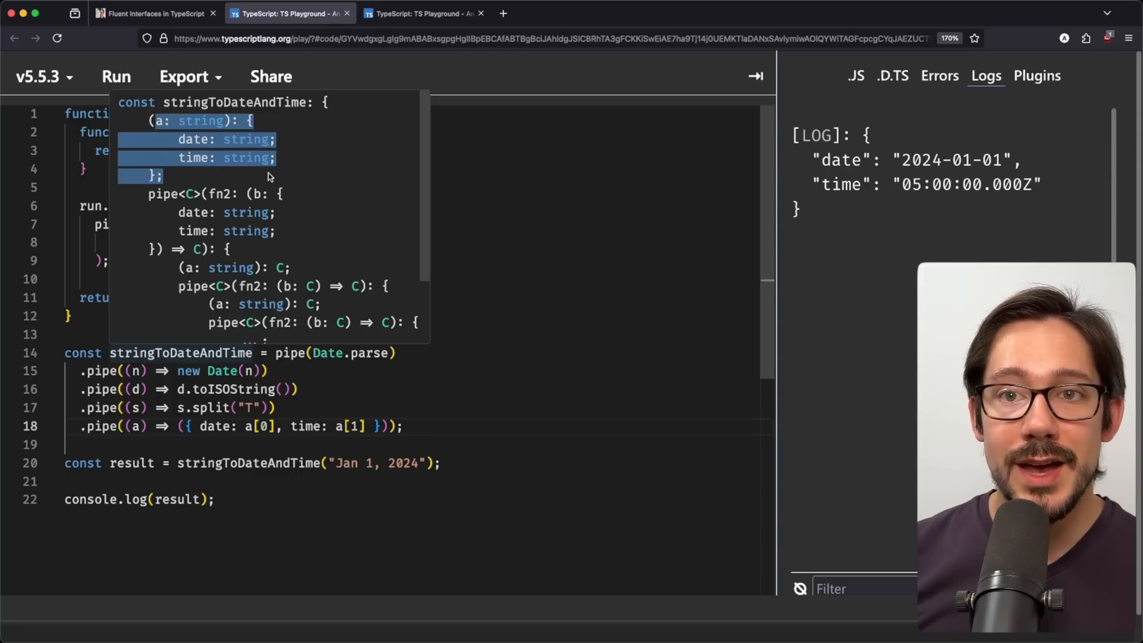
mouse_move(150, 203)
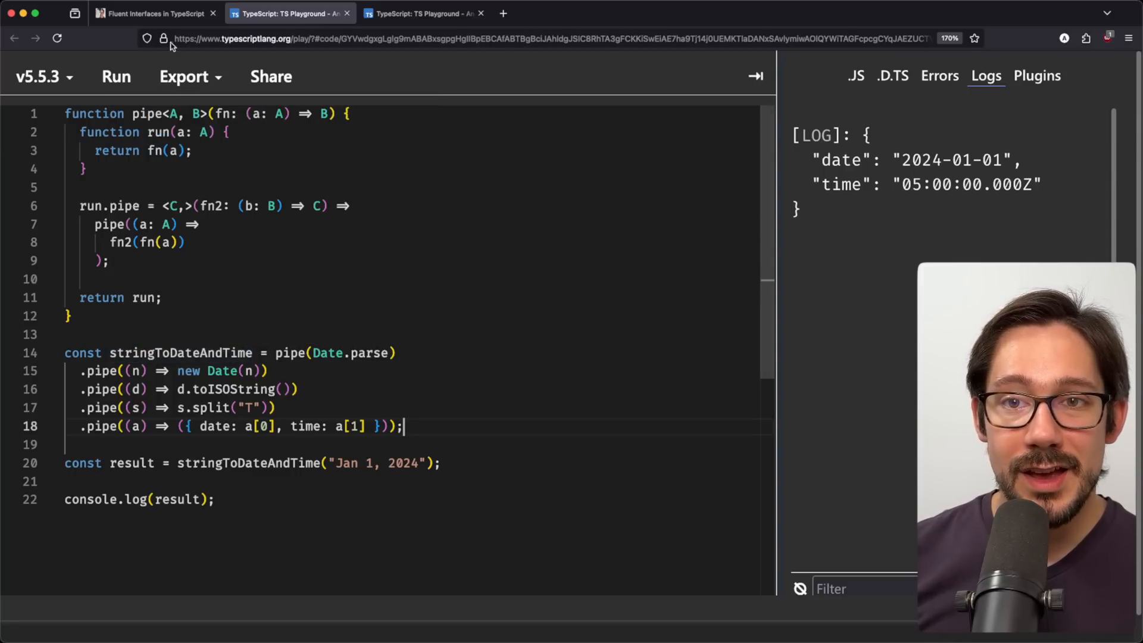
mouse_move(168, 353)
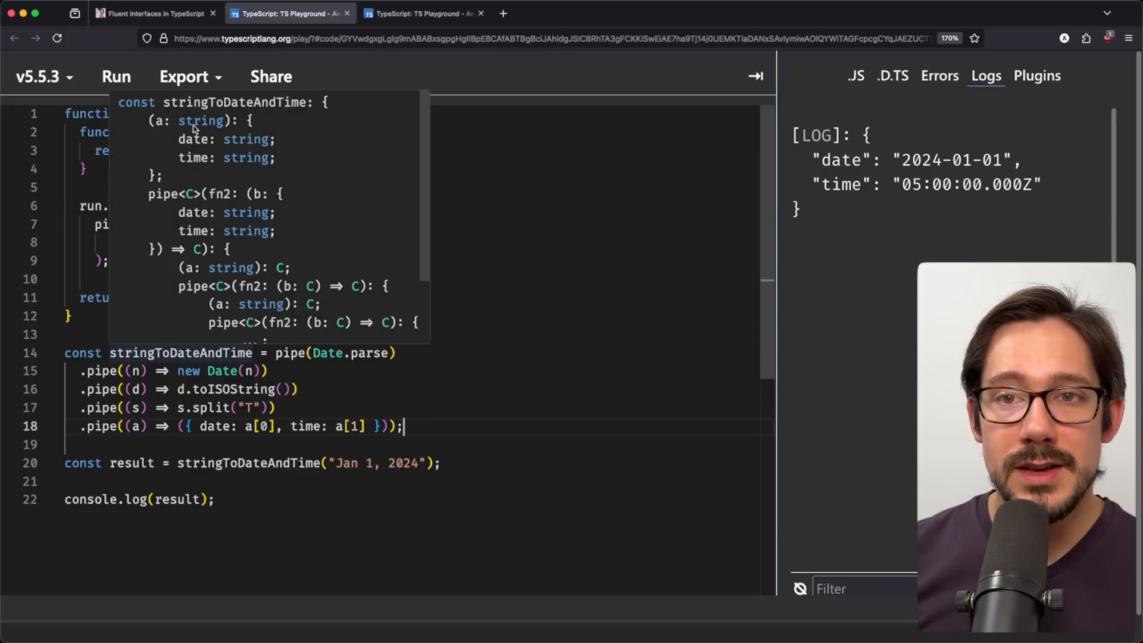
mouse_move(224, 162)
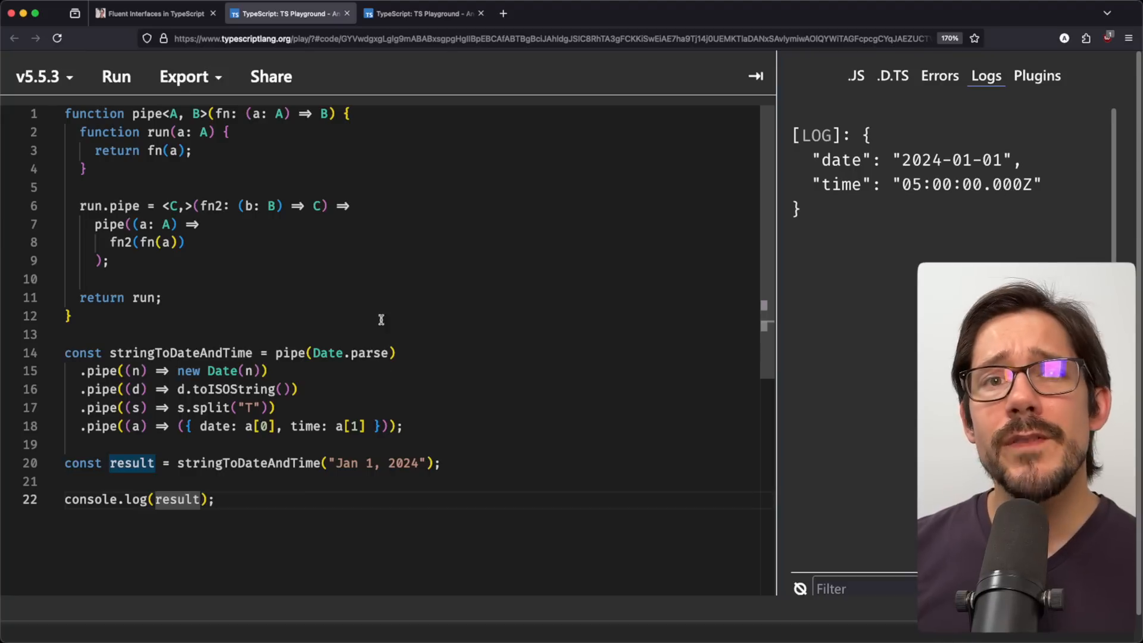
mouse_move(270, 359)
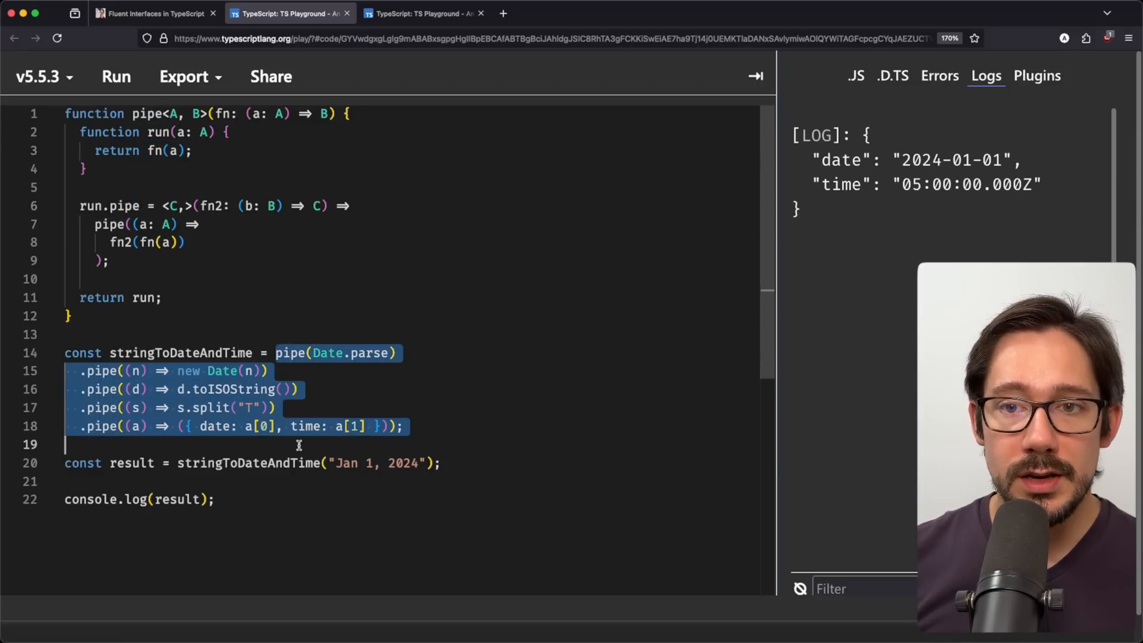
mouse_move(211, 205)
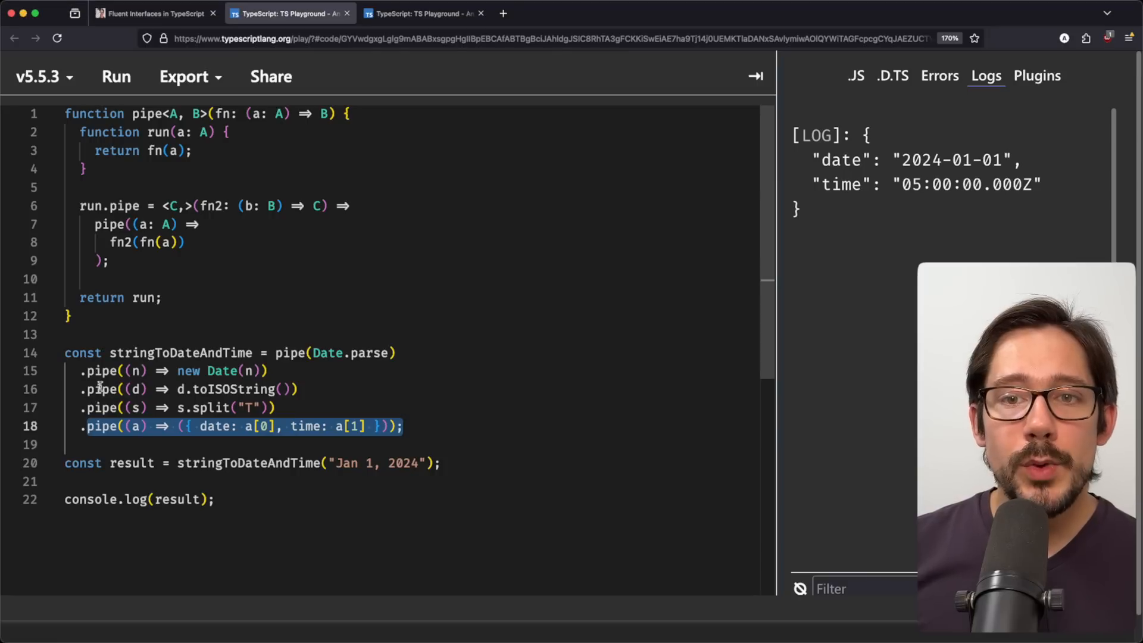
left_click(133, 388)
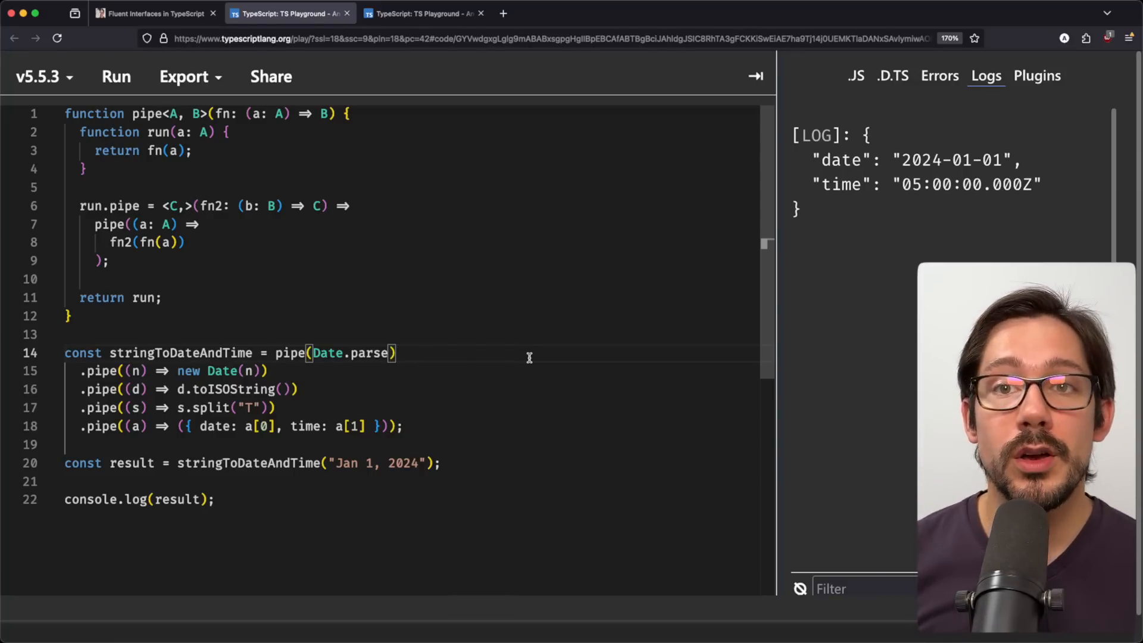
left_click(151, 13)
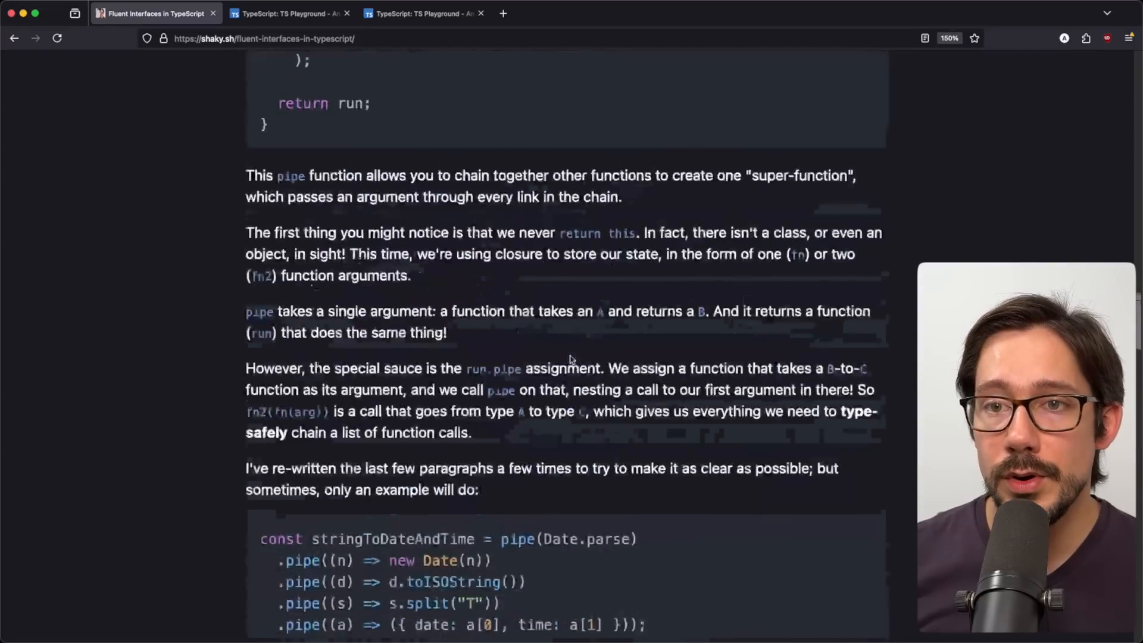
scroll("down", 3)
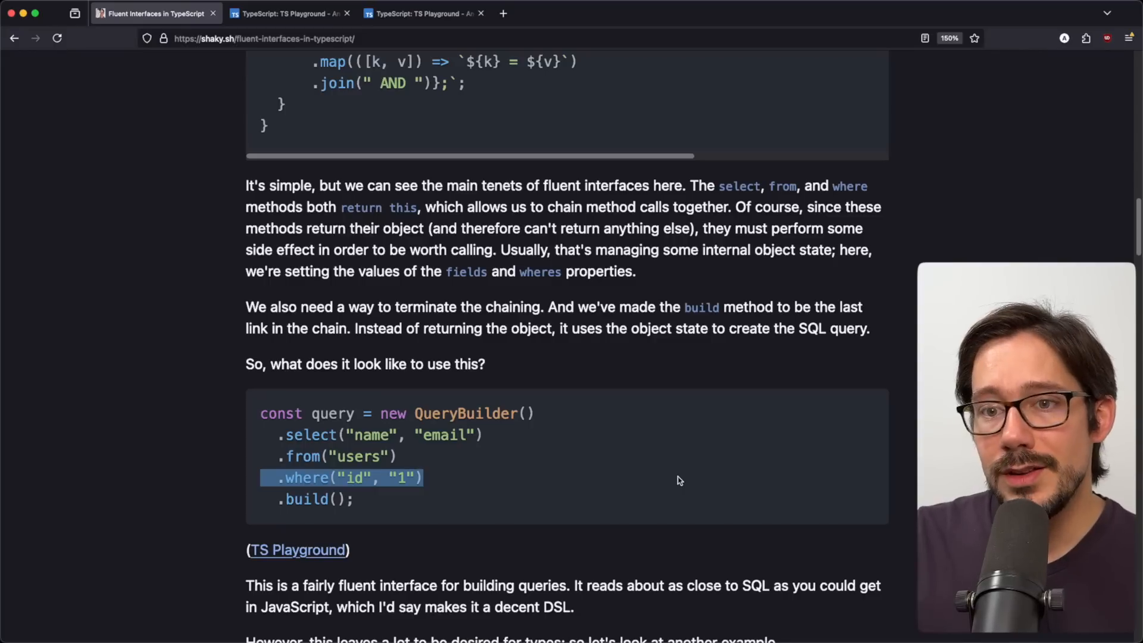
left_click(316, 499)
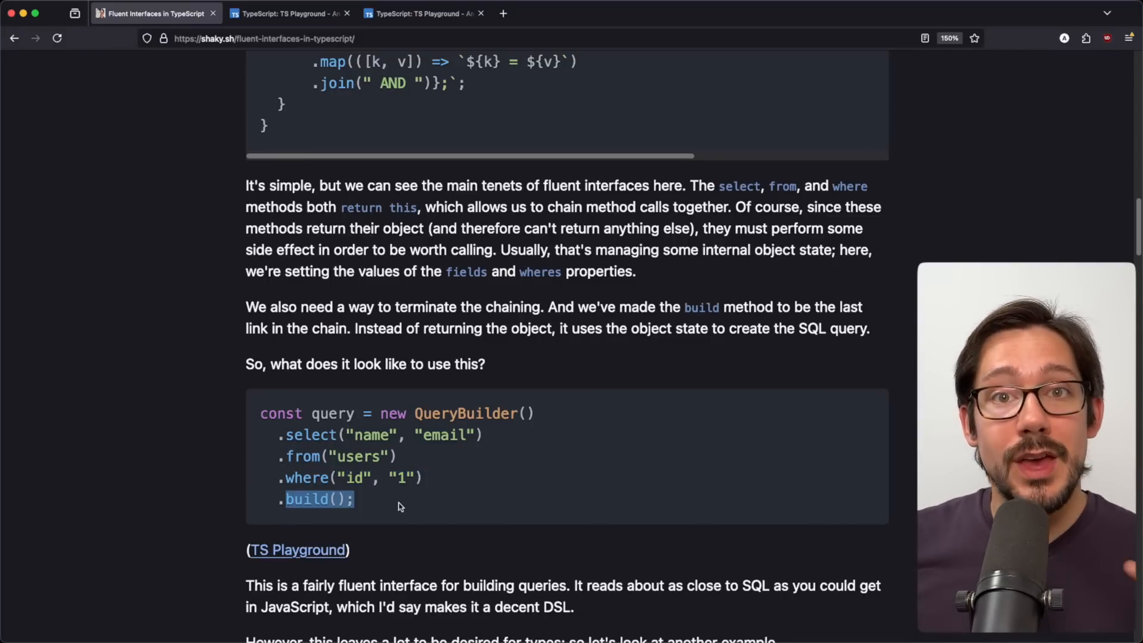
left_click(288, 13)
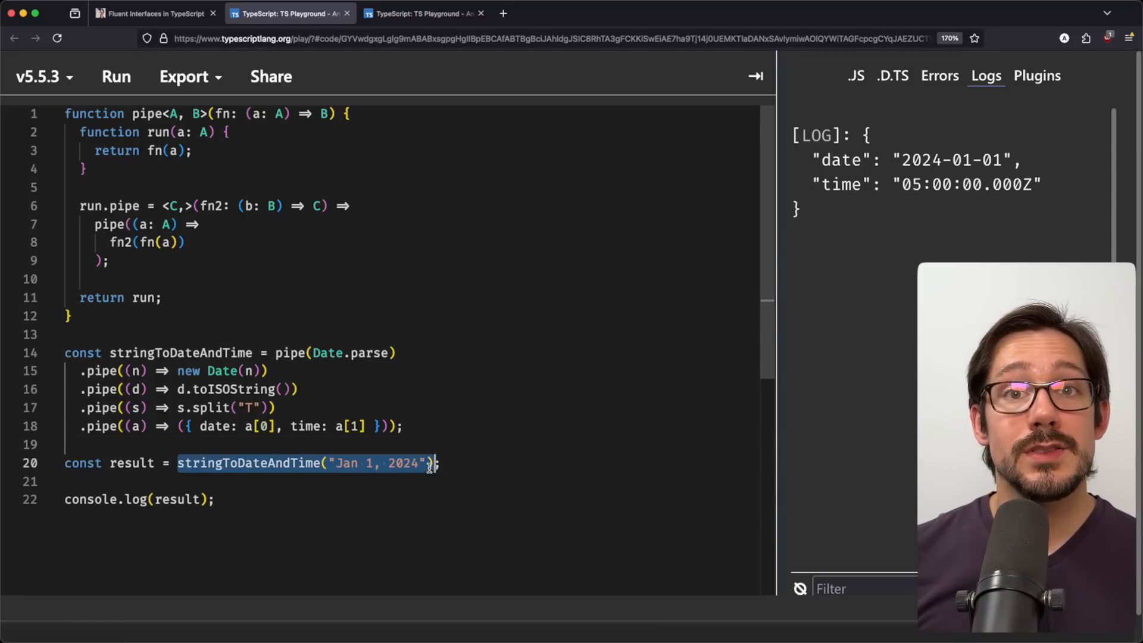
- Leave the pipe example and return to the Fluent Interfaces in TypeScript blog tab
left_click(426, 463)
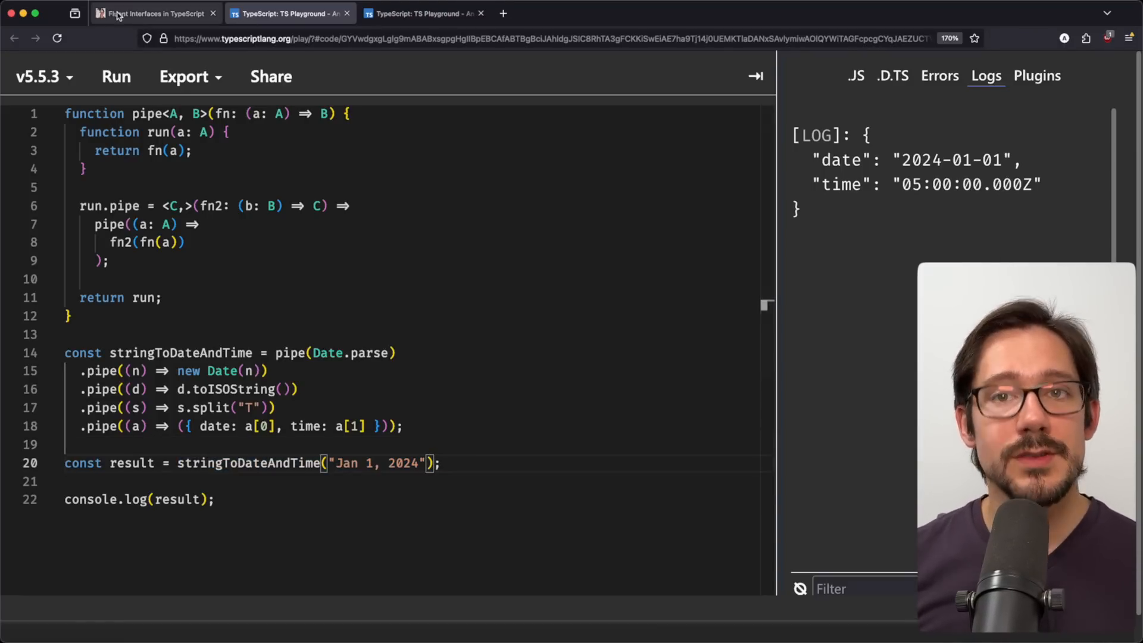
left_click(154, 13)
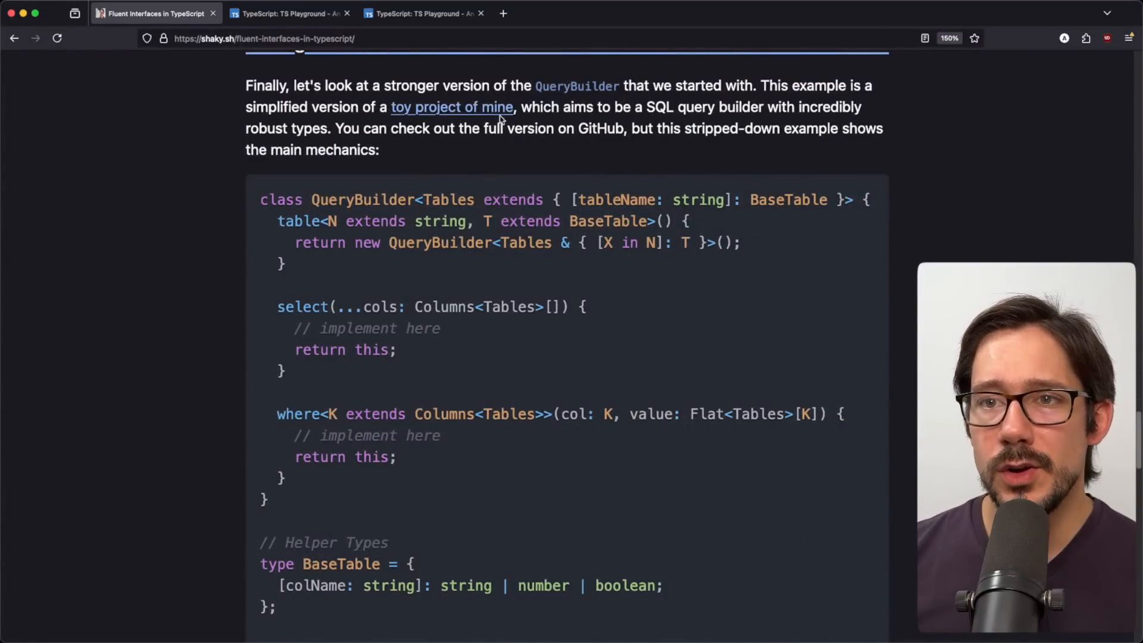
- Open the toy project's GitHub source in a new tab and browse its examples
left_click(451, 106)
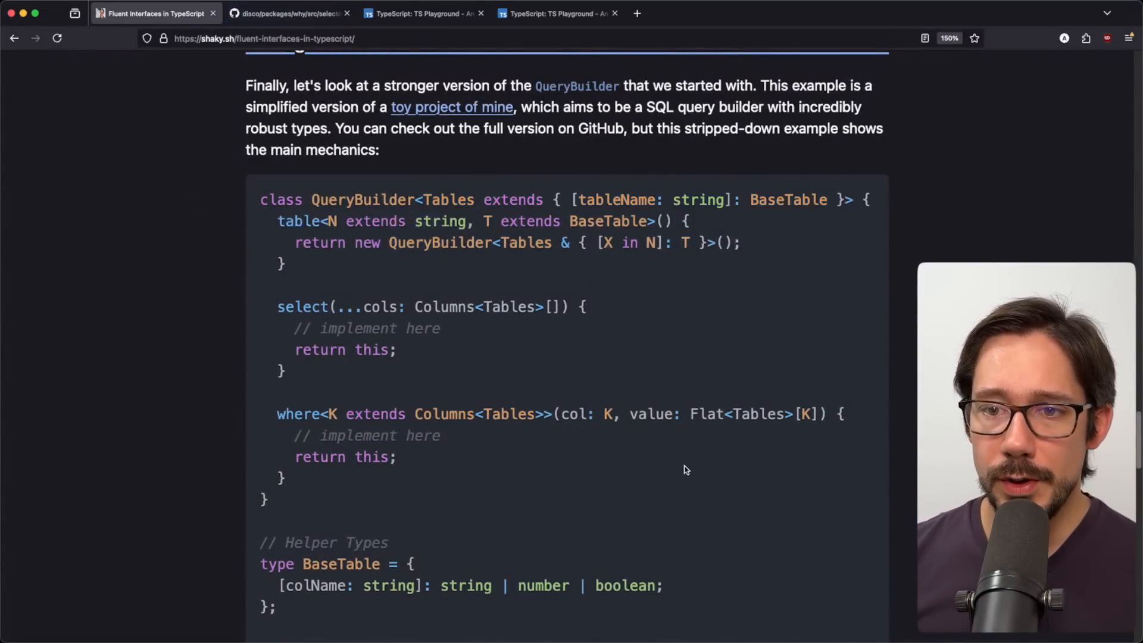
scroll("down", 3)
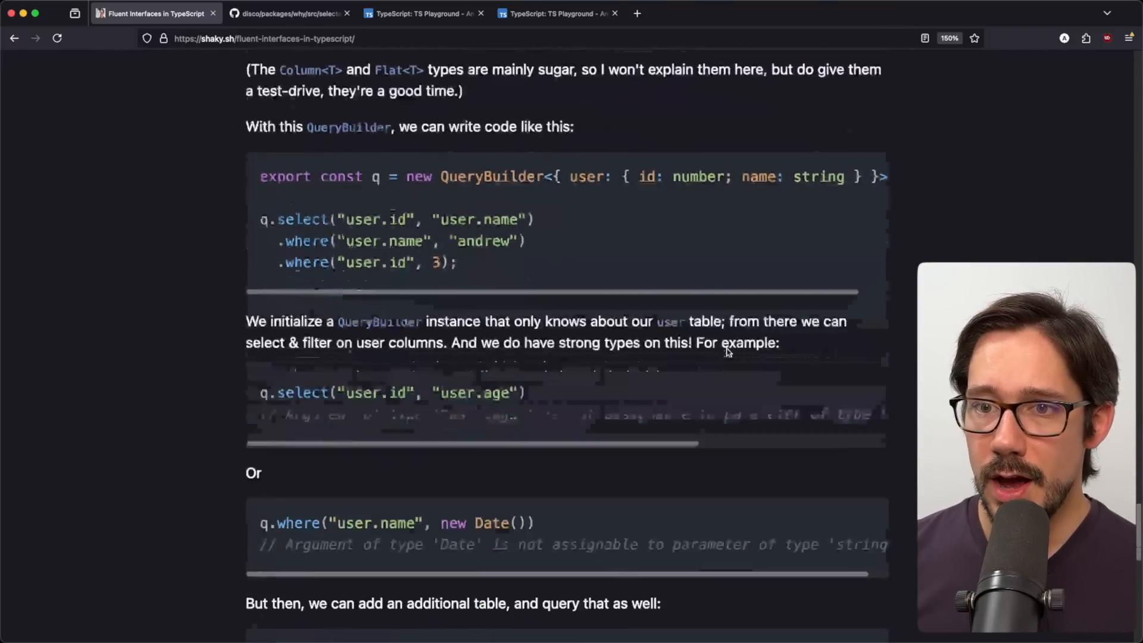
scroll("down", 3)
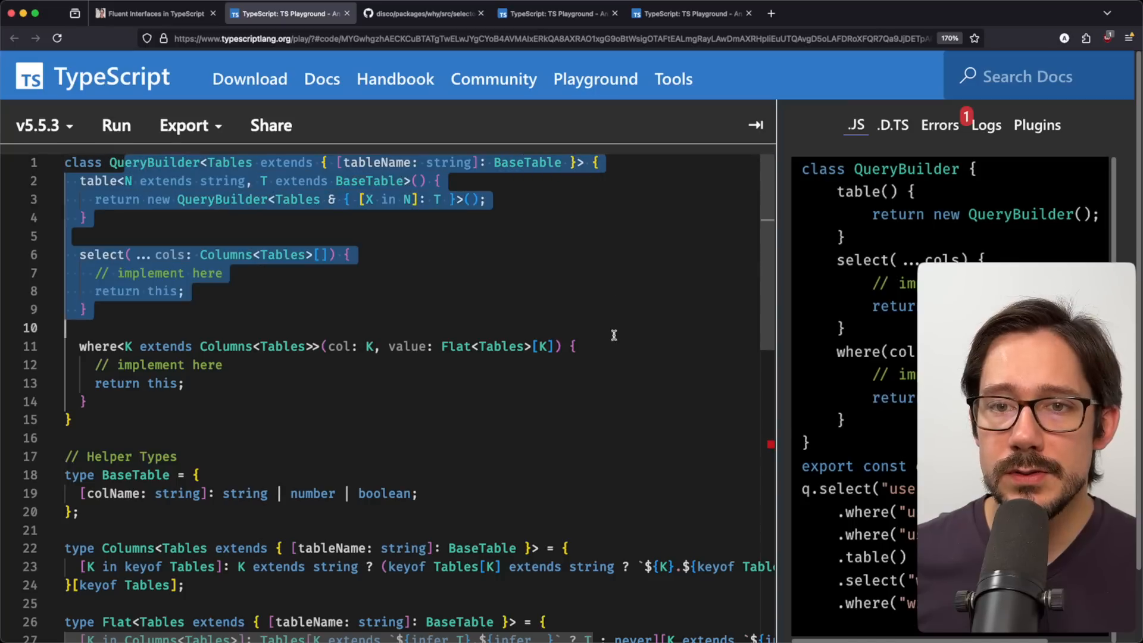
- Walk through the generic tableName signature and the typed select and where methods, reaching the Columns helper type
scroll("down", 3)
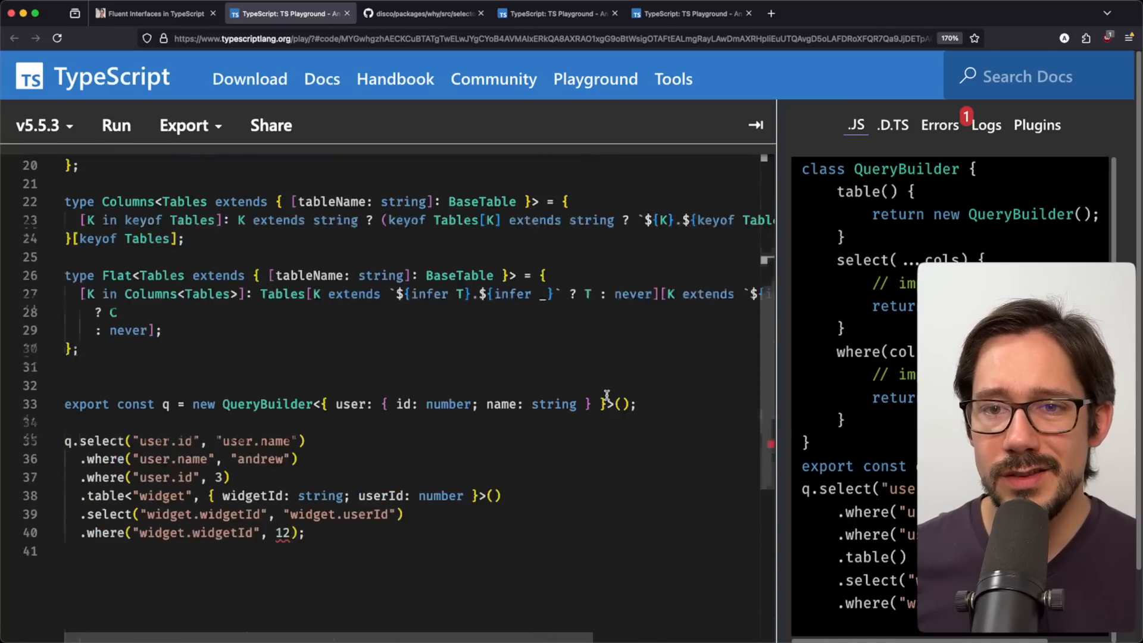
scroll("up", 3)
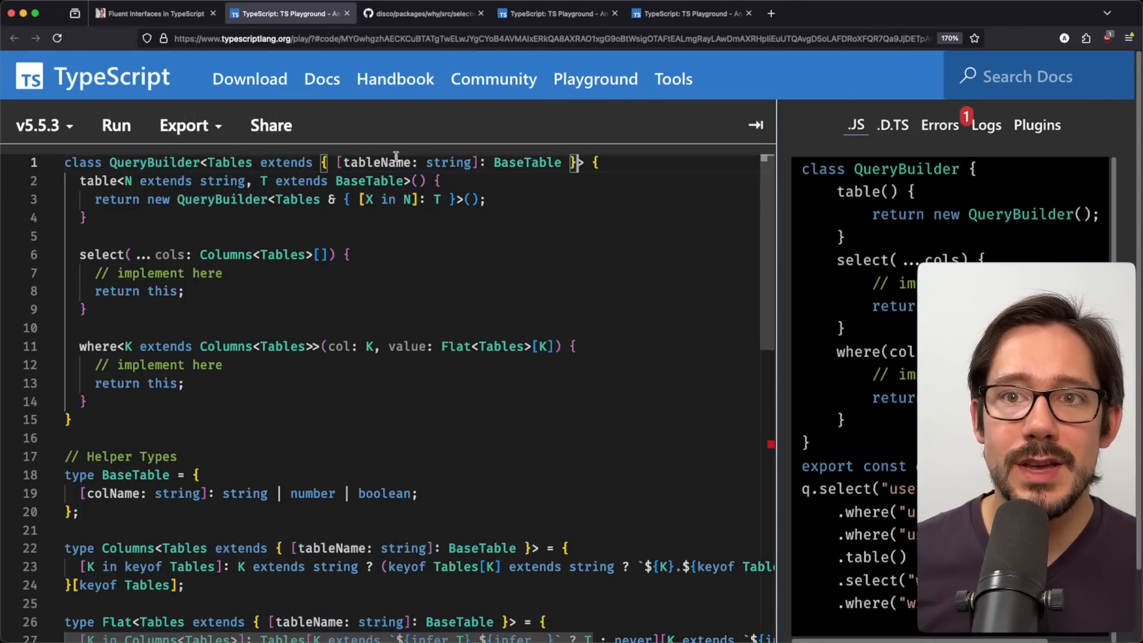
double_click(376, 162)
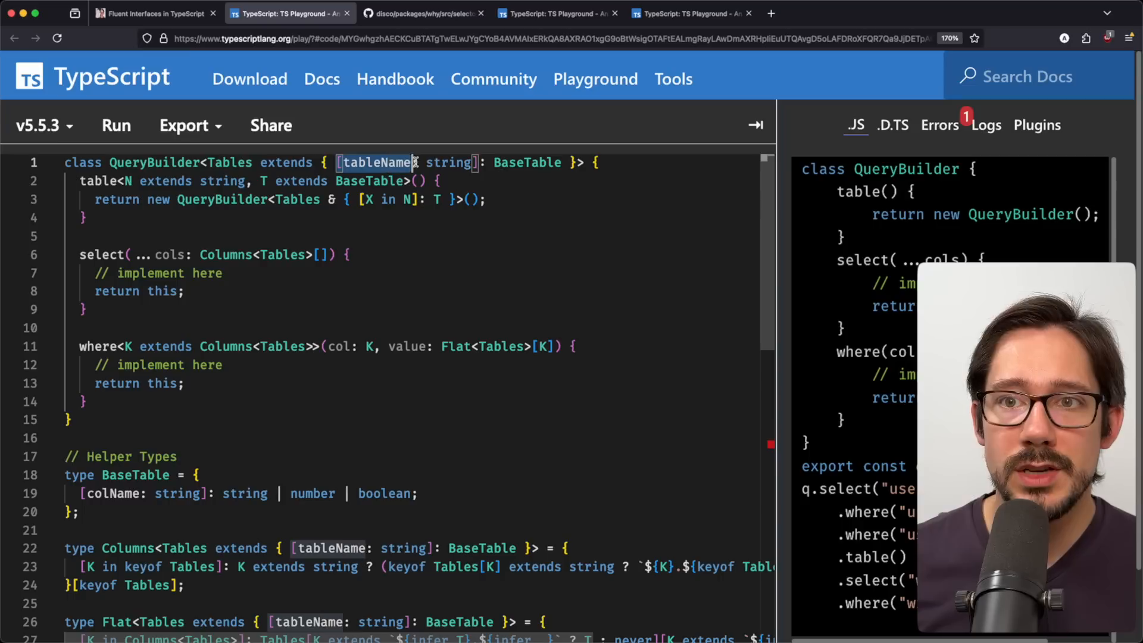
double_click(526, 162)
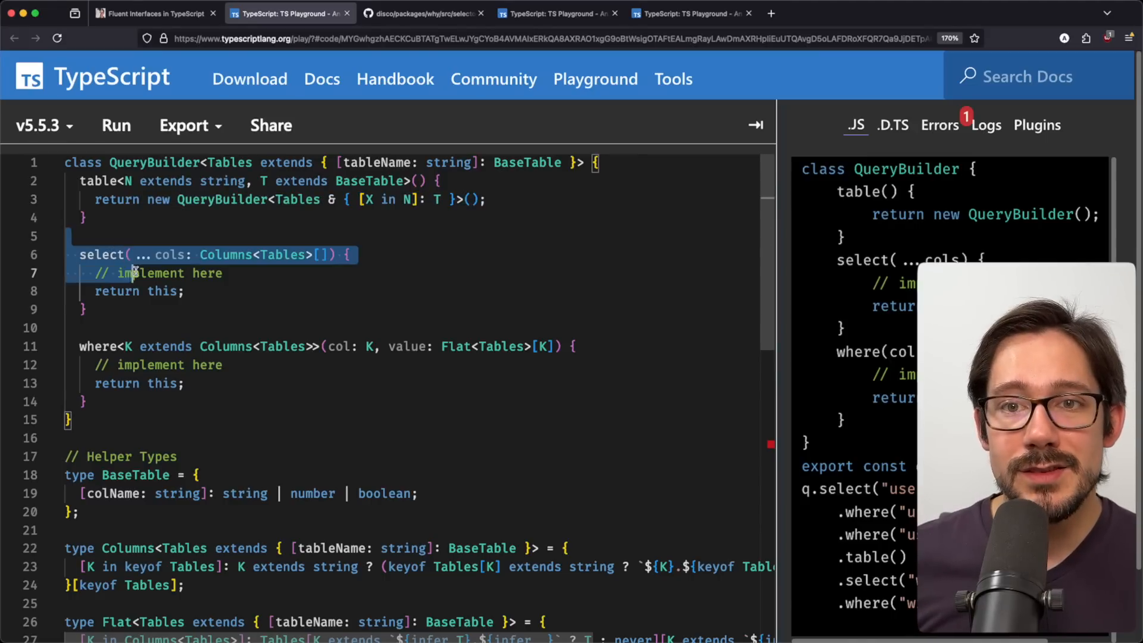
left_click(229, 401)
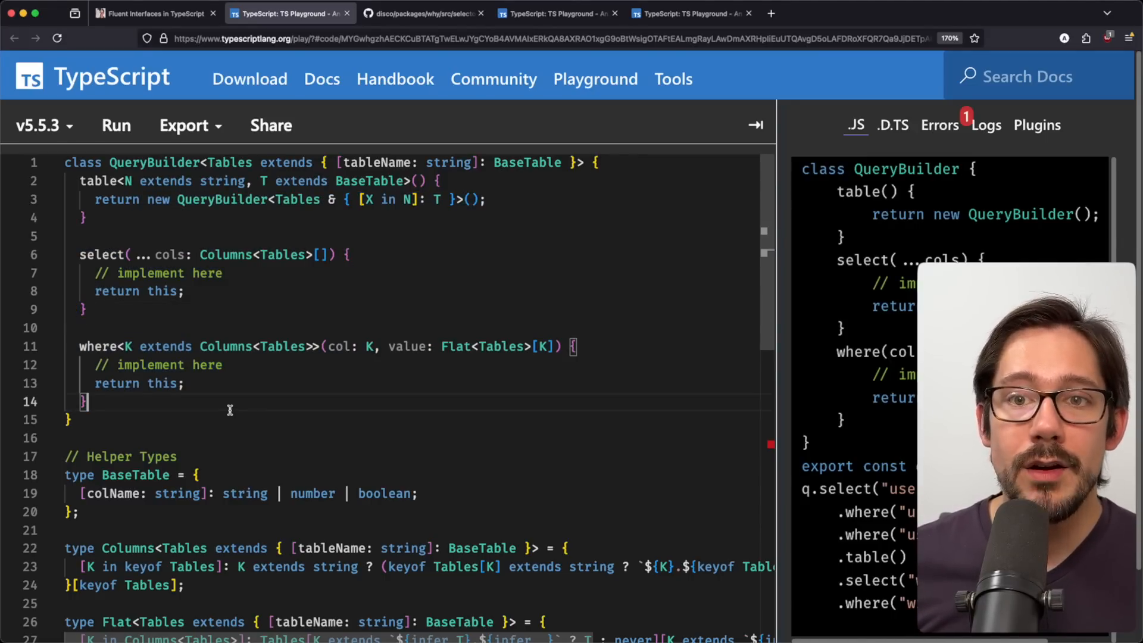
mouse_move(251, 226)
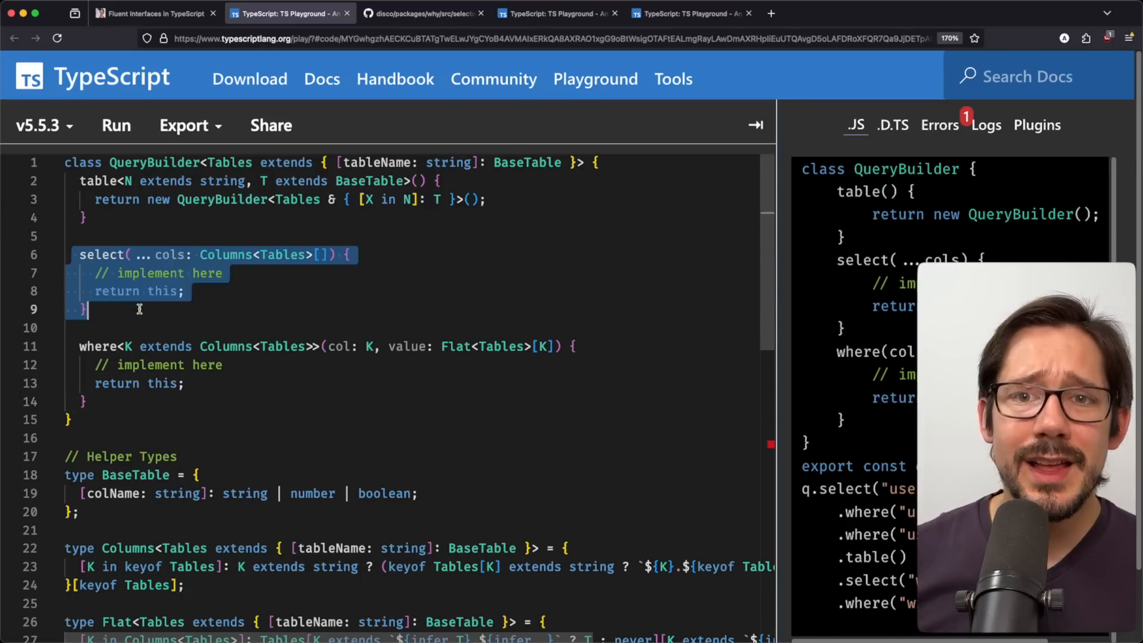
left_click(213, 272)
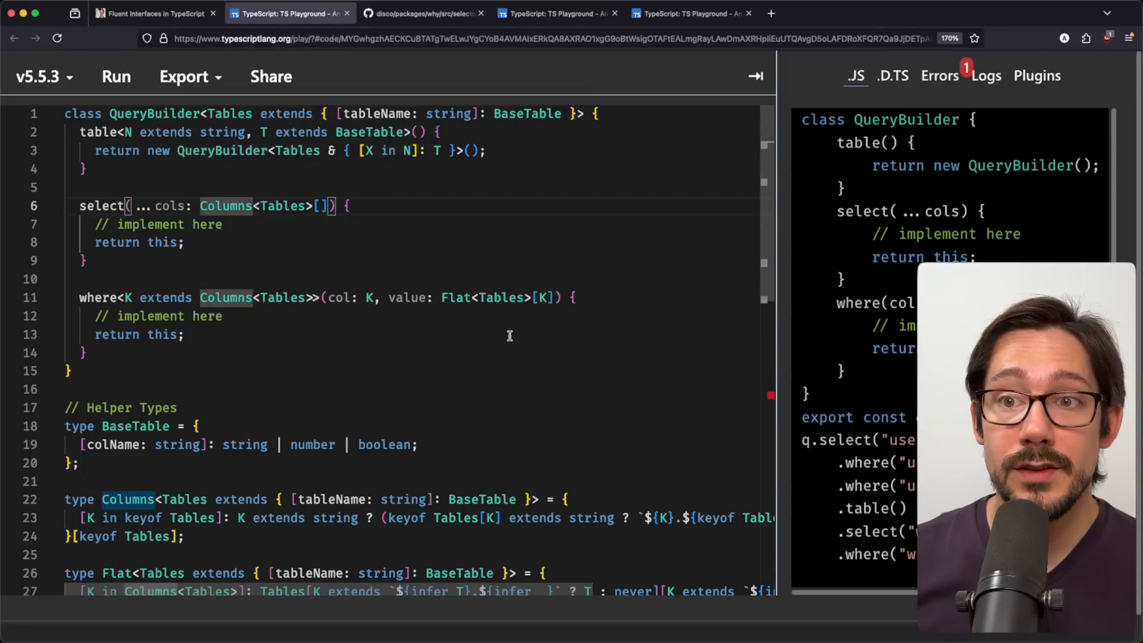
scroll("down", 3)
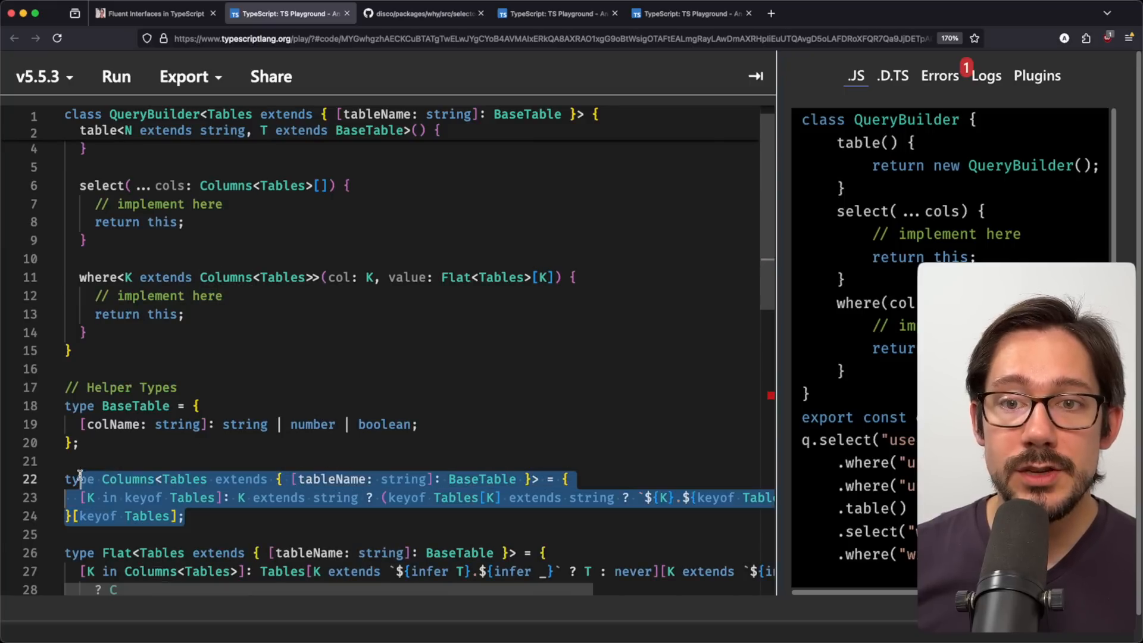
mouse_move(177, 479)
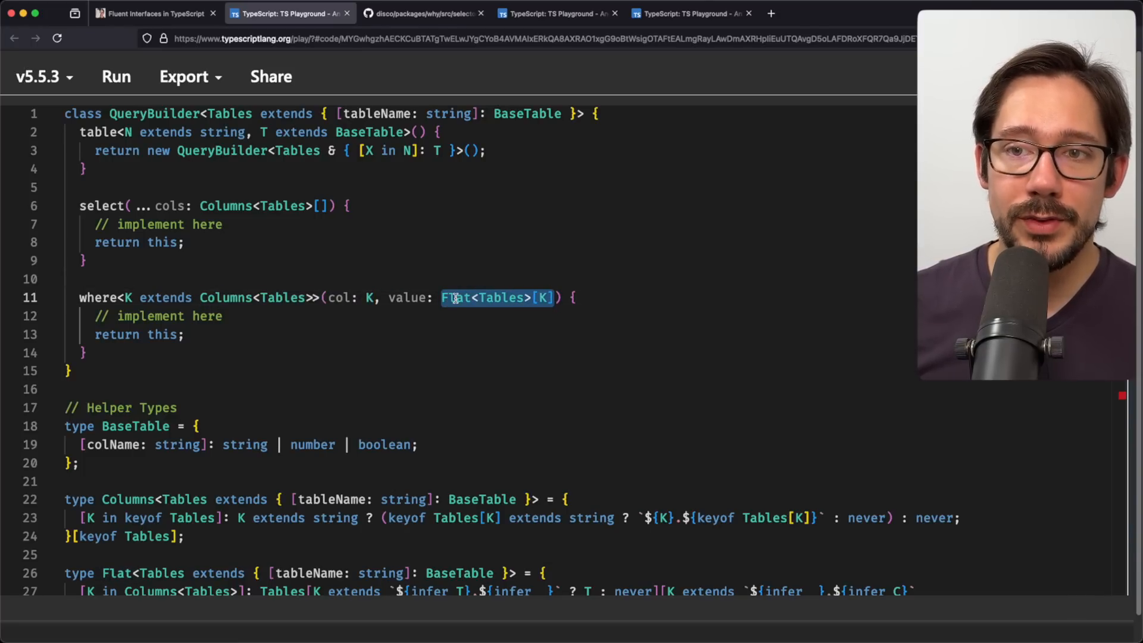
scroll("down", 3)
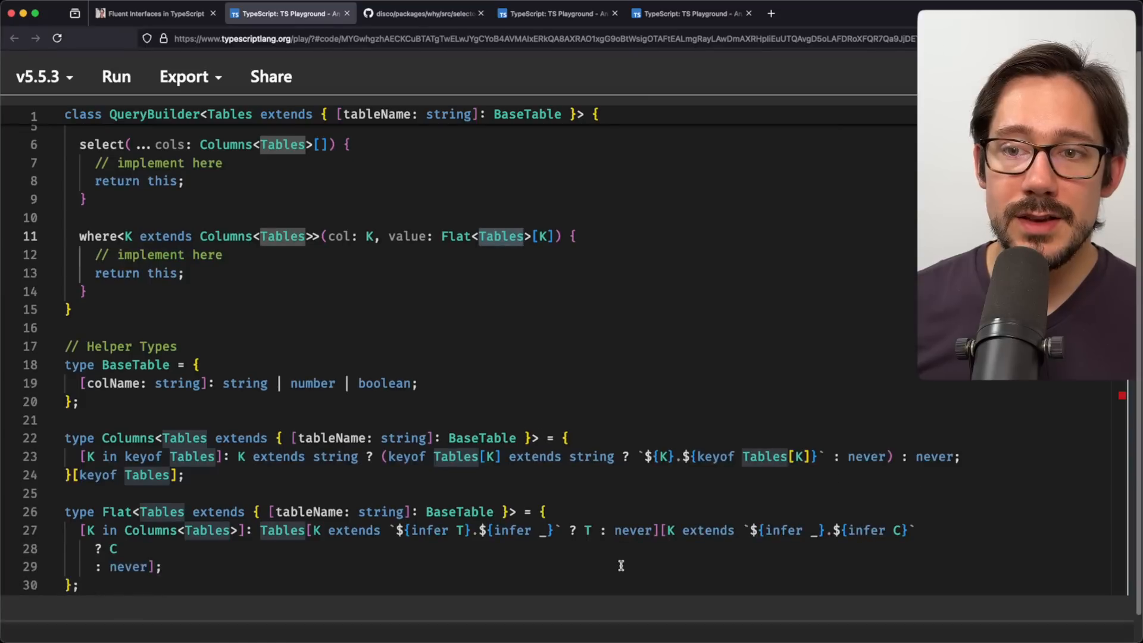
scroll("down", 3)
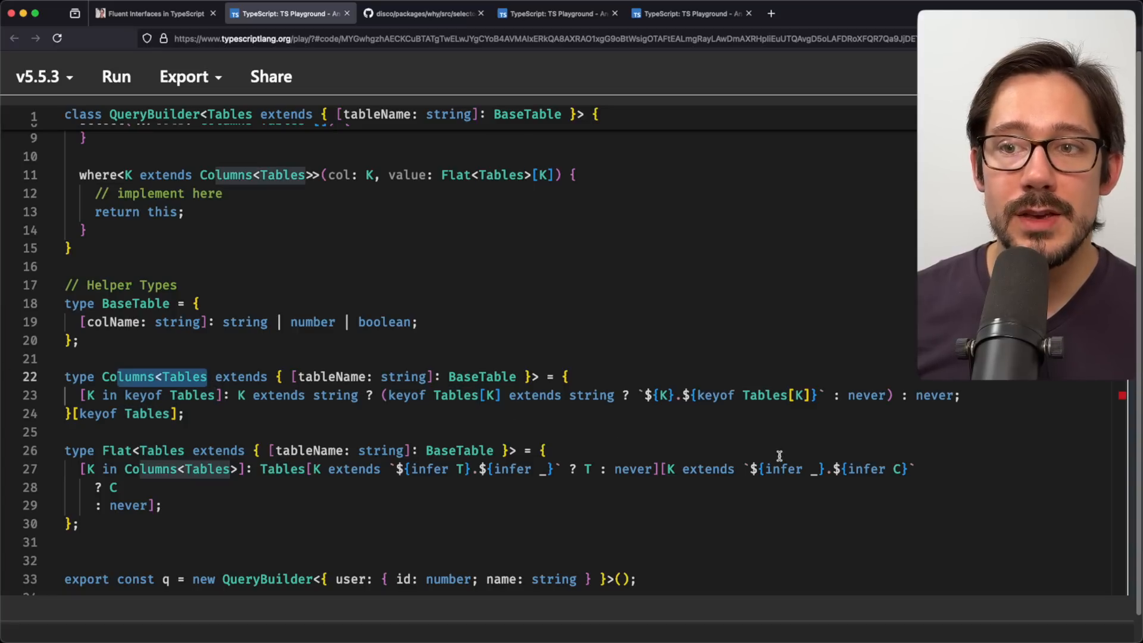
double_click(109, 487)
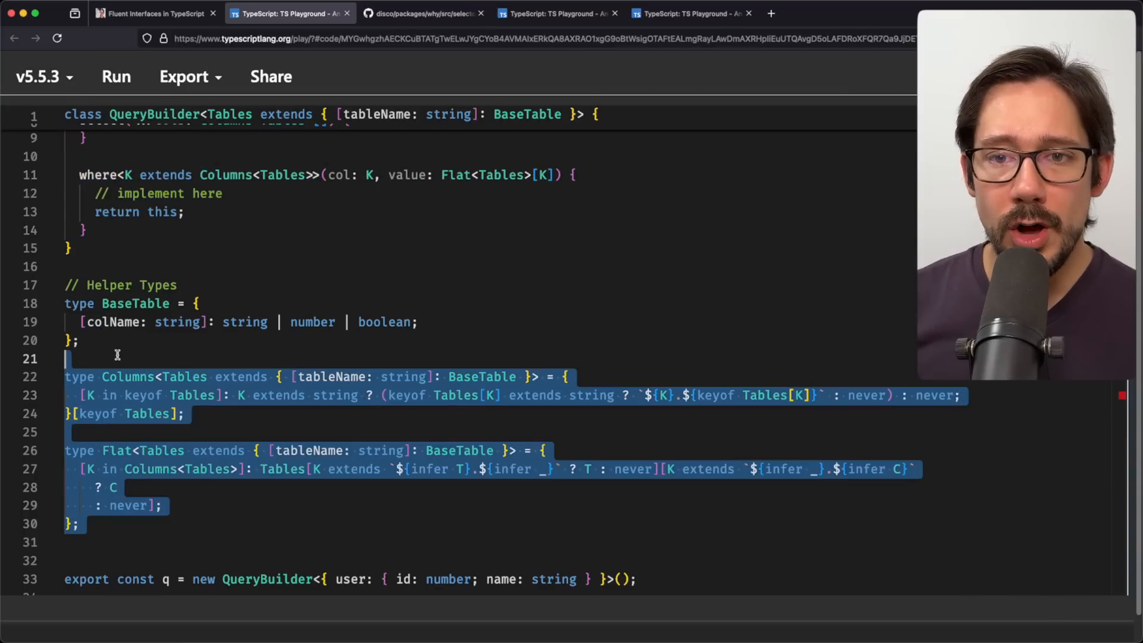
left_click(206, 541)
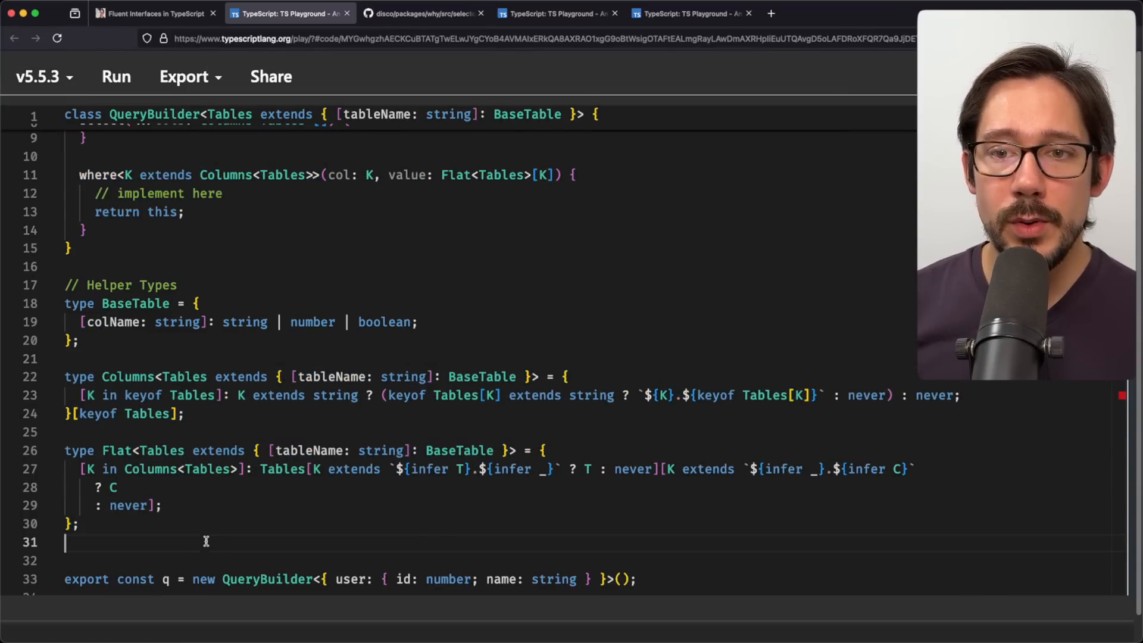
- Start a new q.select line and accept user.name from column autocomplete
scroll("down", 3)
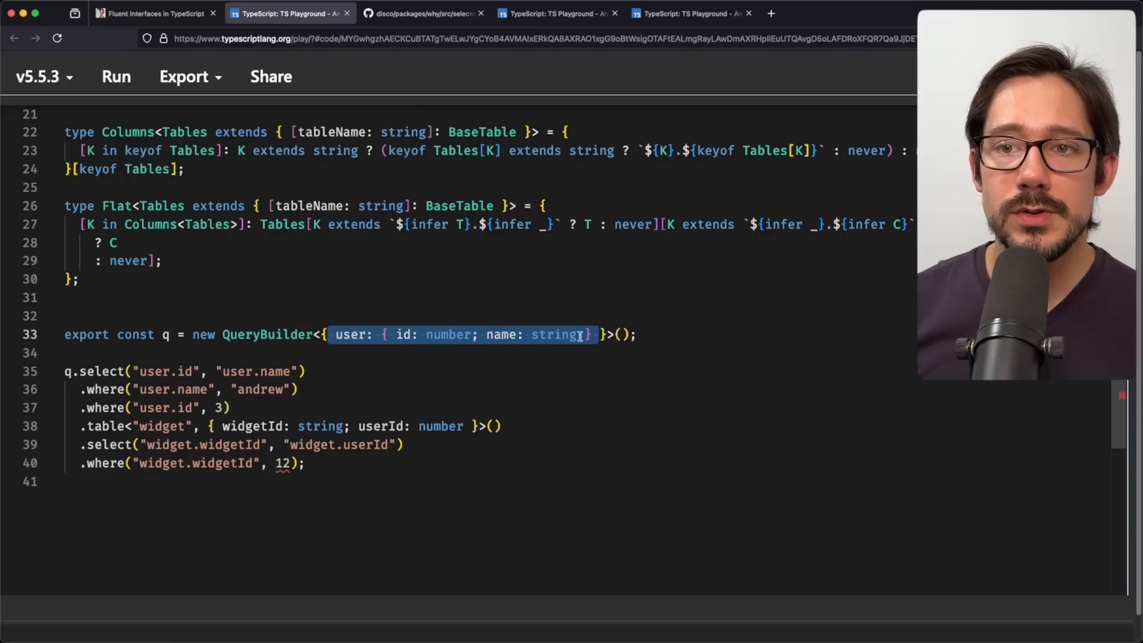
left_click(501, 335)
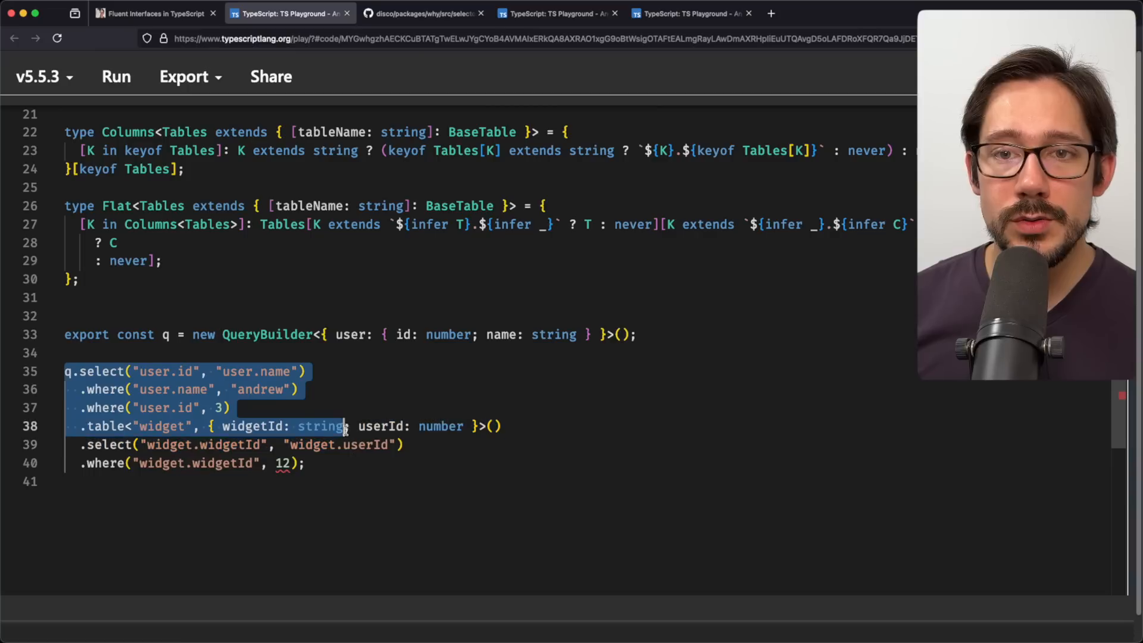
type("q.select()")
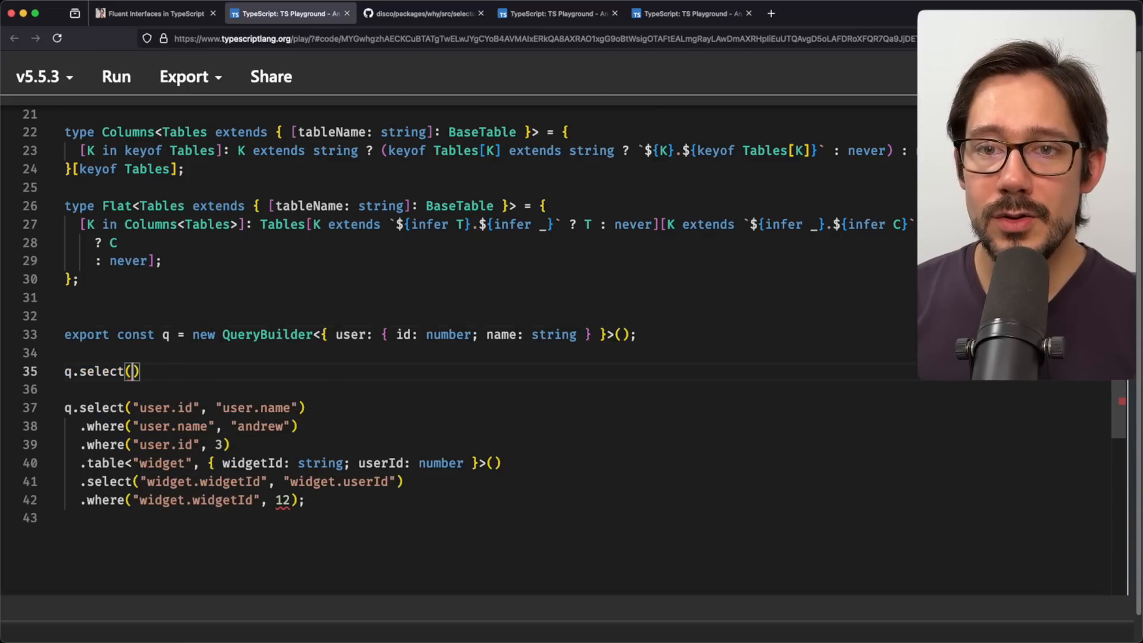
type("\"u")
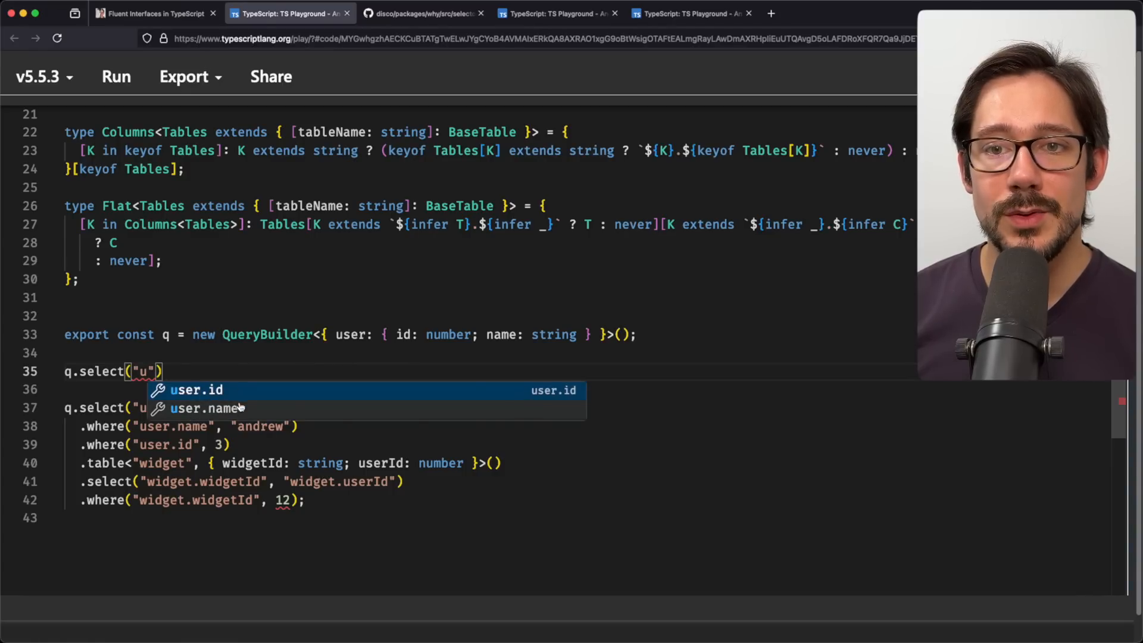
left_click(207, 408)
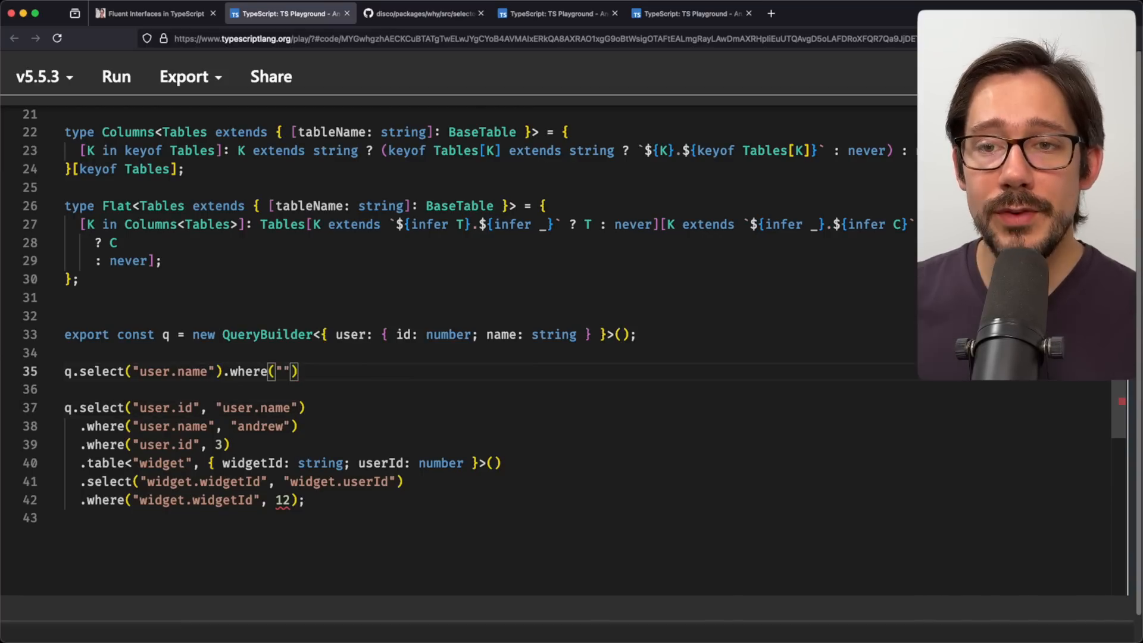
- Chain .where with a suggested user.name column and the value "andrew"
type("u")
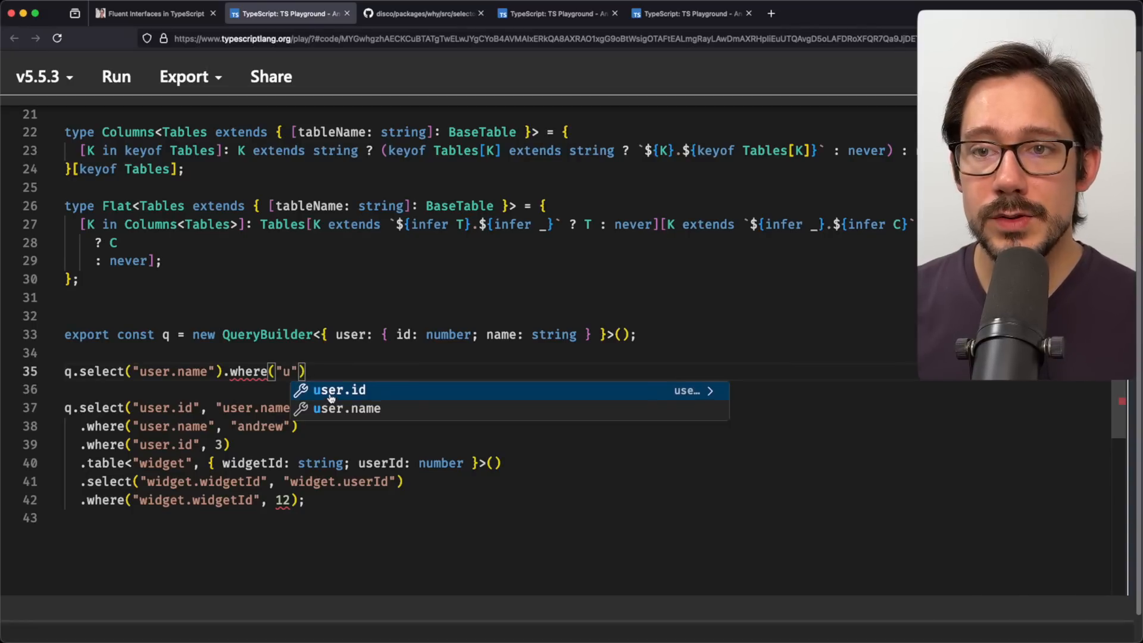
left_click(339, 390)
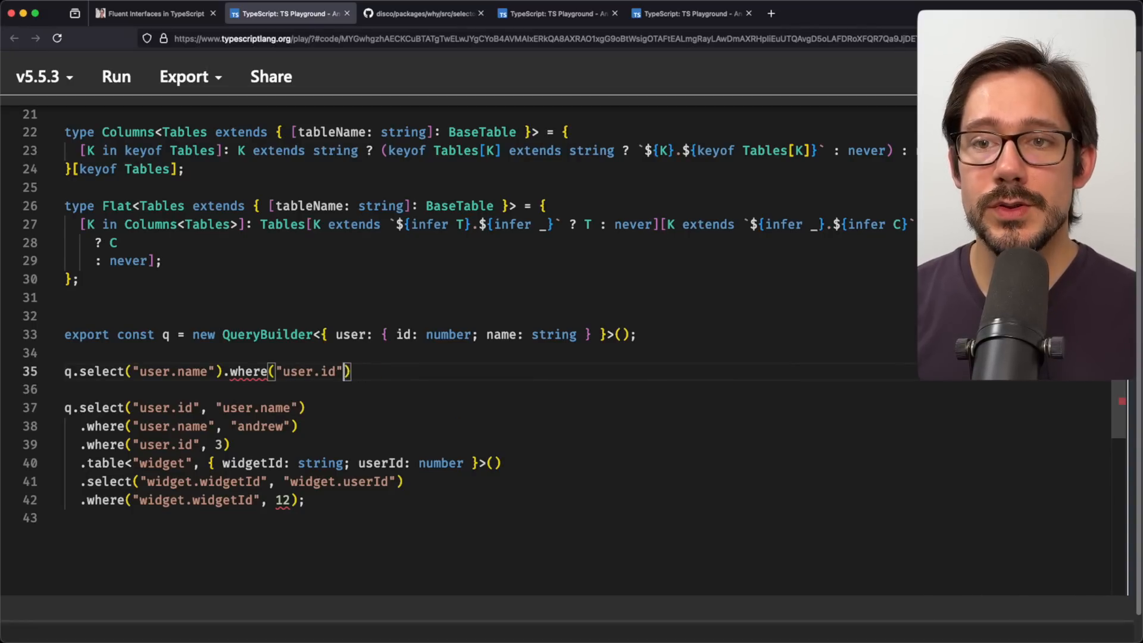
type(", \"andrew\"")
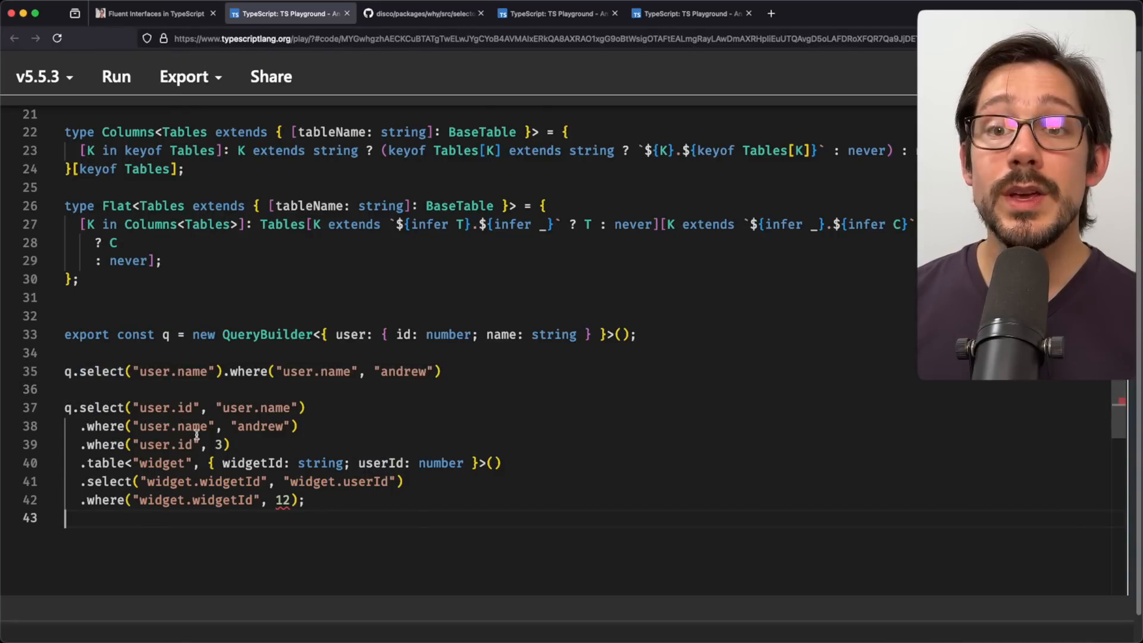
- Revisit the table method returning a merged QueryBuilder and pick out the chained widget table call
scroll("up", 3)
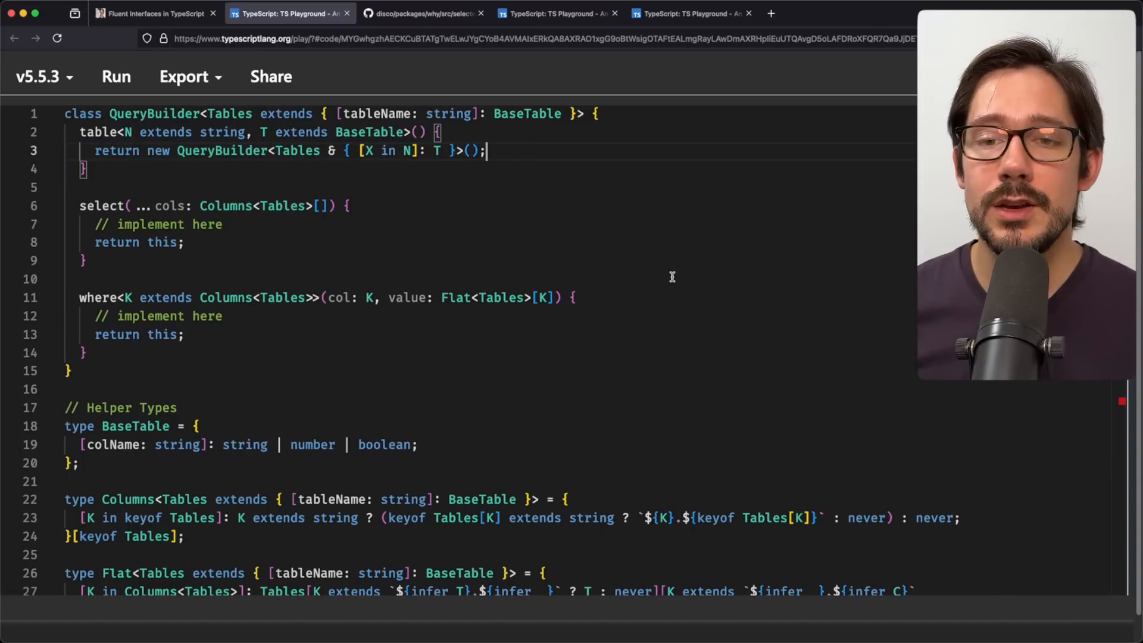
scroll("down", 3)
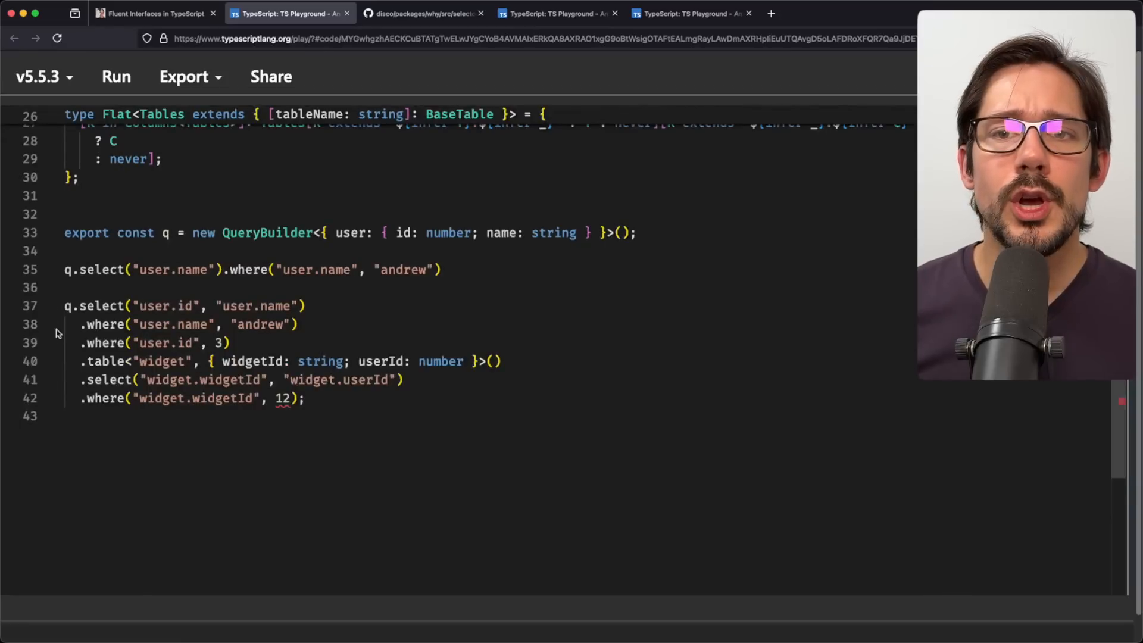
left_click(165, 232)
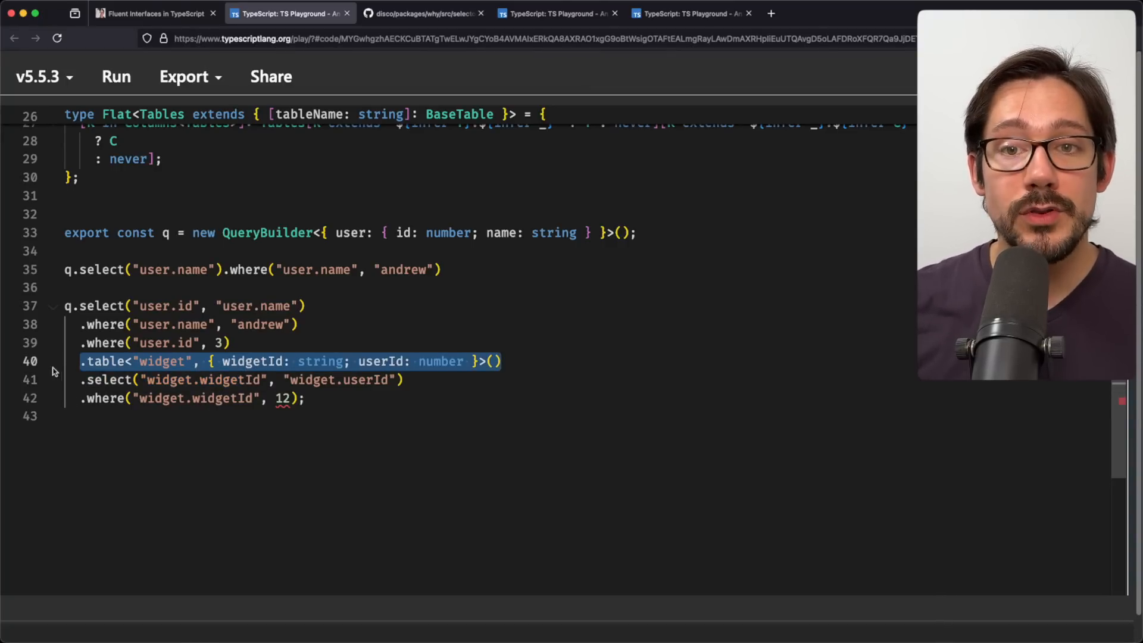
mouse_move(106, 361)
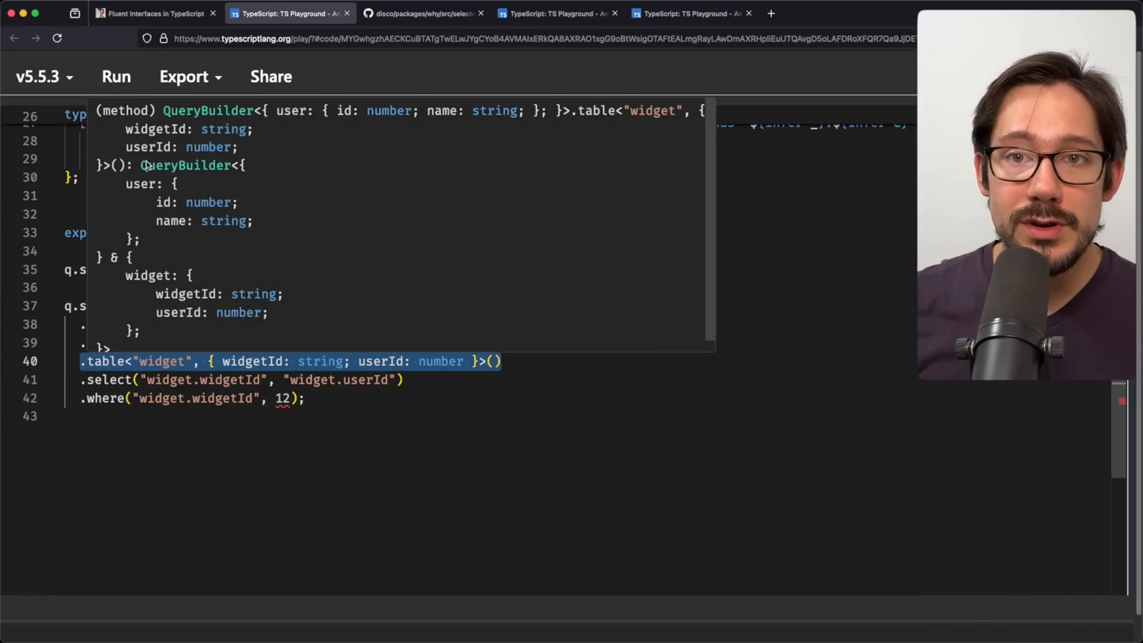
mouse_move(172, 179)
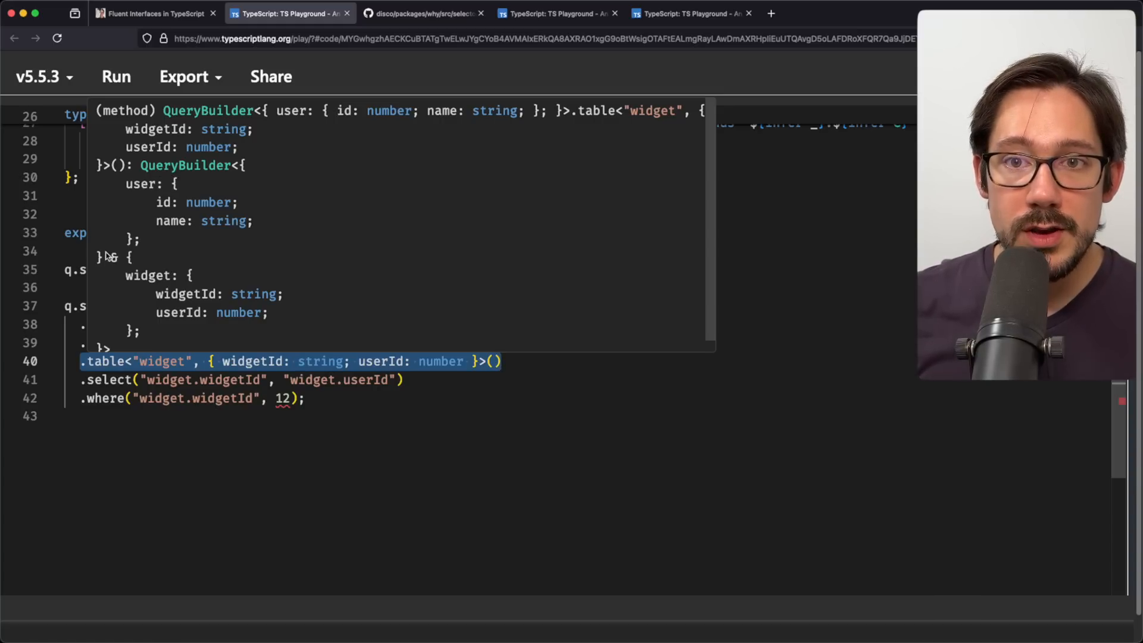
mouse_move(143, 309)
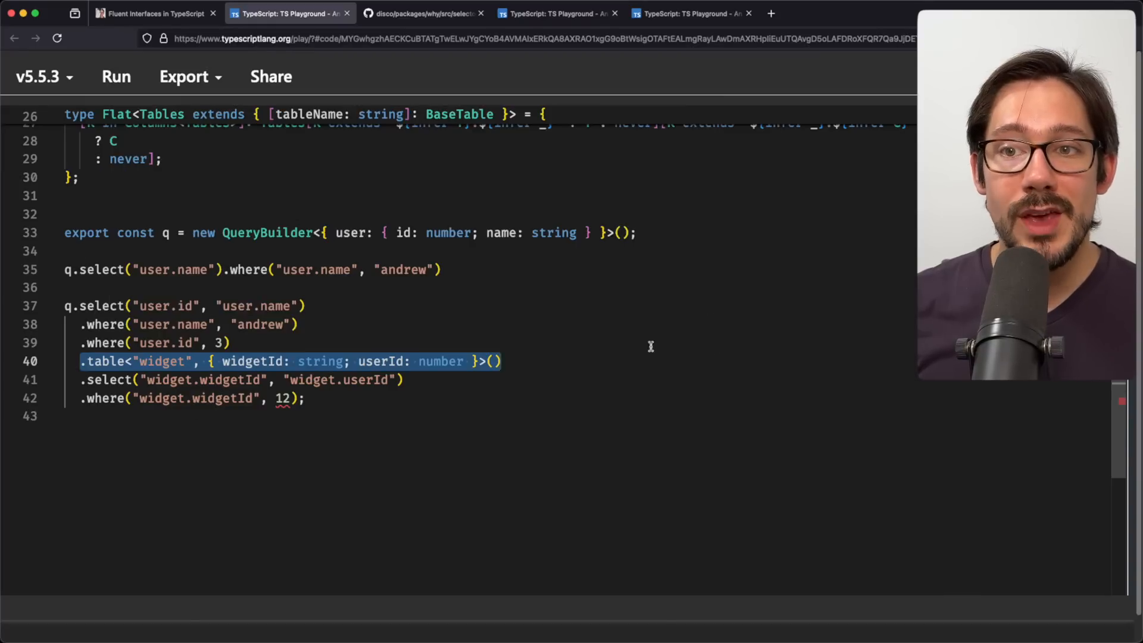
- Add user.name as a third argument to the widget .select() call
left_click(501, 361)
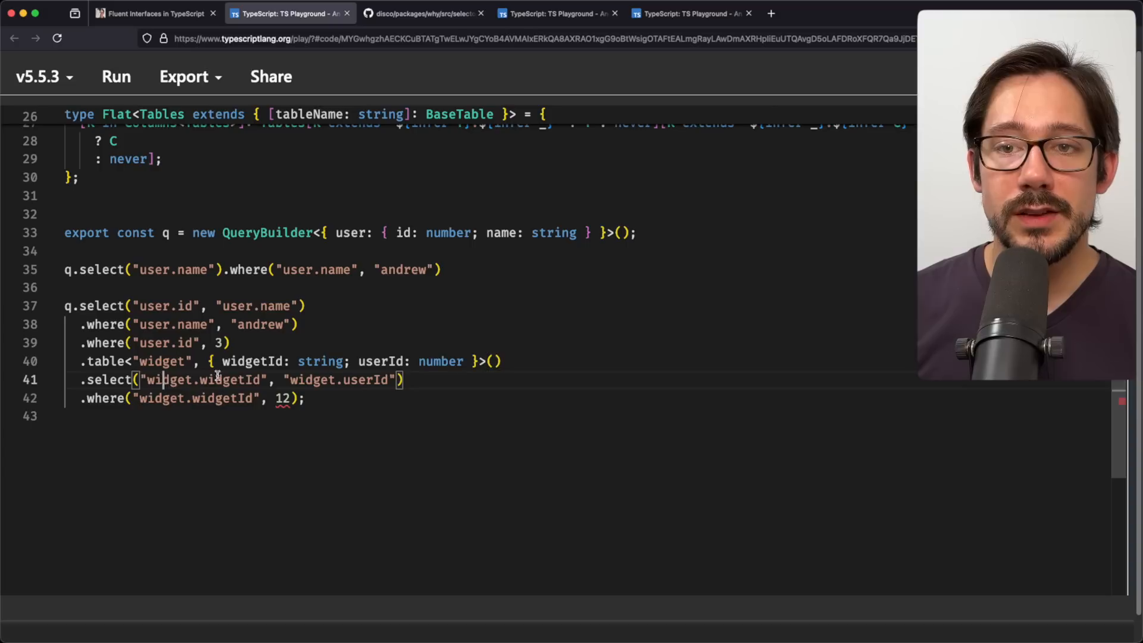
double_click(337, 379)
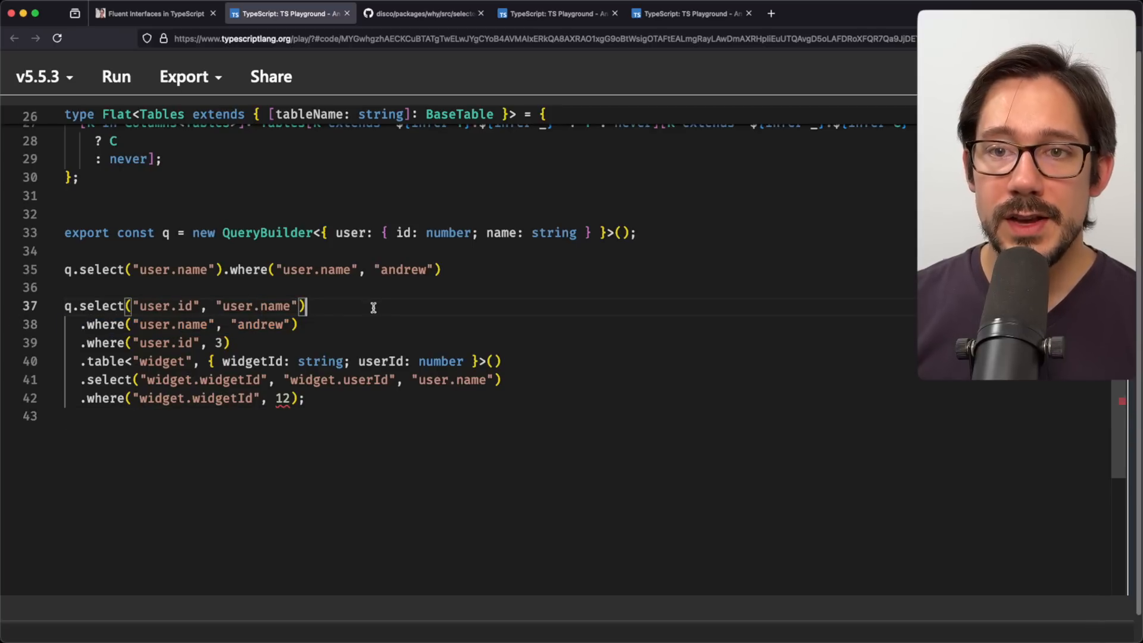
scroll("up", 3)
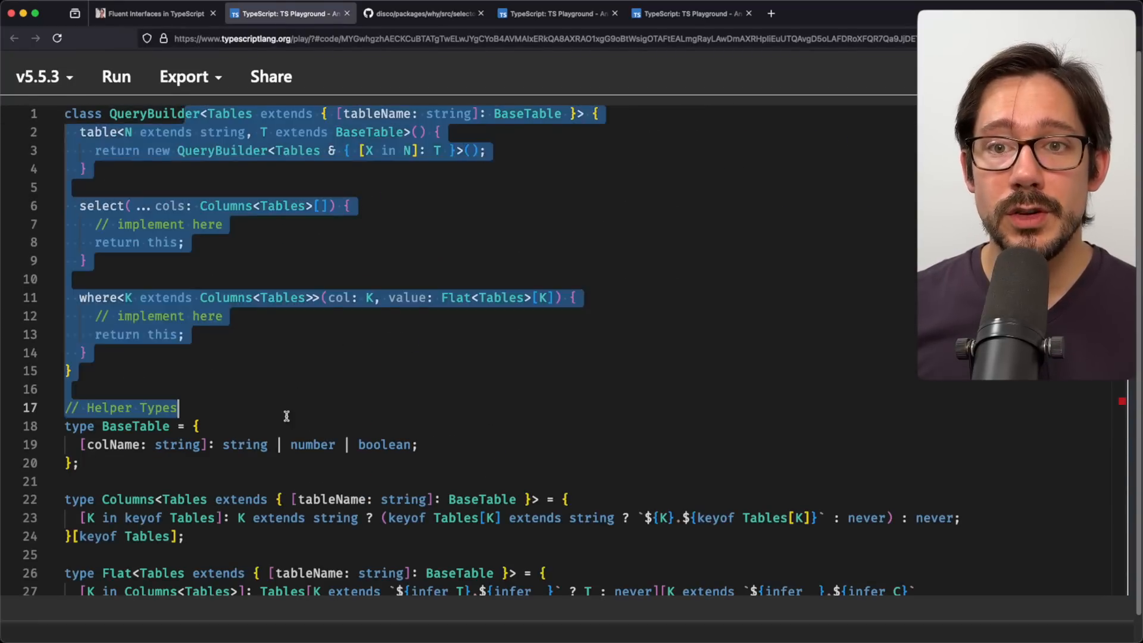
left_click(423, 13)
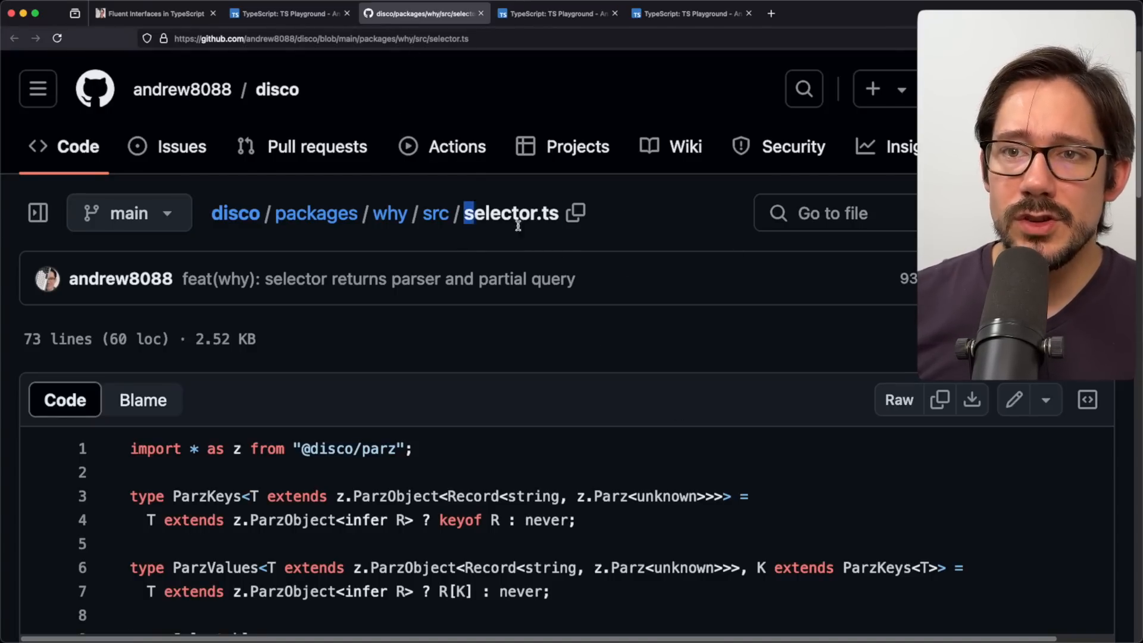
- Read through the Selector class and its Selectable type in selector.ts on GitHub
scroll("down", 3)
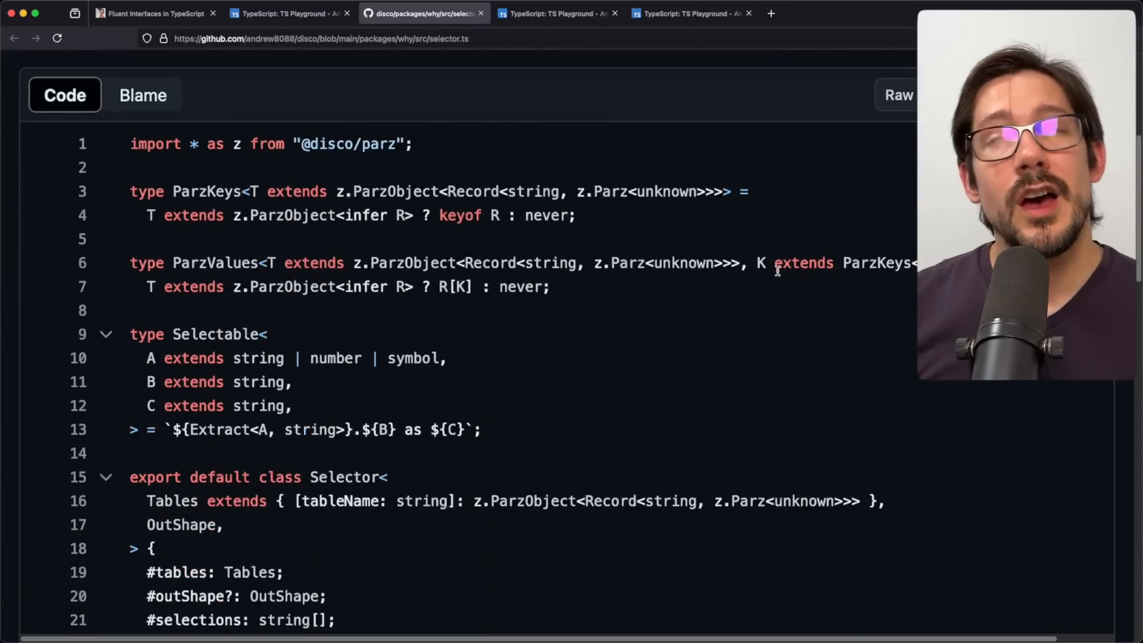
mouse_move(788, 352)
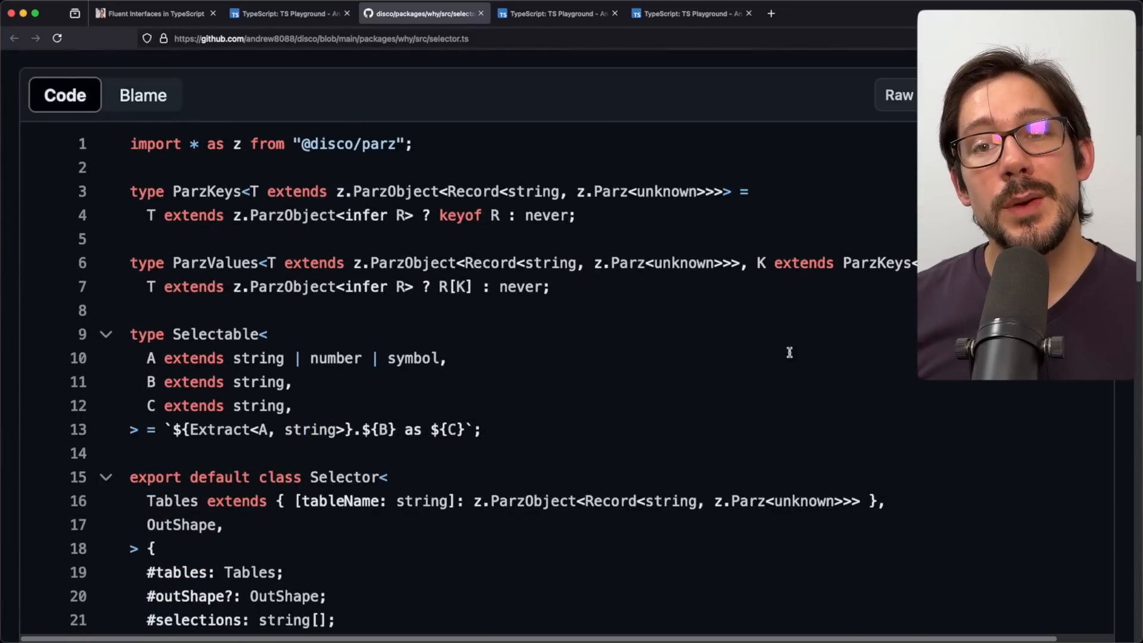
mouse_move(802, 419)
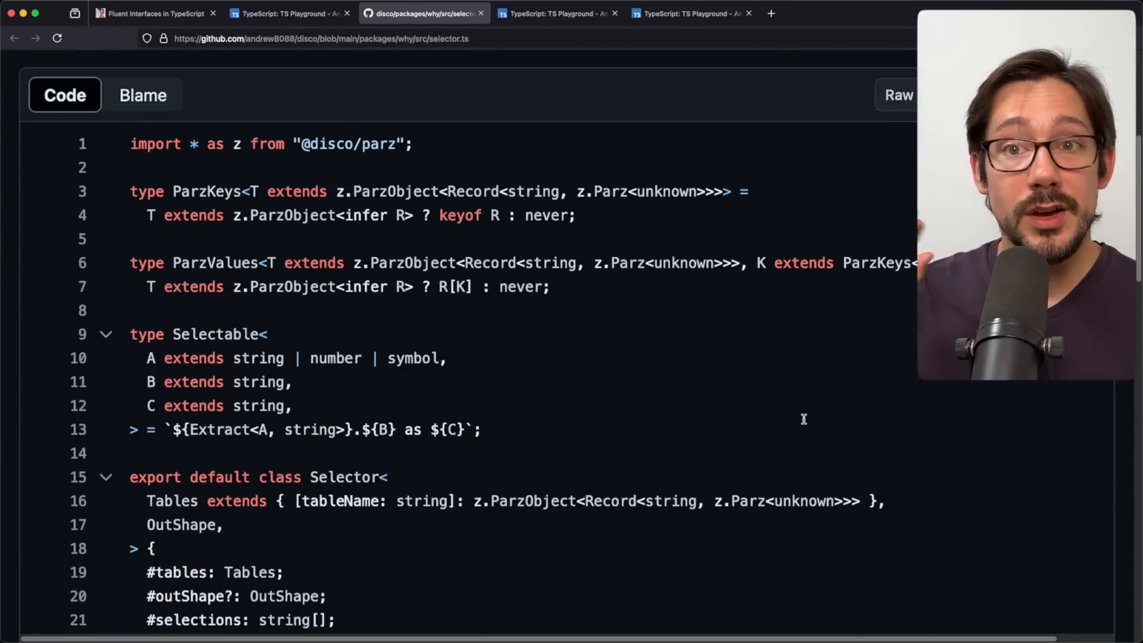
scroll("up", 3)
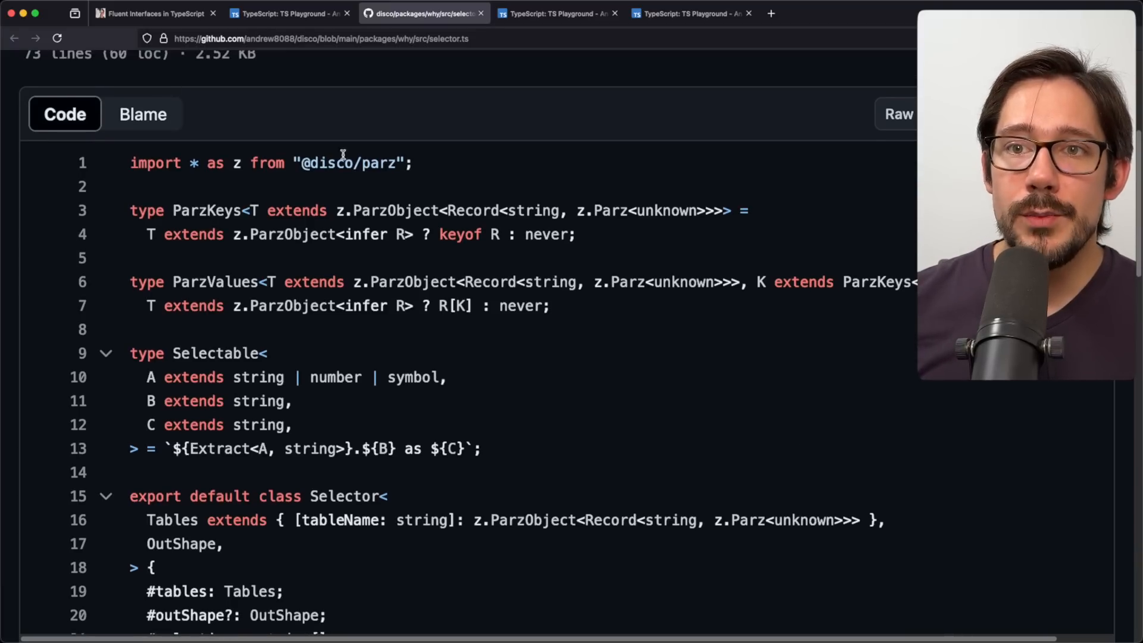
double_click(350, 163)
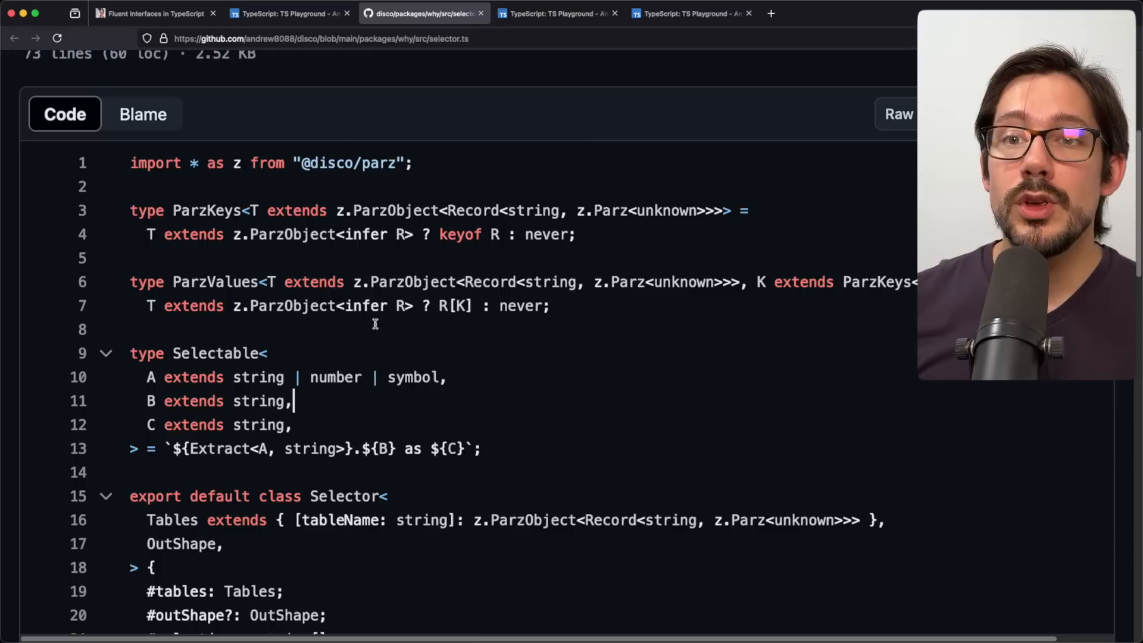
mouse_move(639, 409)
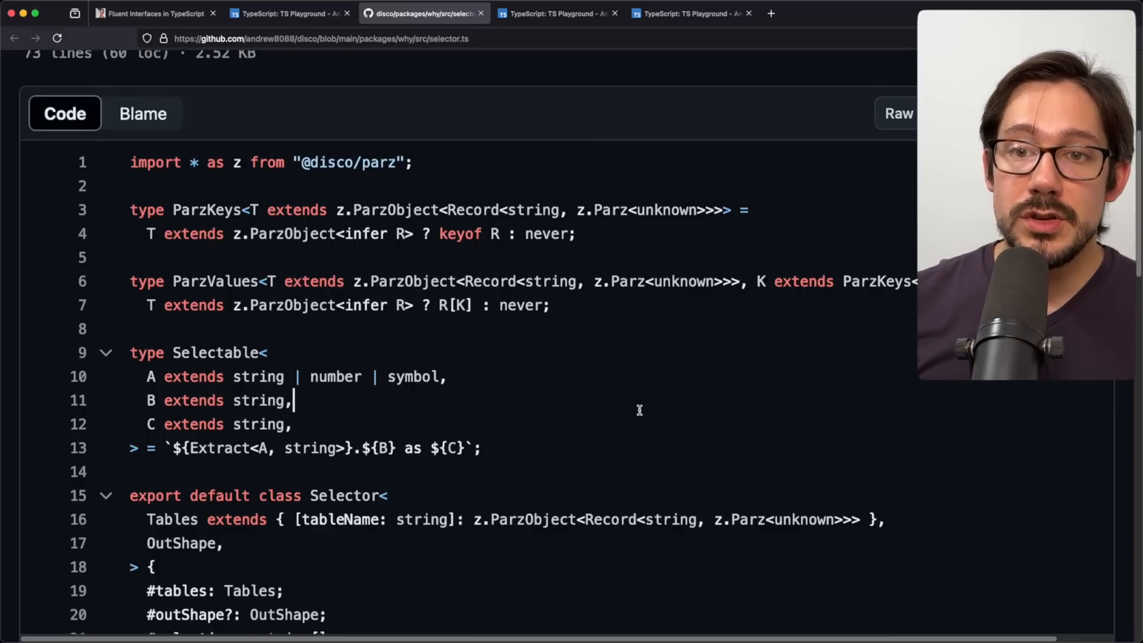
scroll("up", 3)
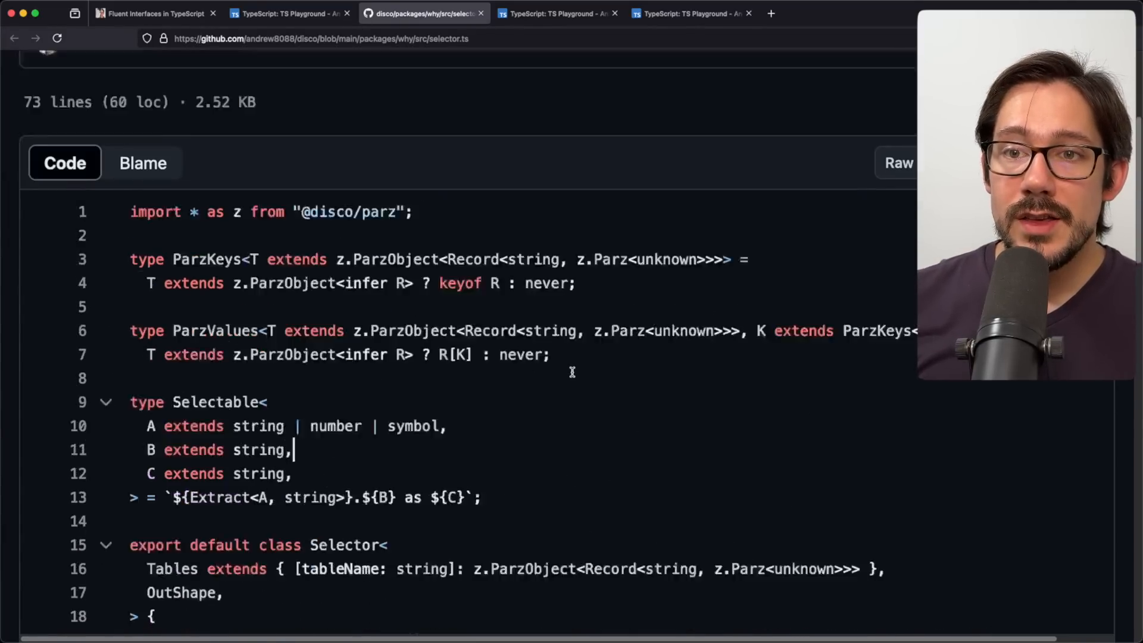
scroll("up", 3)
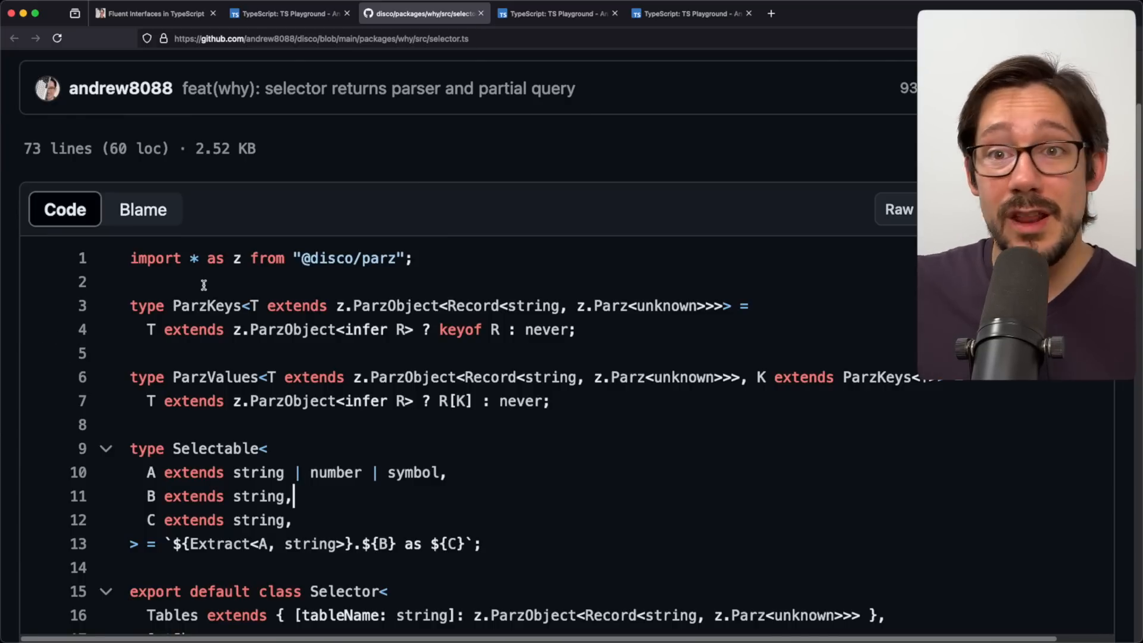
mouse_move(508, 362)
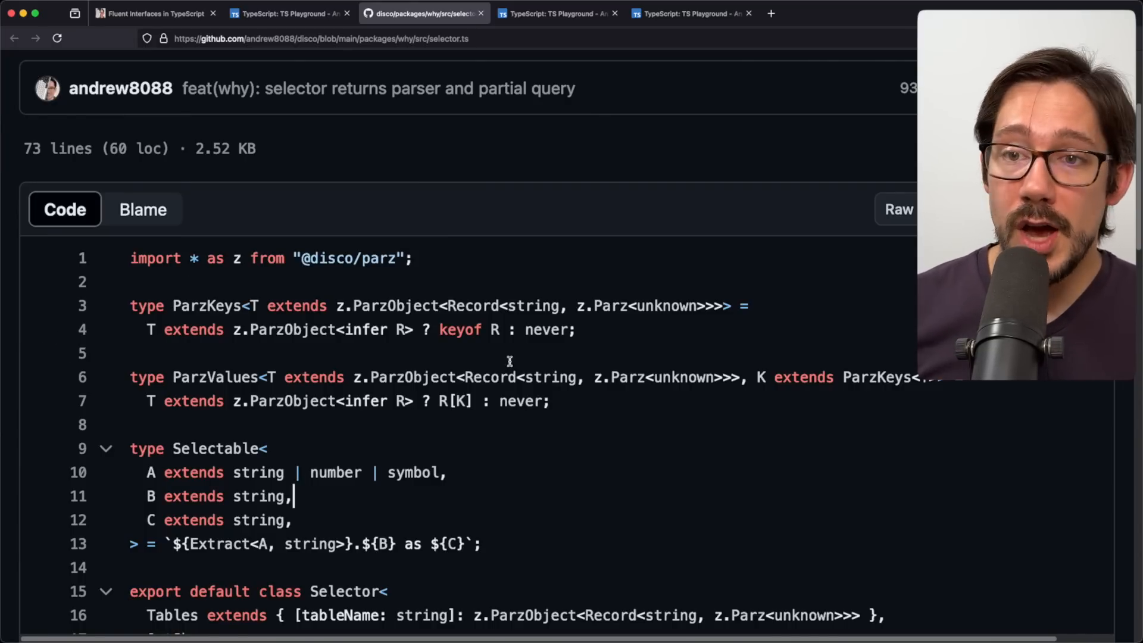
scroll("down", 3)
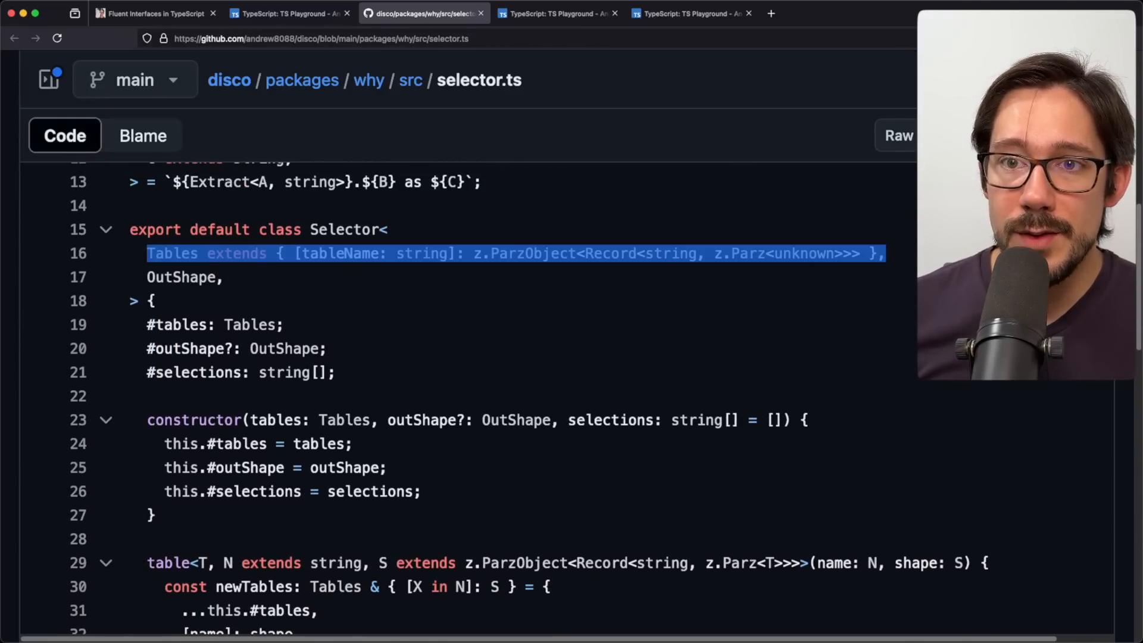
- Look up OutShape references and read down to the #toSqlQuery method
left_click(346, 229)
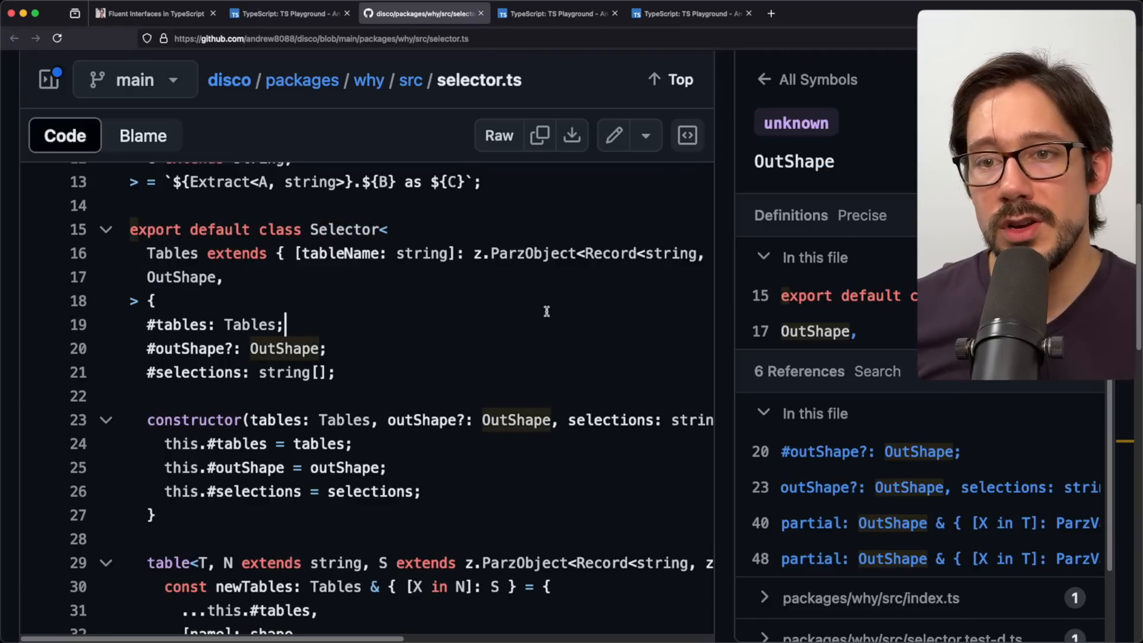
scroll("up", 3)
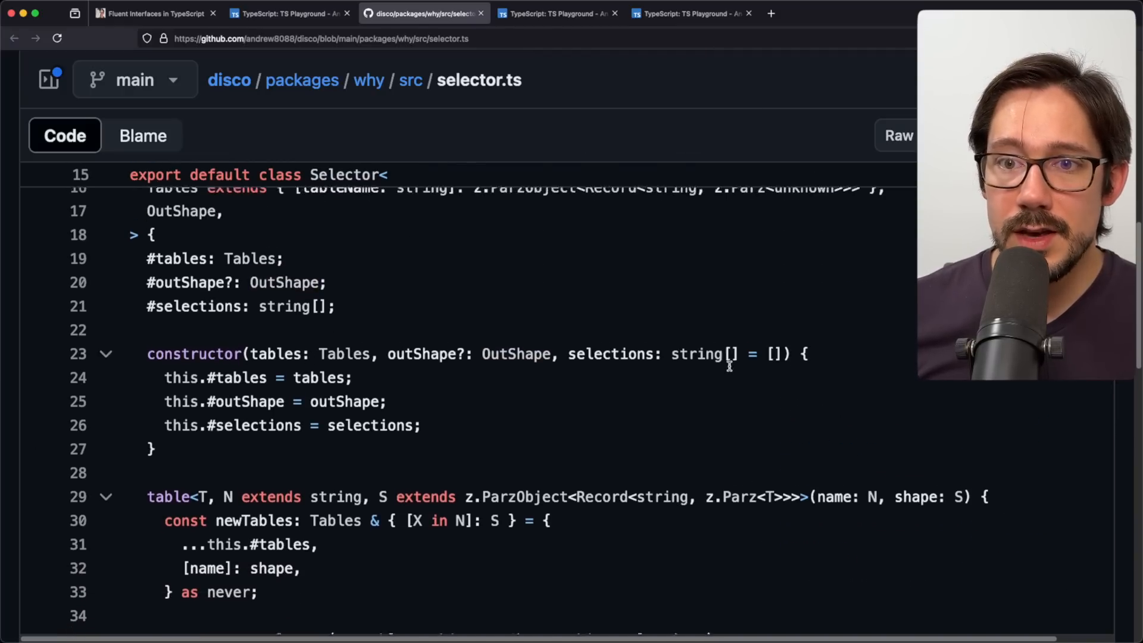
scroll("down", 3)
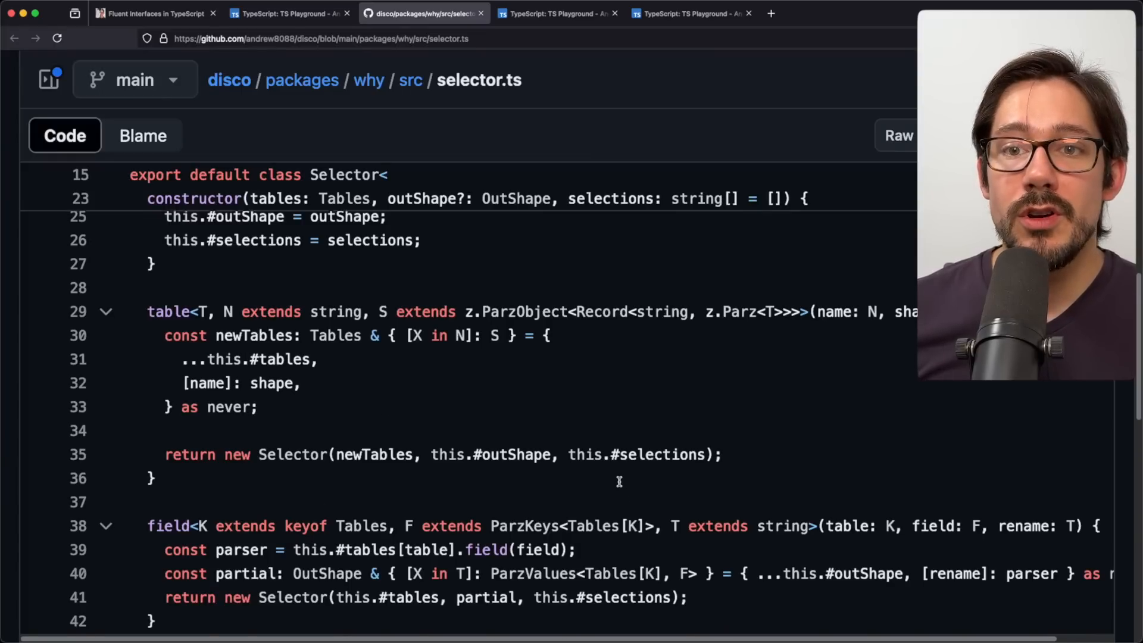
scroll("down", 3)
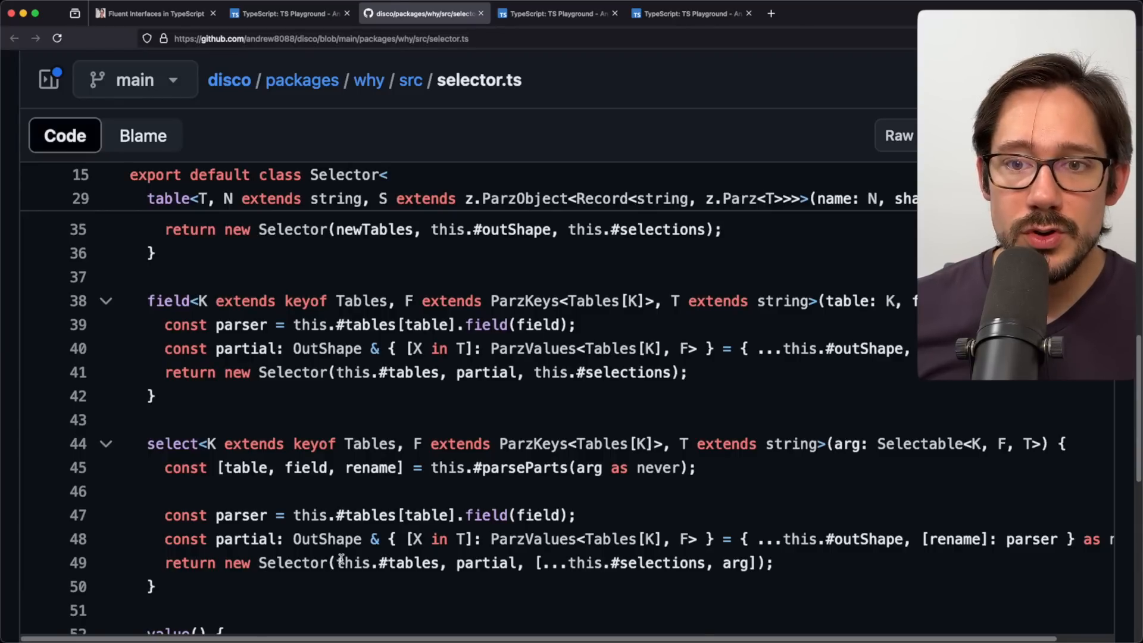
scroll("down", 3)
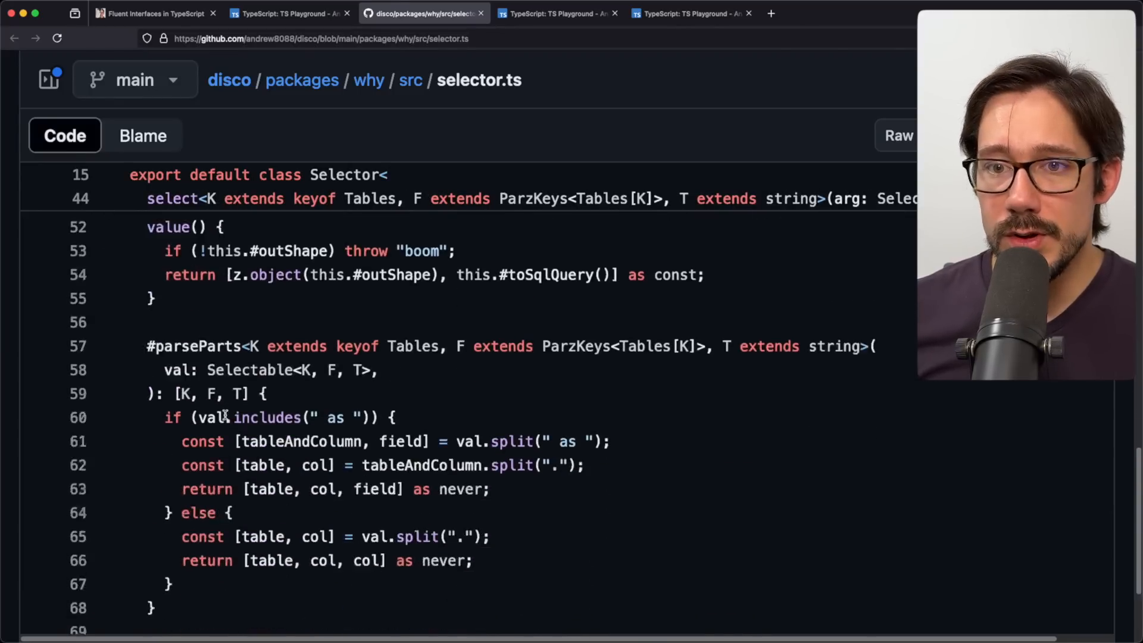
scroll("down", 3)
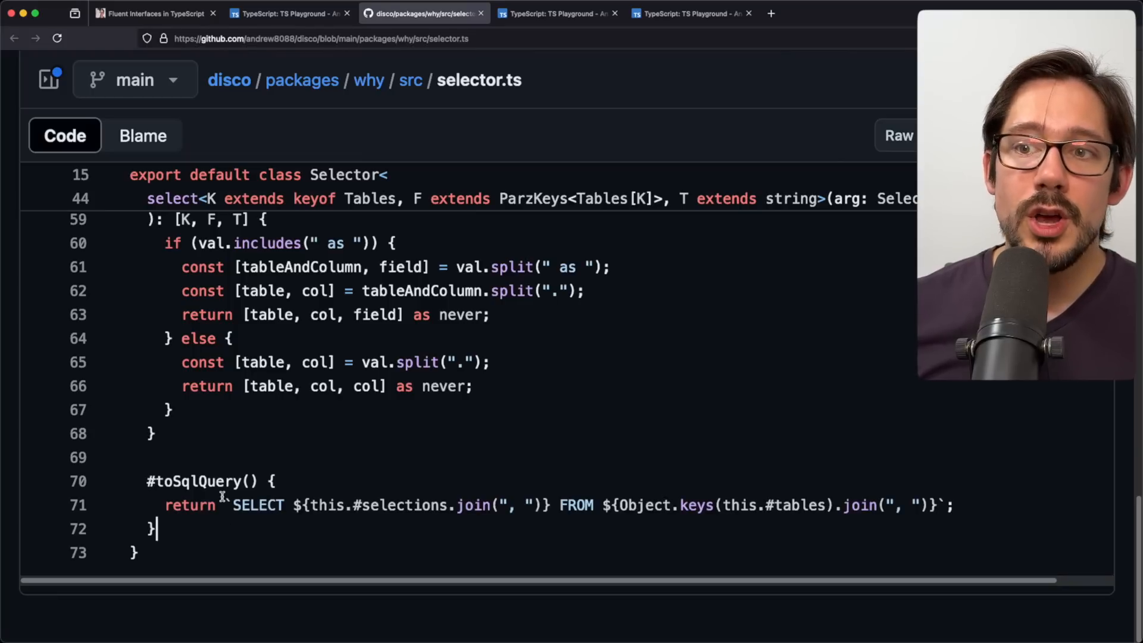
left_click(409, 80)
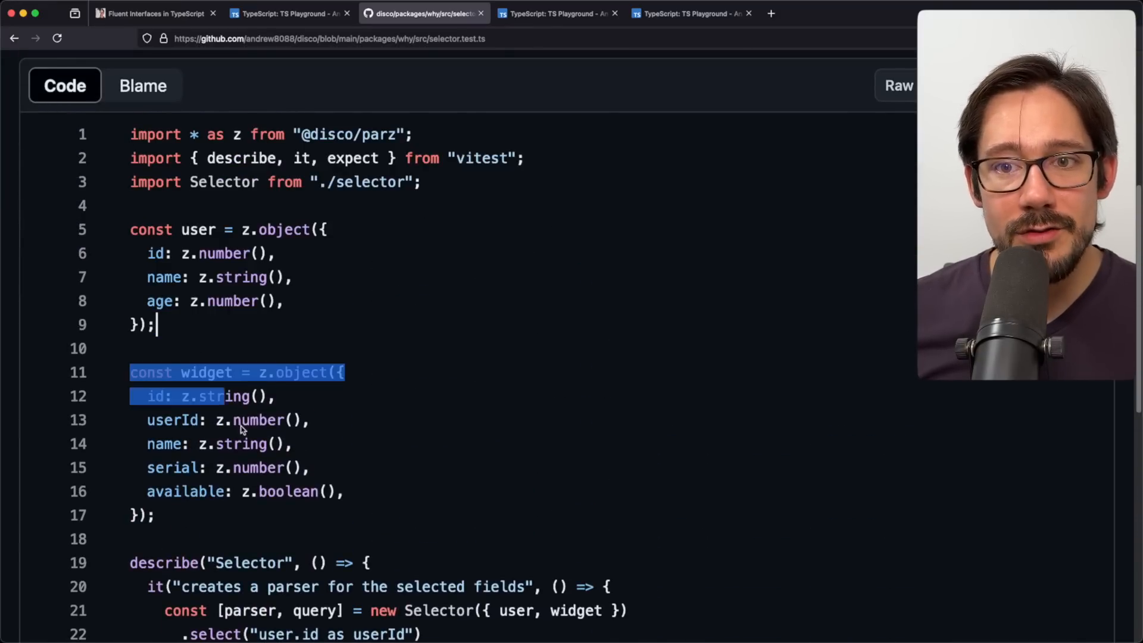
- Read through the Selector tests in selector.test.ts, then return to the blog post
scroll("down", 3)
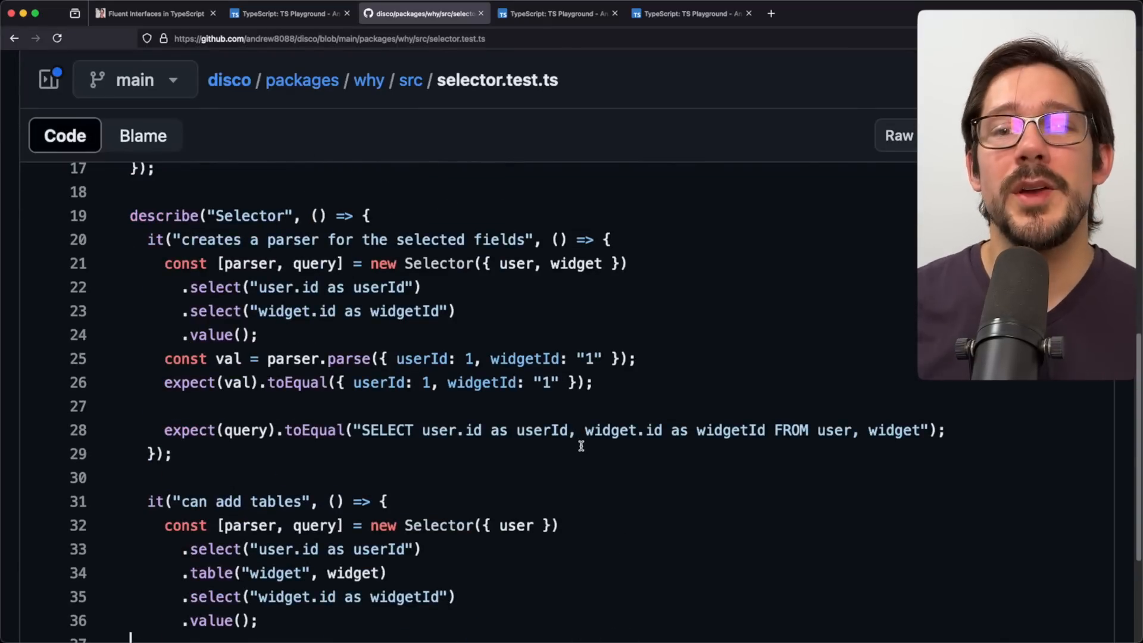
scroll("up", 3)
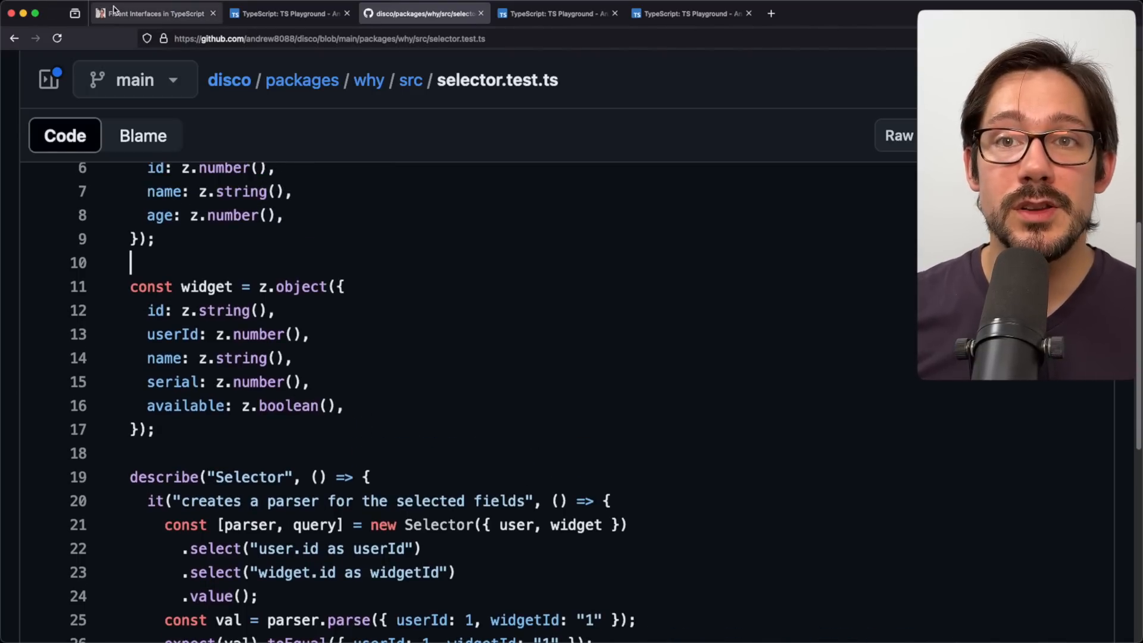
left_click(153, 13)
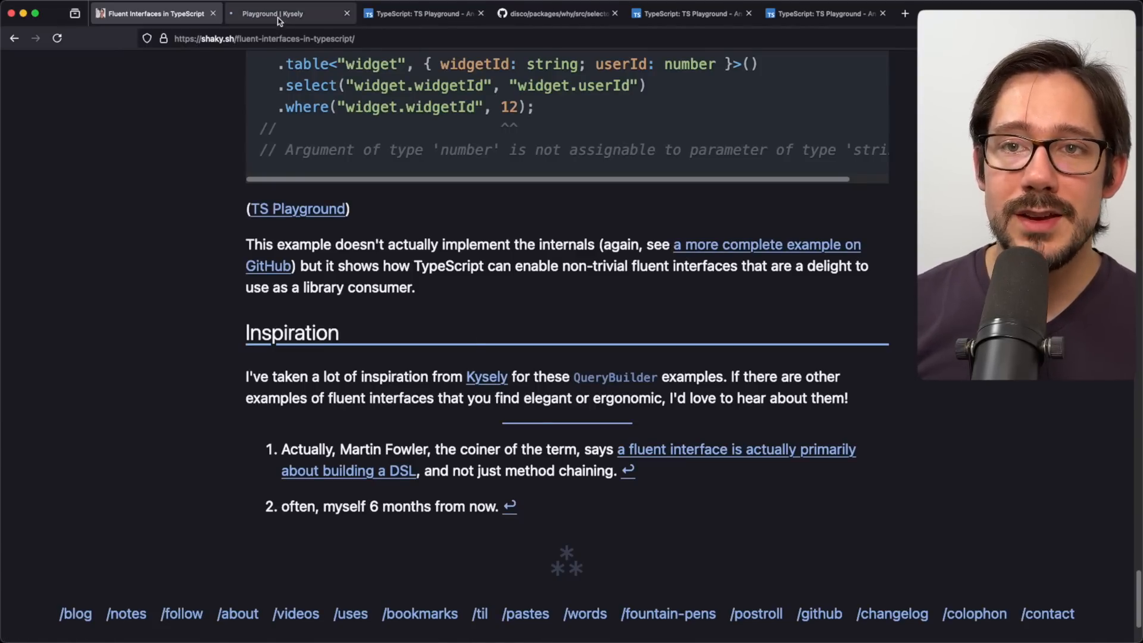
- Switch to the Kysely Playground page with its sample person query and generated SQL
left_click(274, 13)
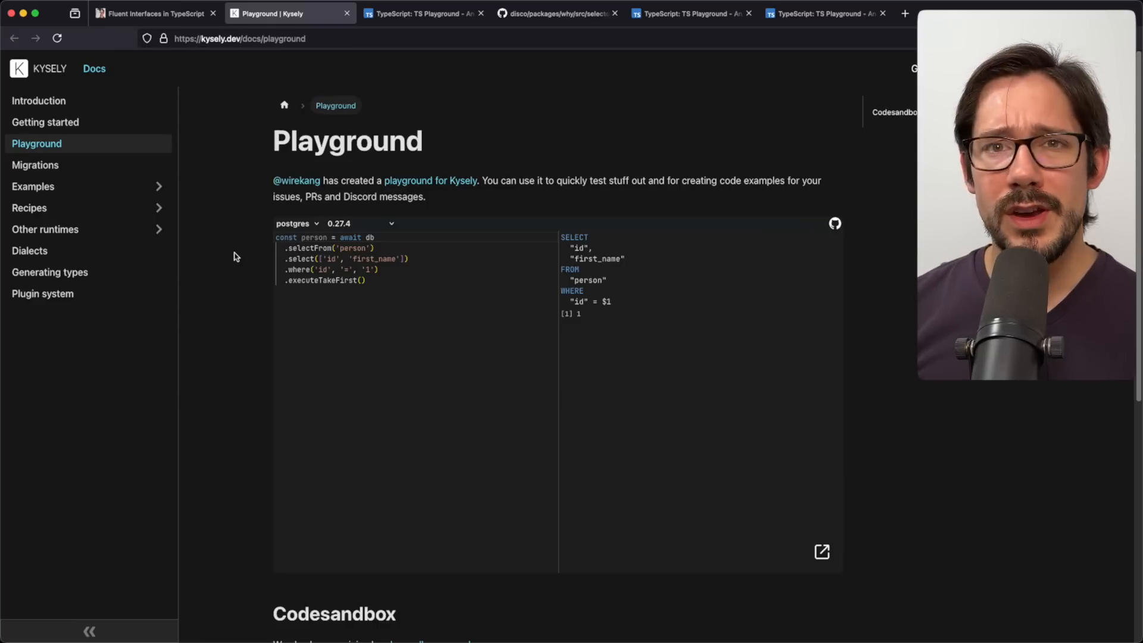
mouse_move(413, 294)
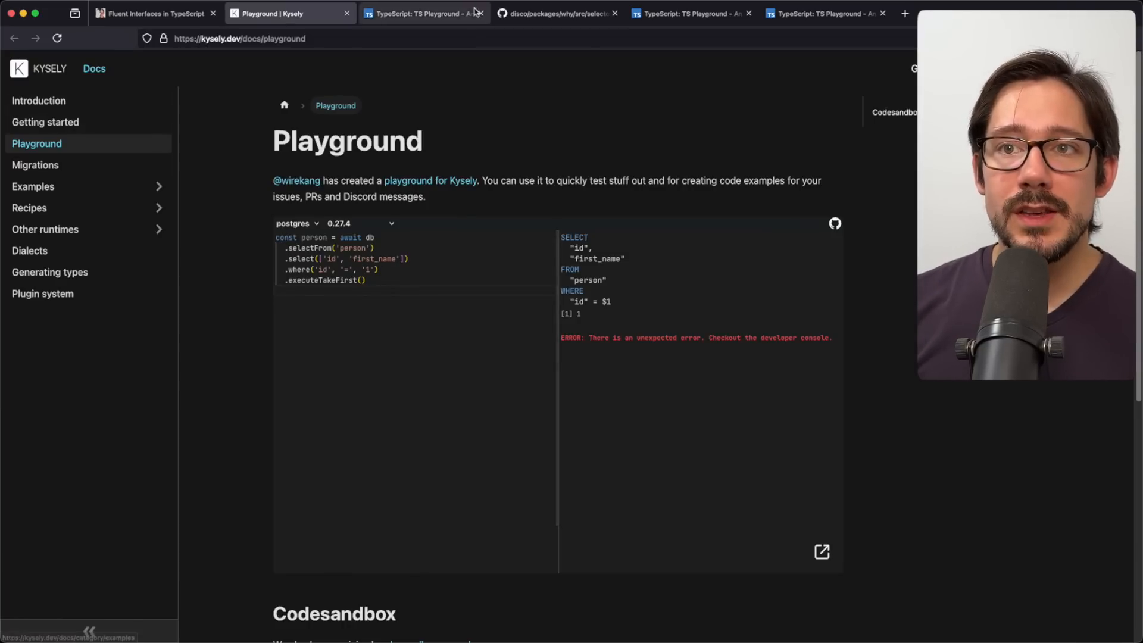
- Return to the Fluent Interfaces in TypeScript post at its opening jQuery example
left_click(153, 13)
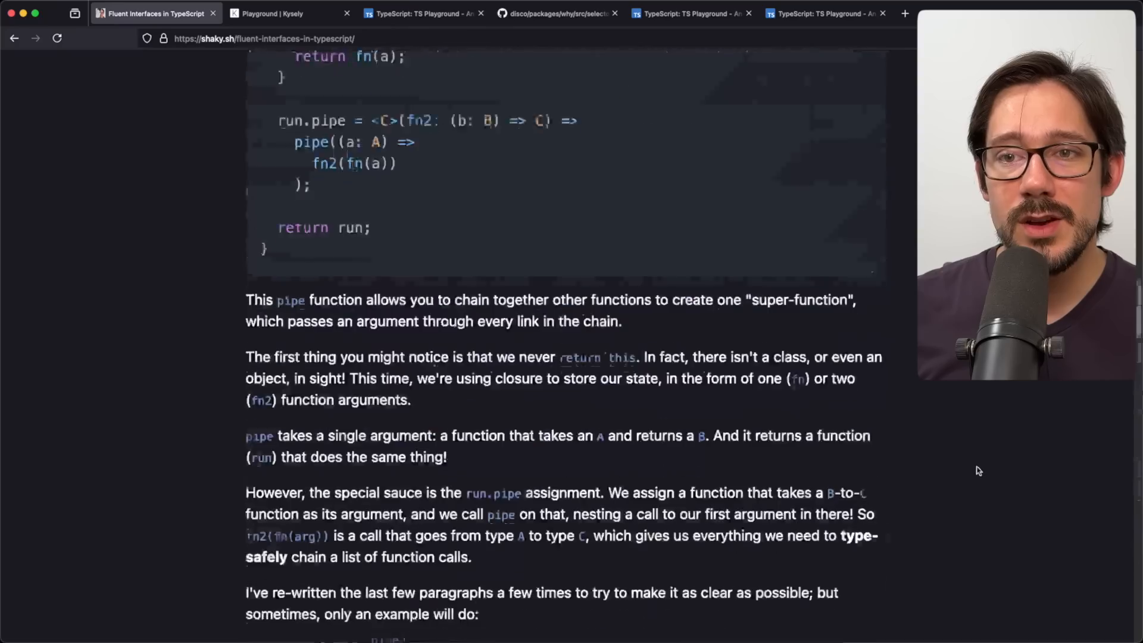
scroll("up", 3)
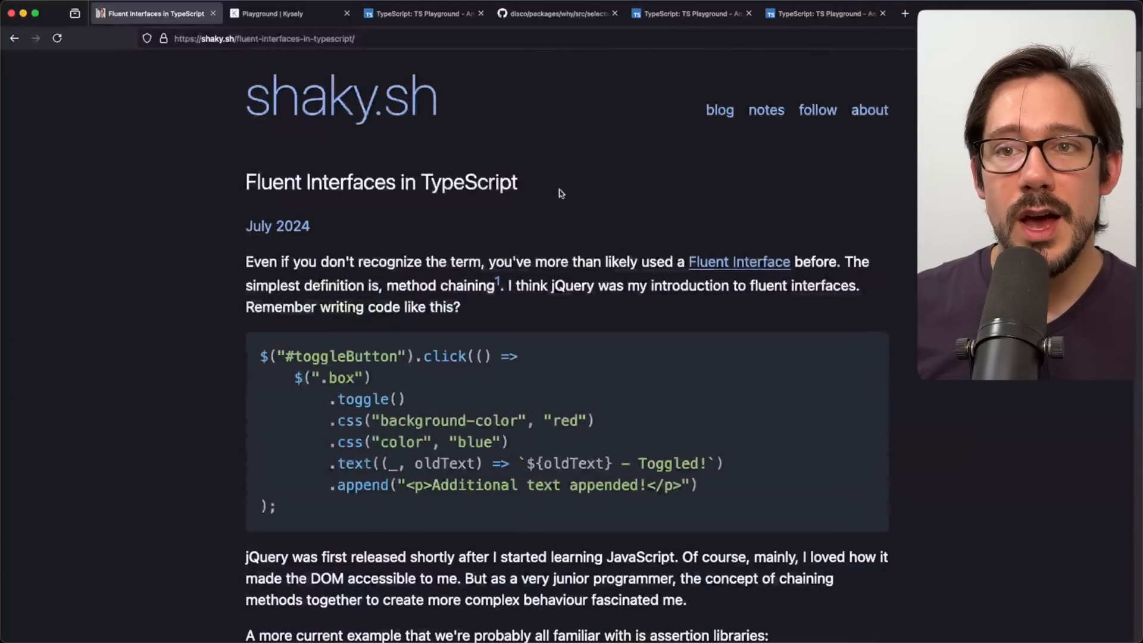